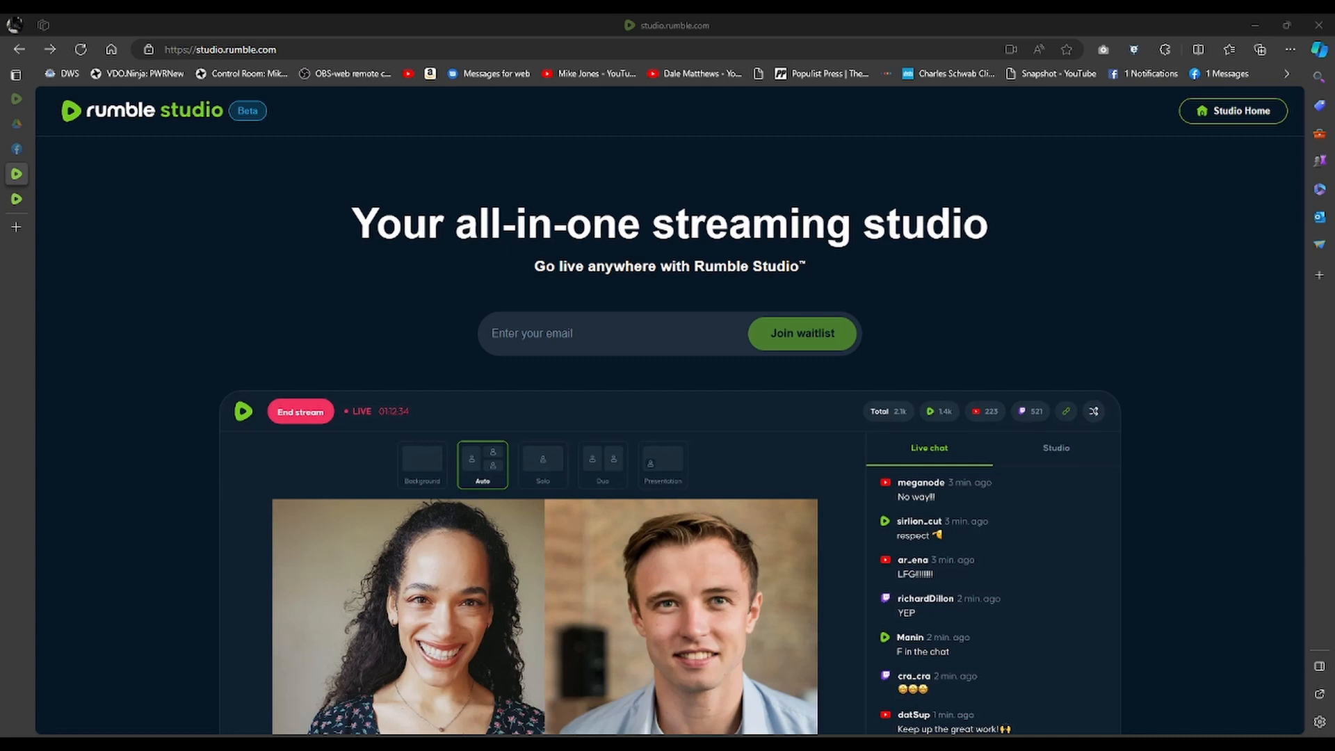
pyautogui.moveTo(1028, 342)
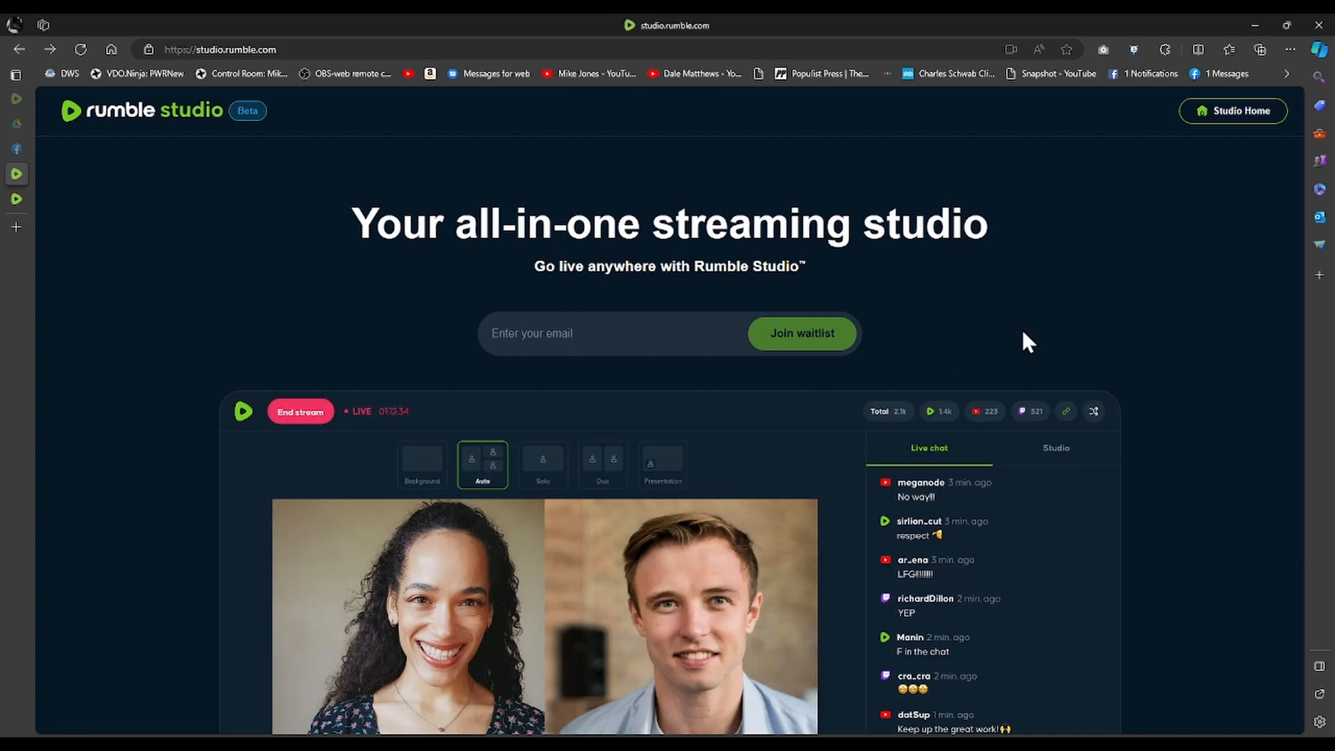
pyautogui.moveTo(840, 349)
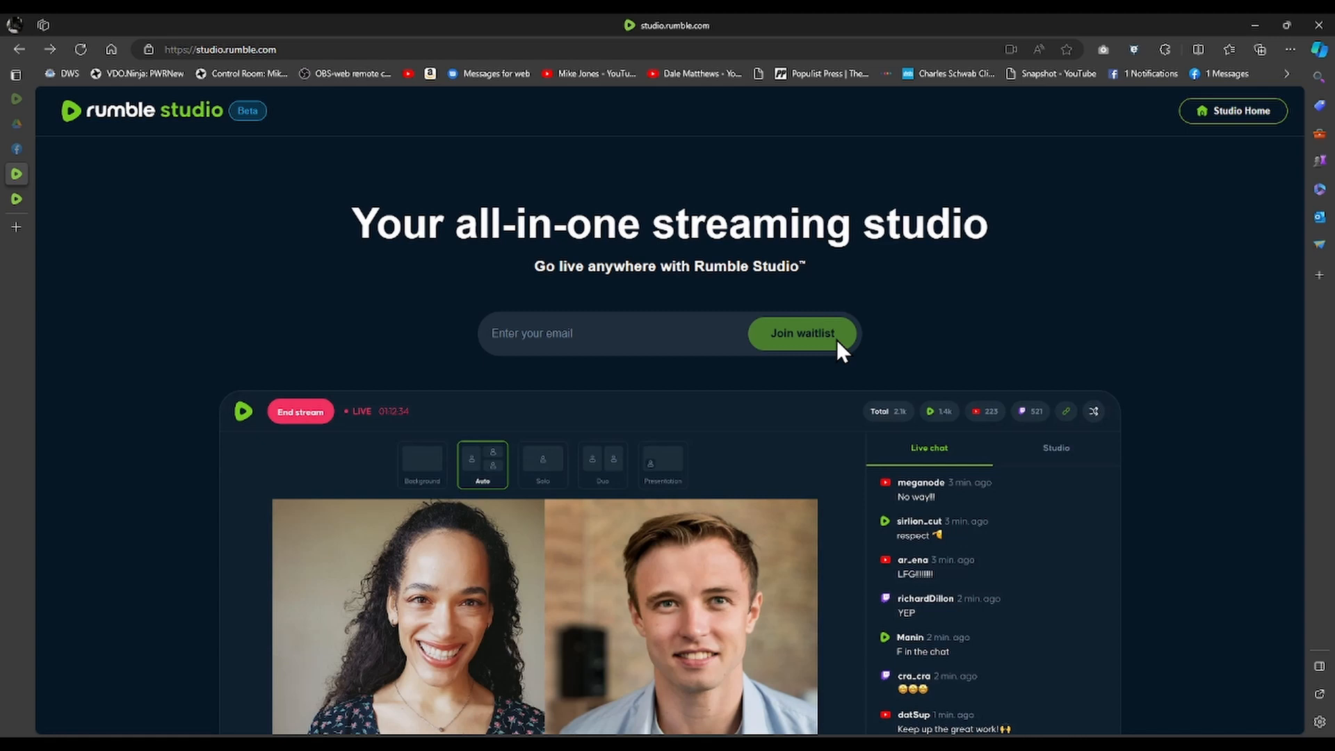
pyautogui.moveTo(1235, 173)
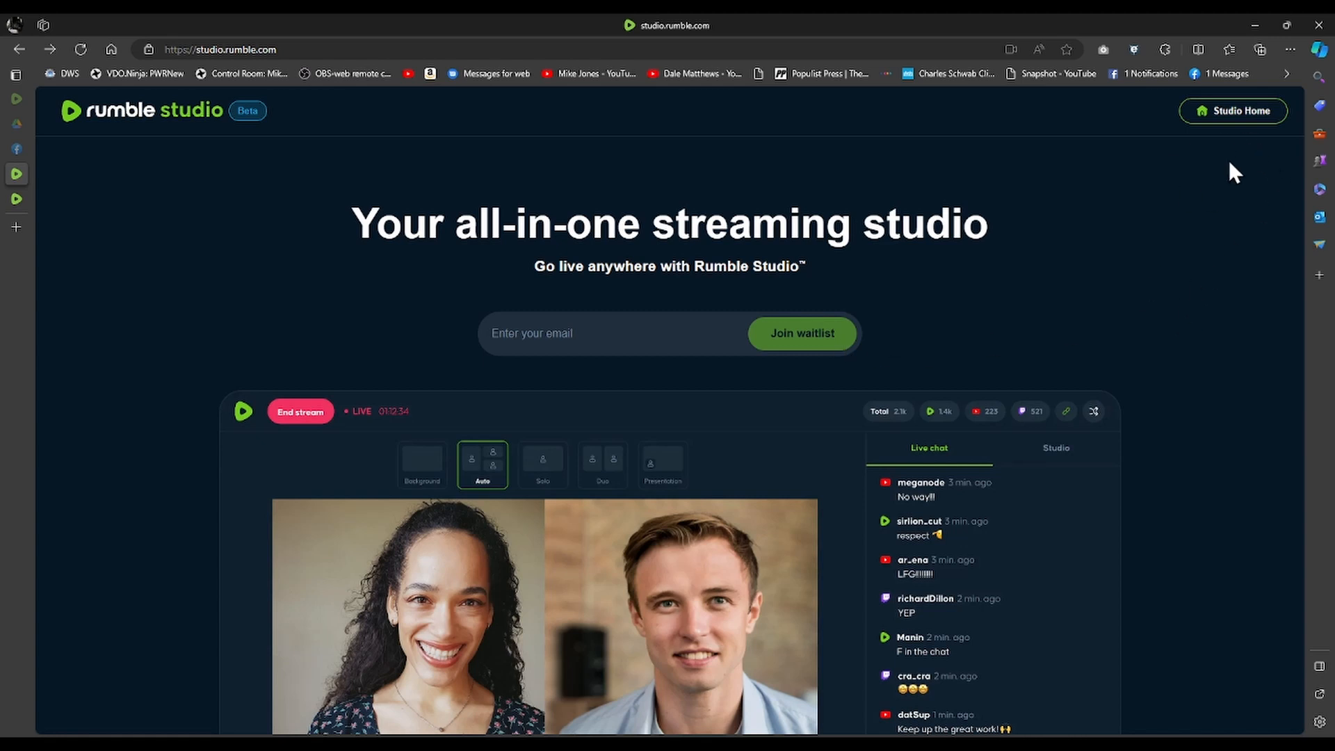
pyautogui.moveTo(1234, 111)
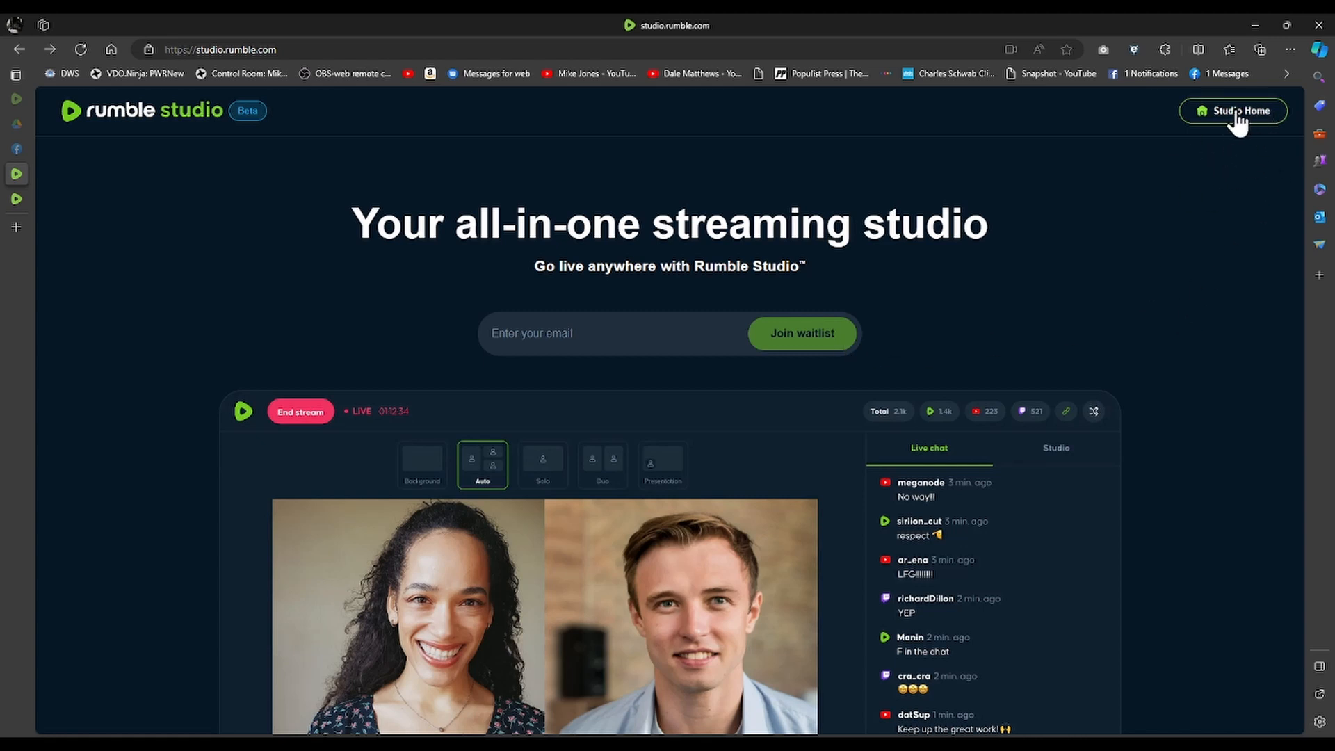
# - Go to Studio Home listing the 'How to use Rumble Studio' stream
pyautogui.click(1232, 111)
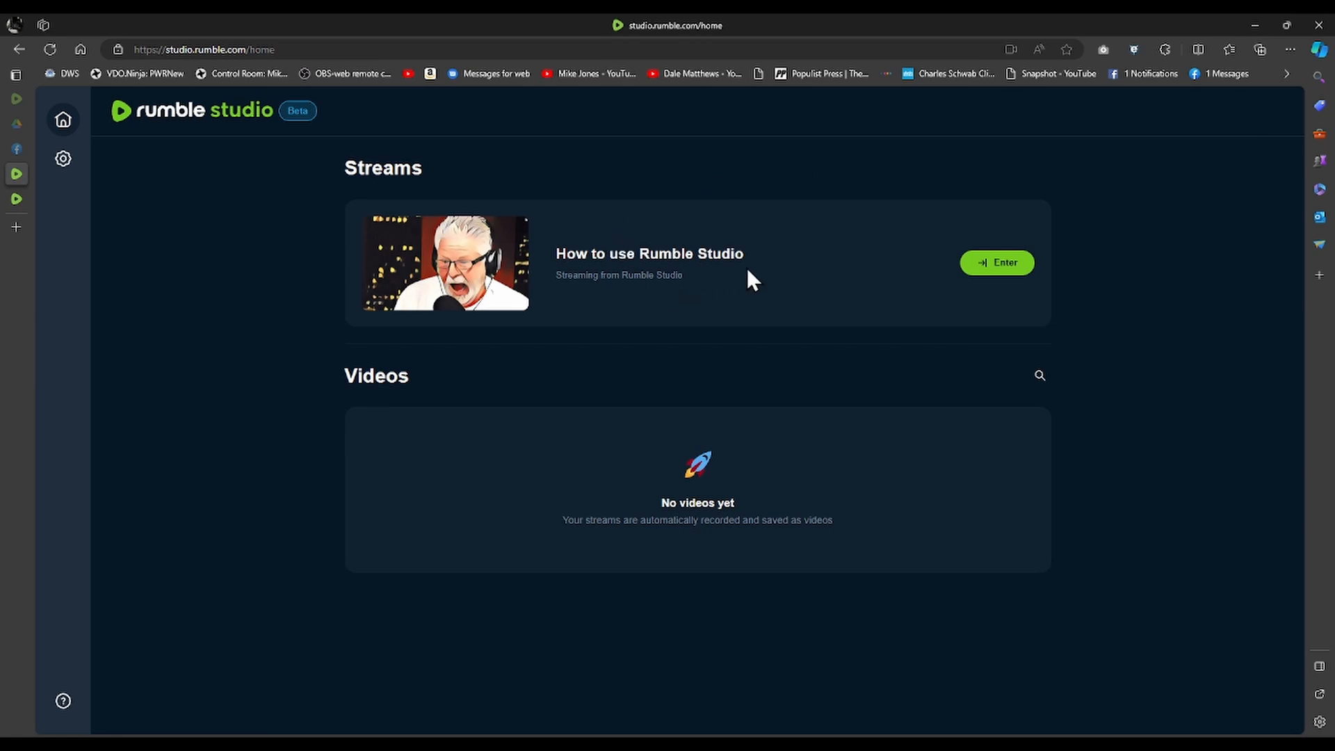
pyautogui.moveTo(942, 278)
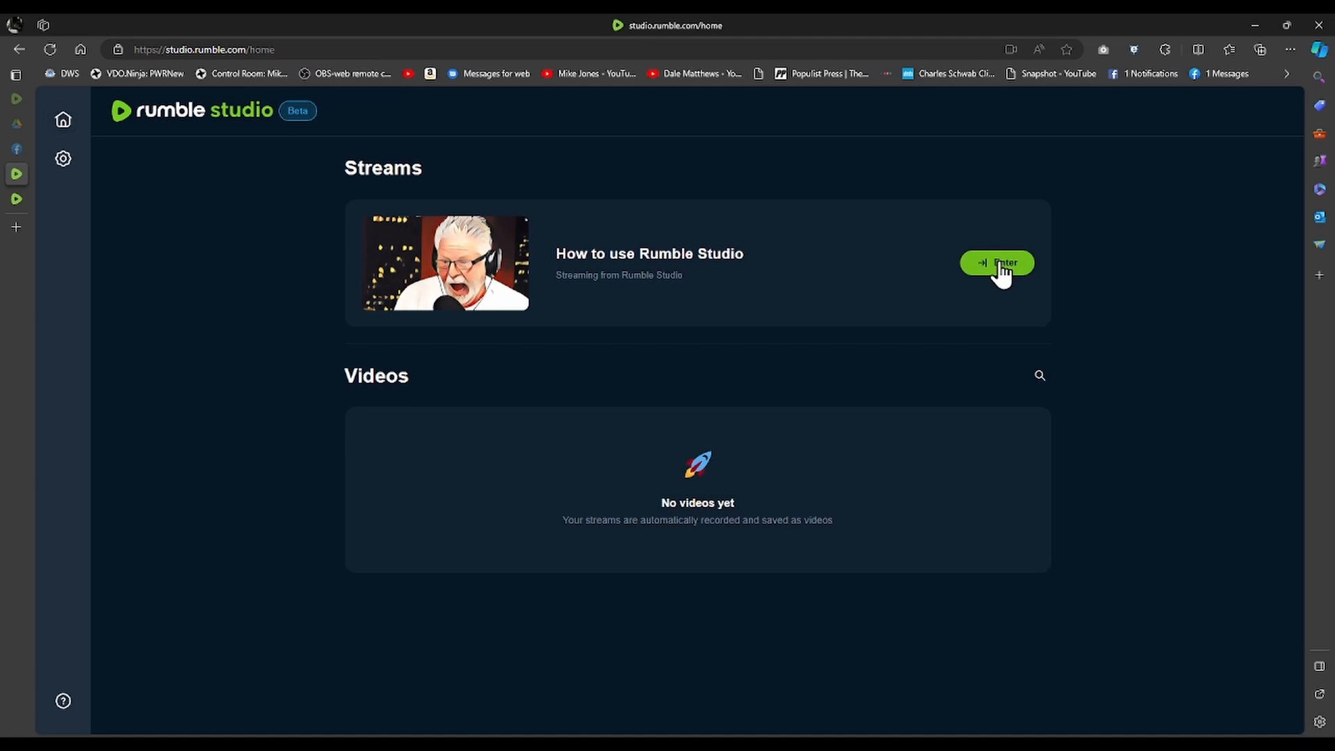
# - Enter the 'How to use Rumble Studio' stream room from its card
pyautogui.click(996, 263)
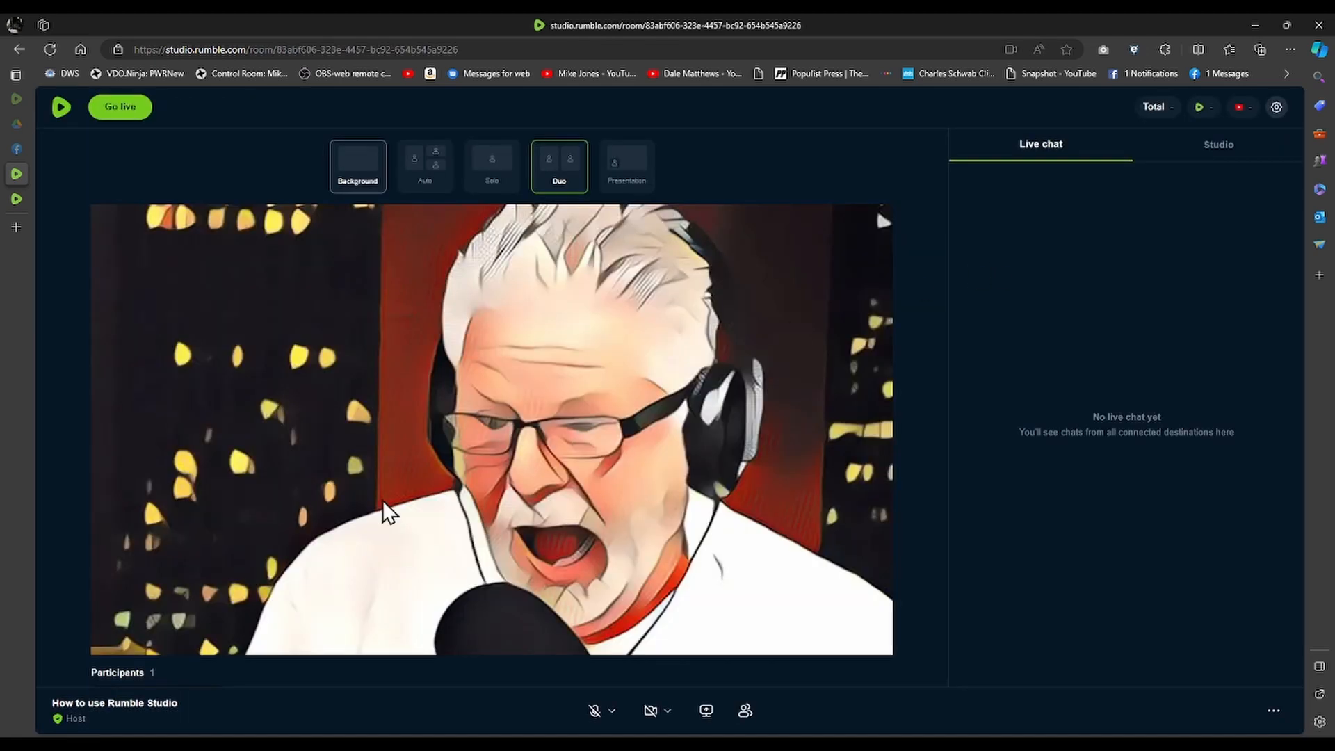
pyautogui.moveTo(651, 711)
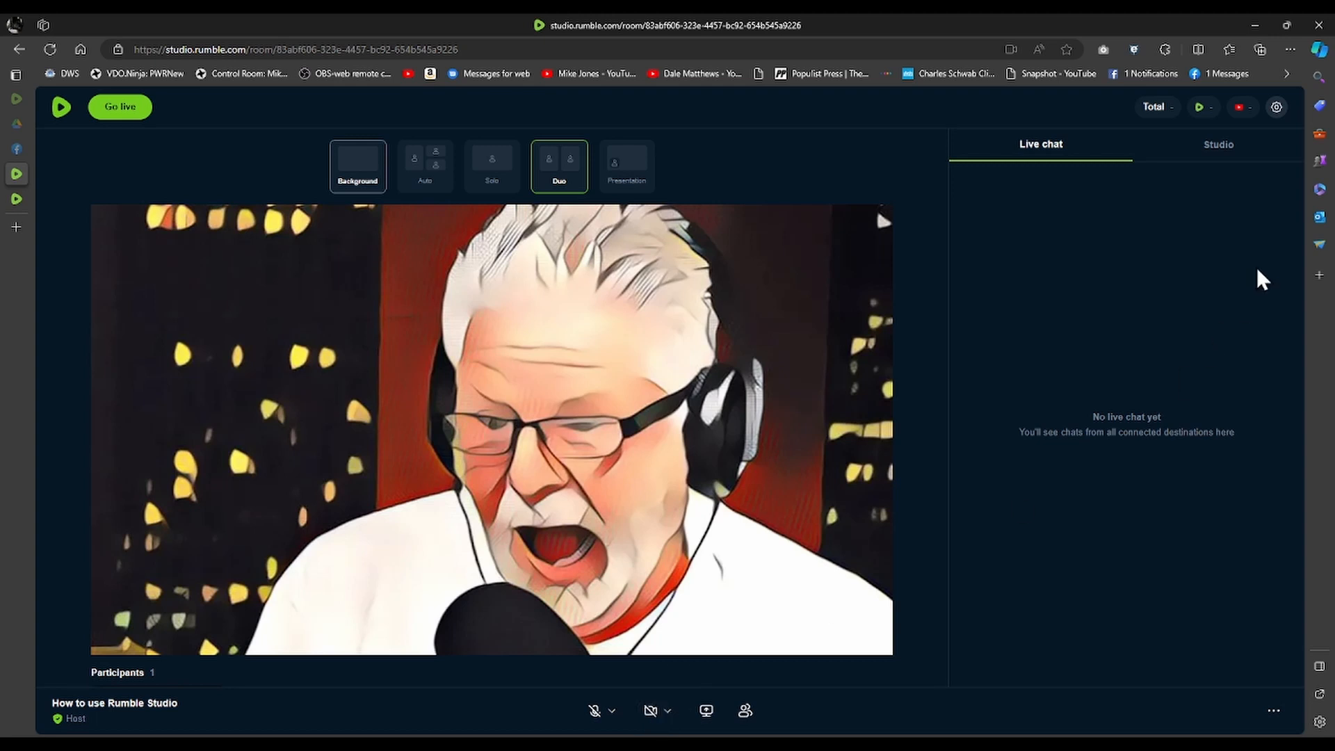
pyautogui.moveTo(1235, 153)
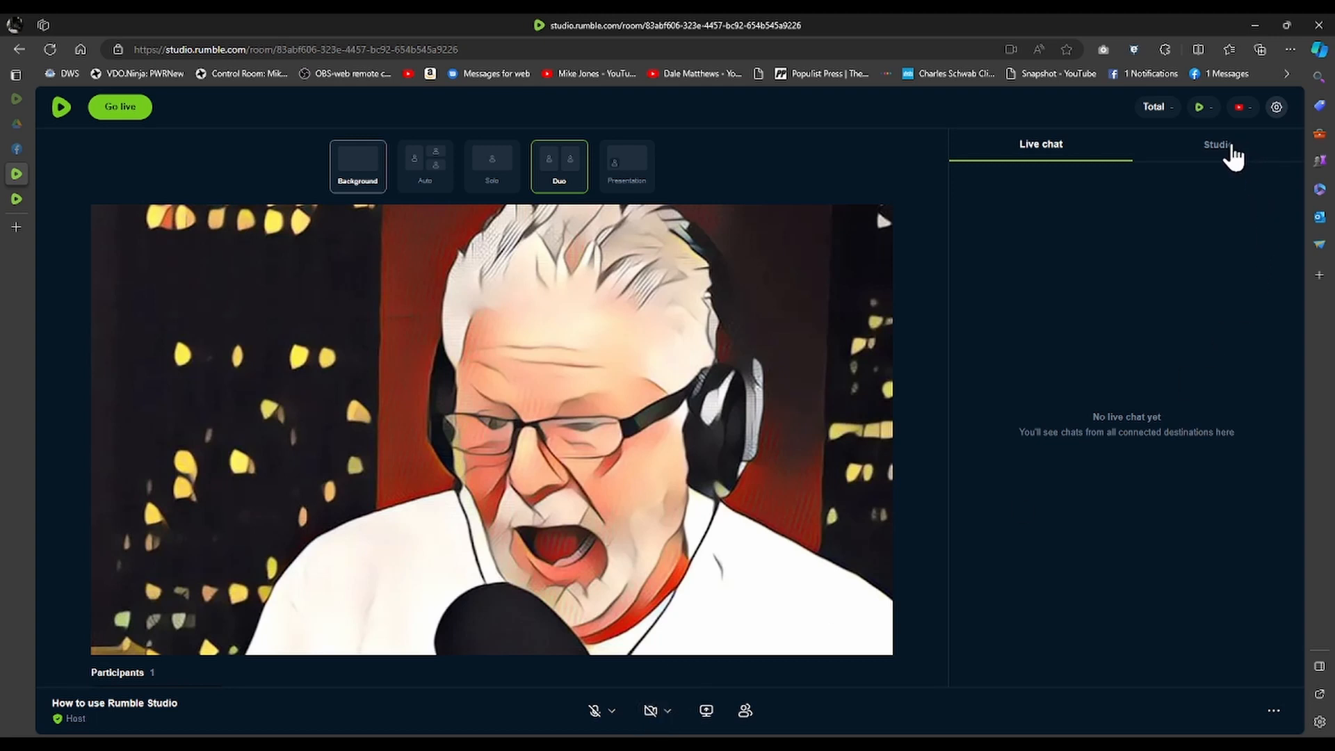
pyautogui.moveTo(1276, 107)
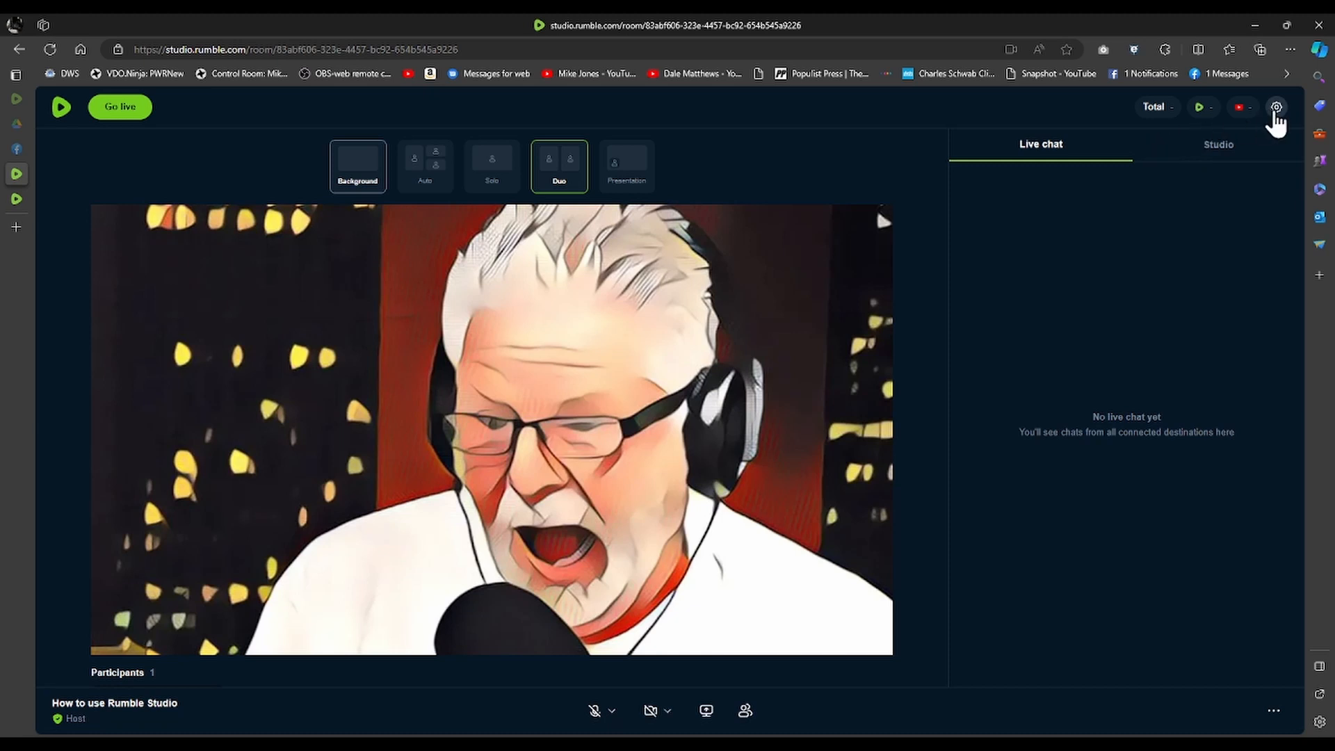
pyautogui.click(1275, 107)
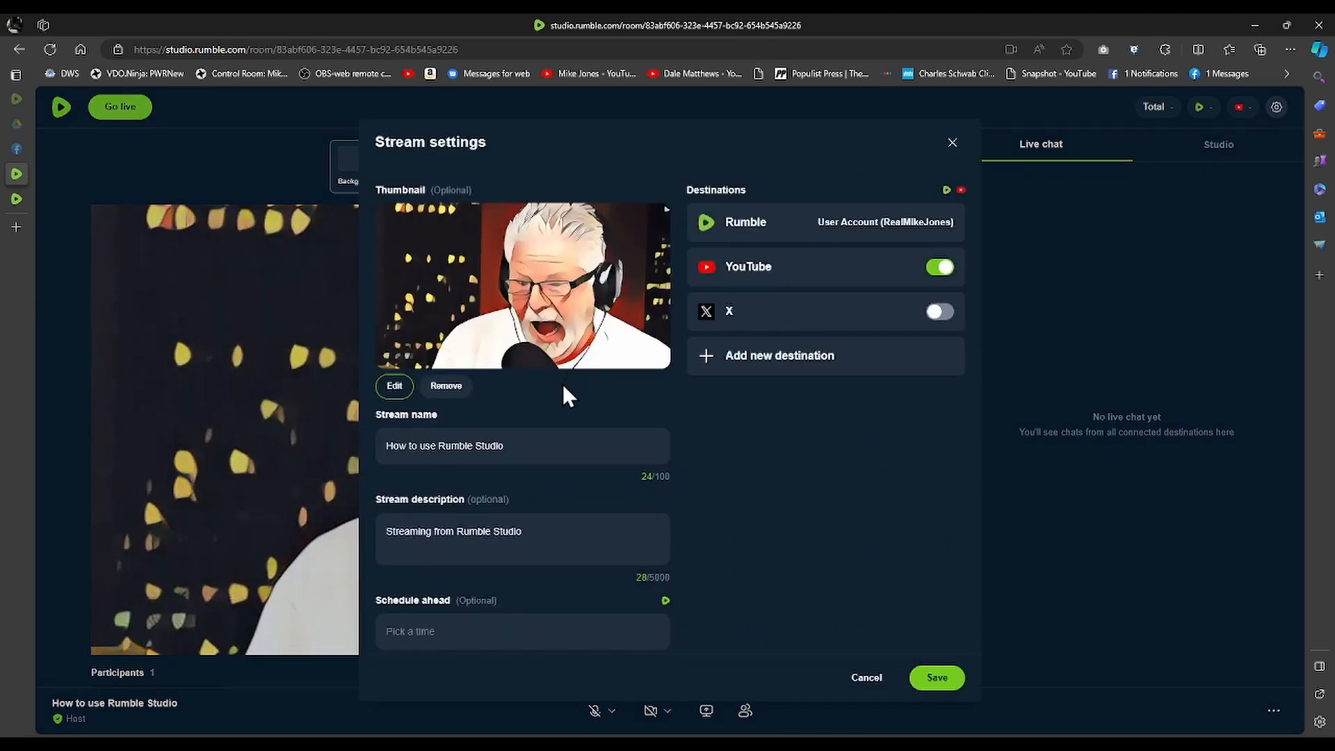
pyautogui.moveTo(583, 389)
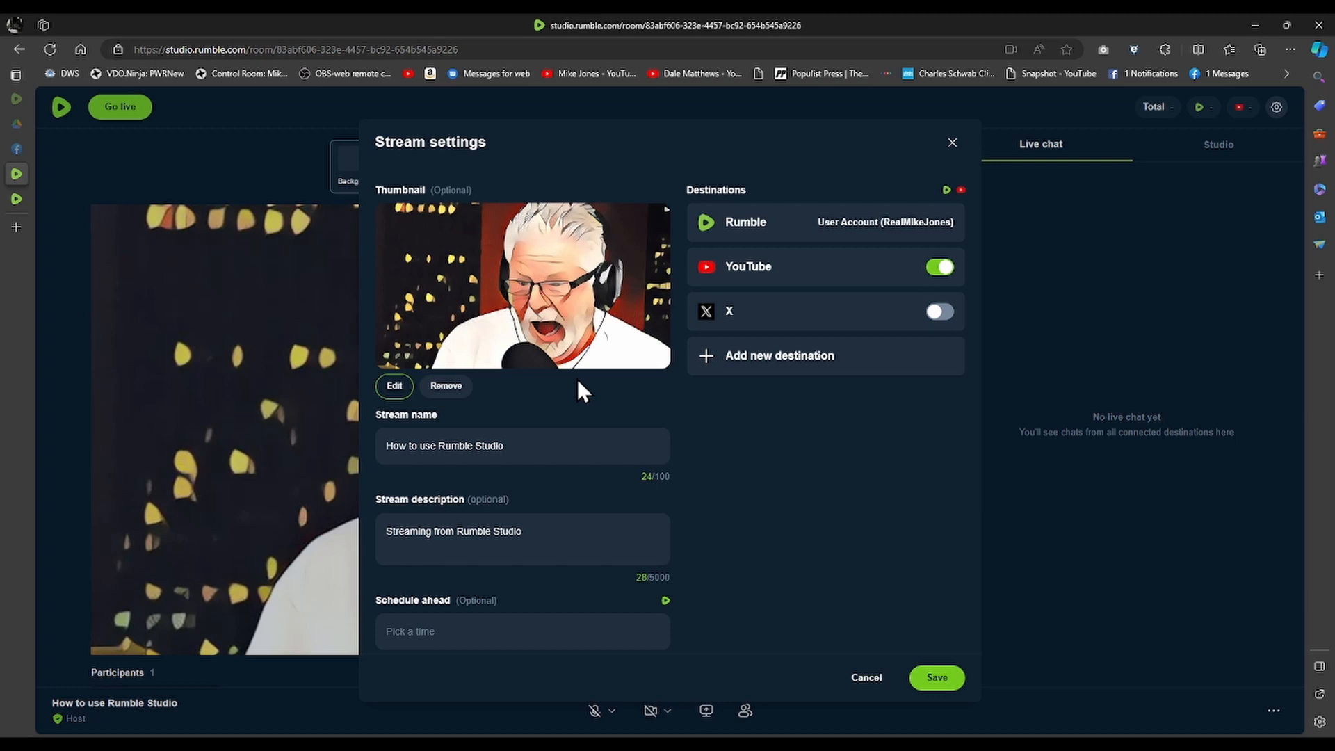
pyautogui.moveTo(405, 400)
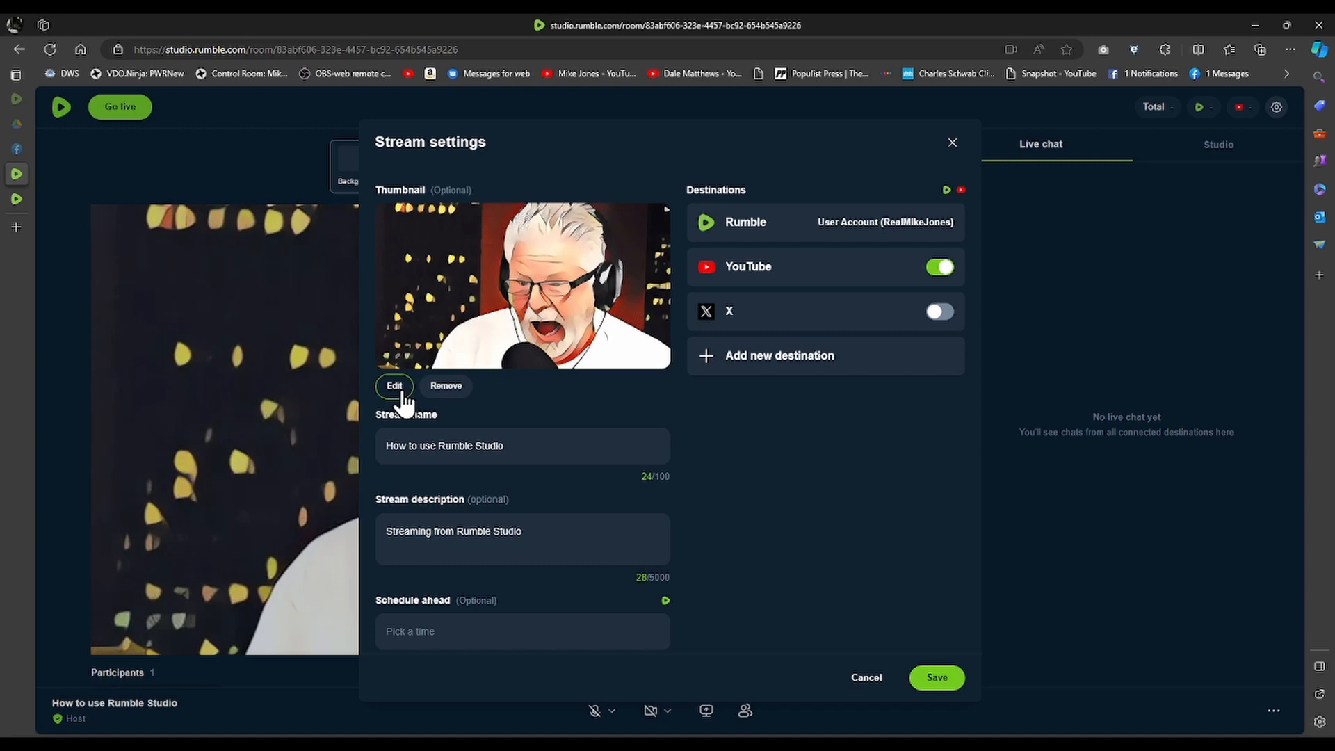
pyautogui.moveTo(613, 236)
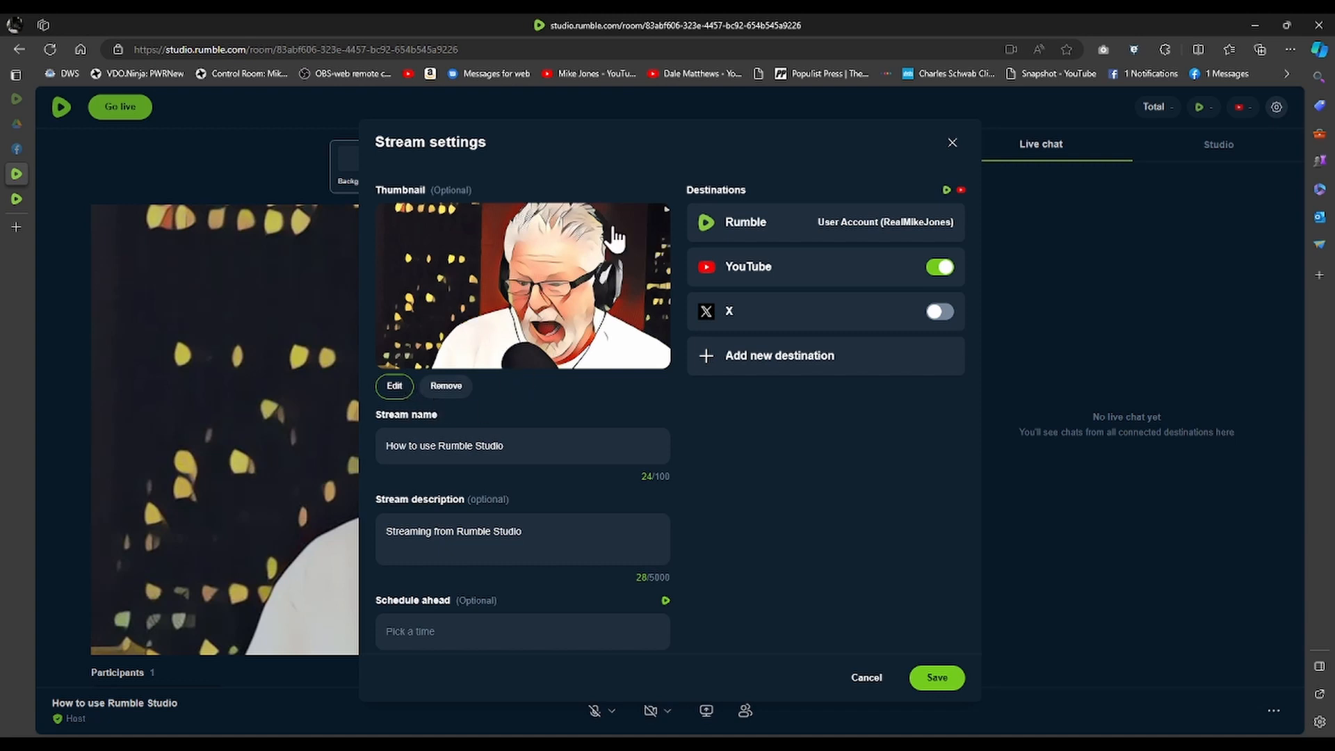
pyautogui.moveTo(394, 385)
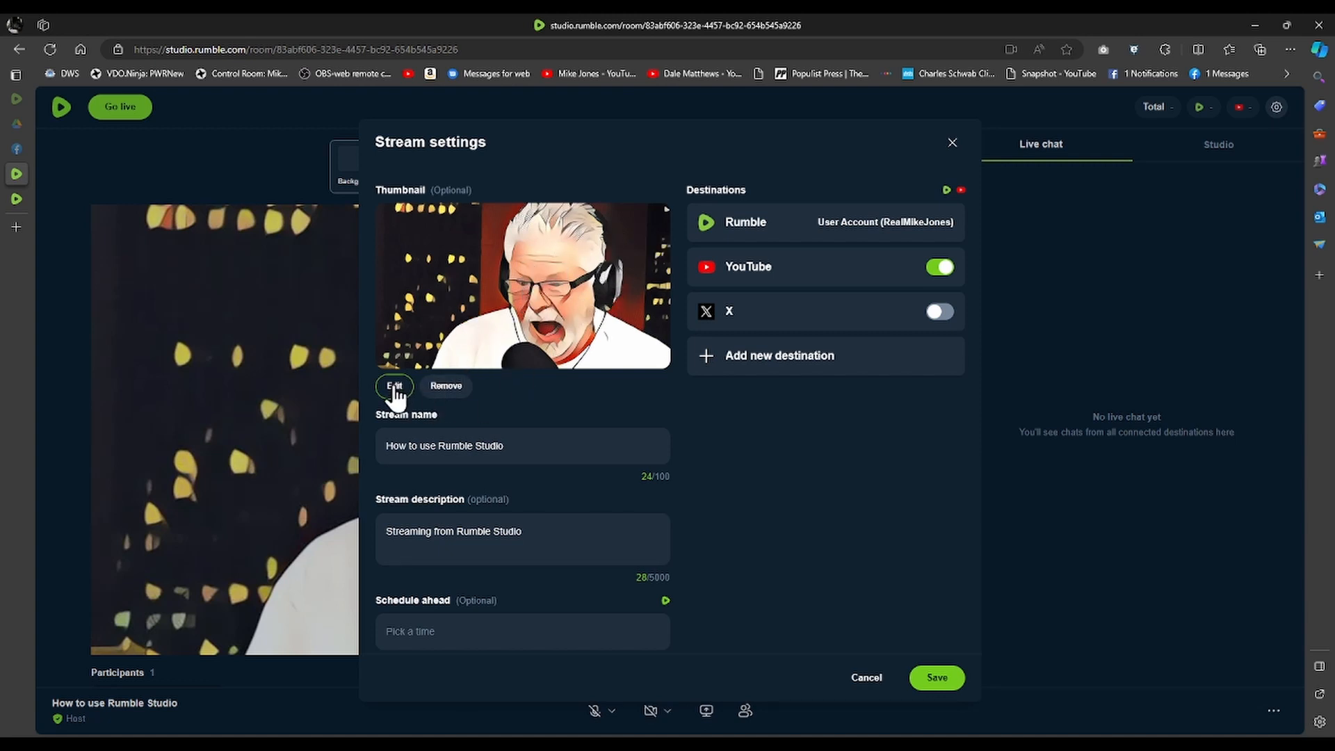
pyautogui.moveTo(430, 445)
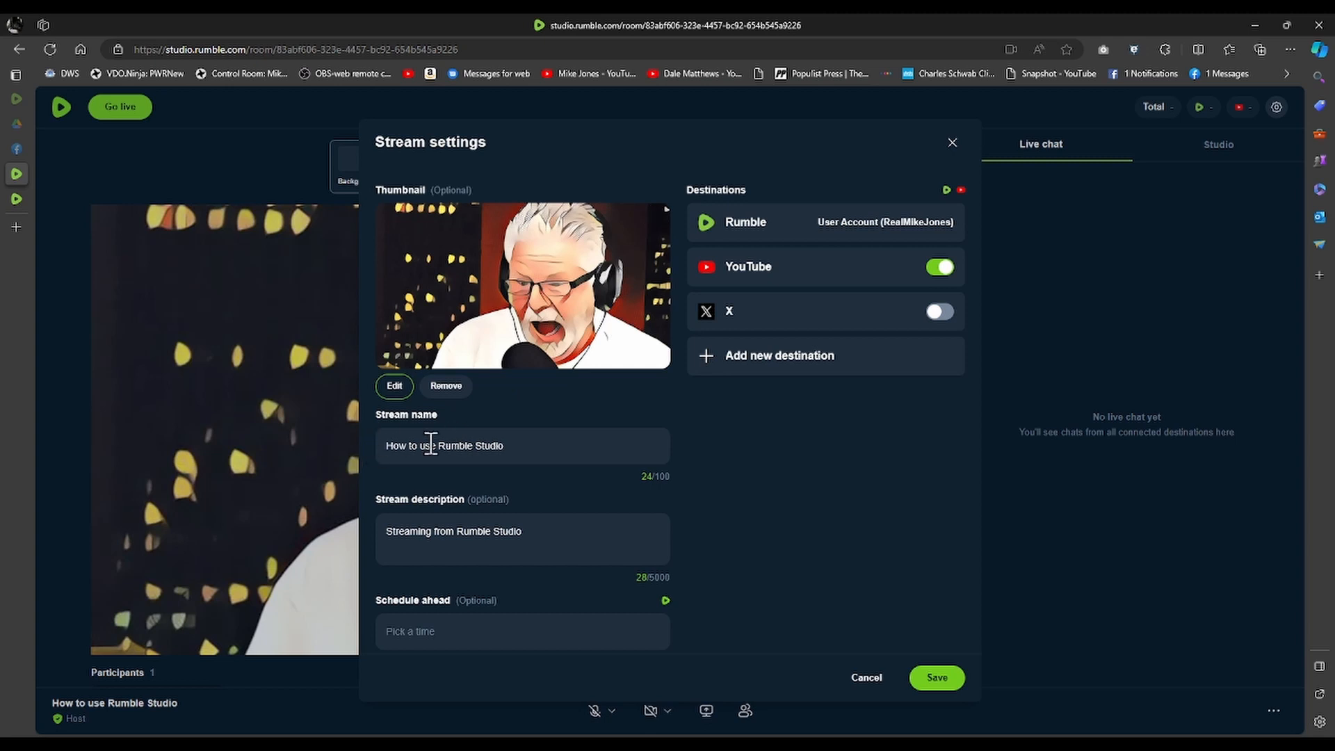
pyautogui.moveTo(470, 678)
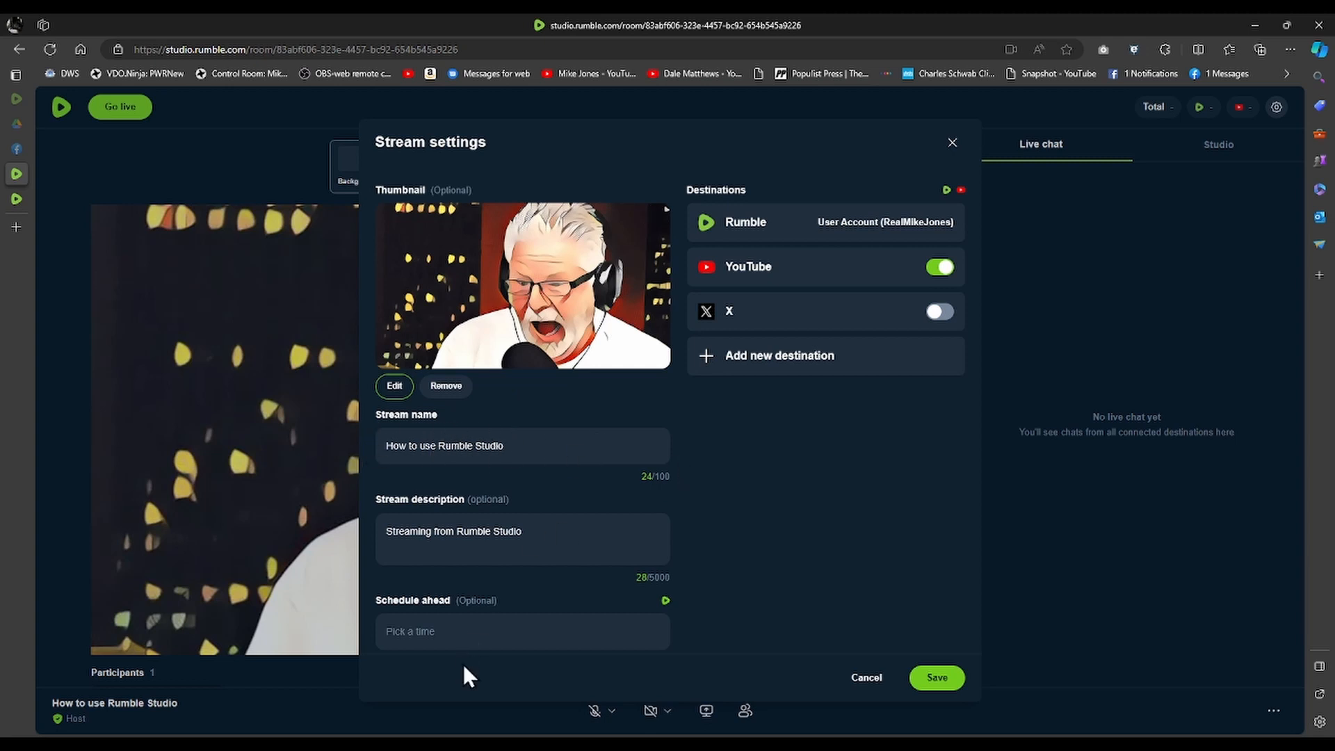
pyautogui.moveTo(835, 221)
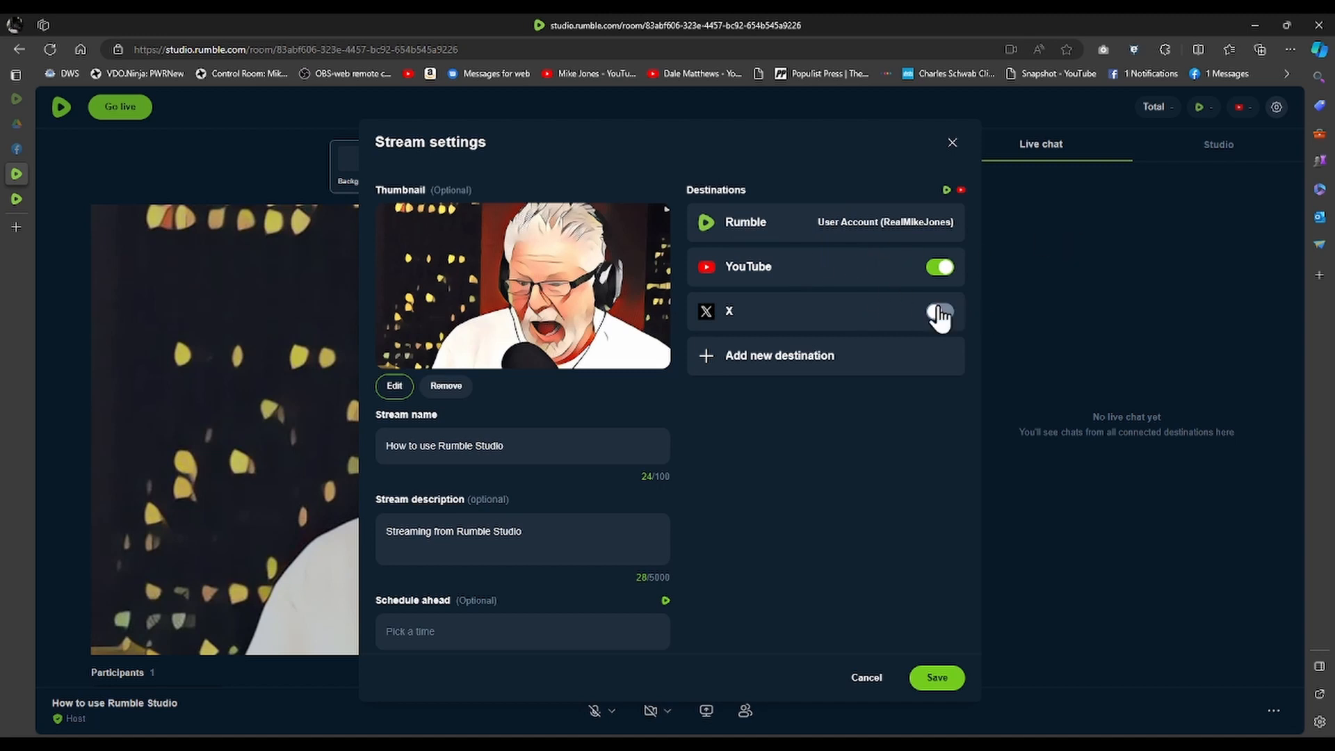
pyautogui.click(939, 310)
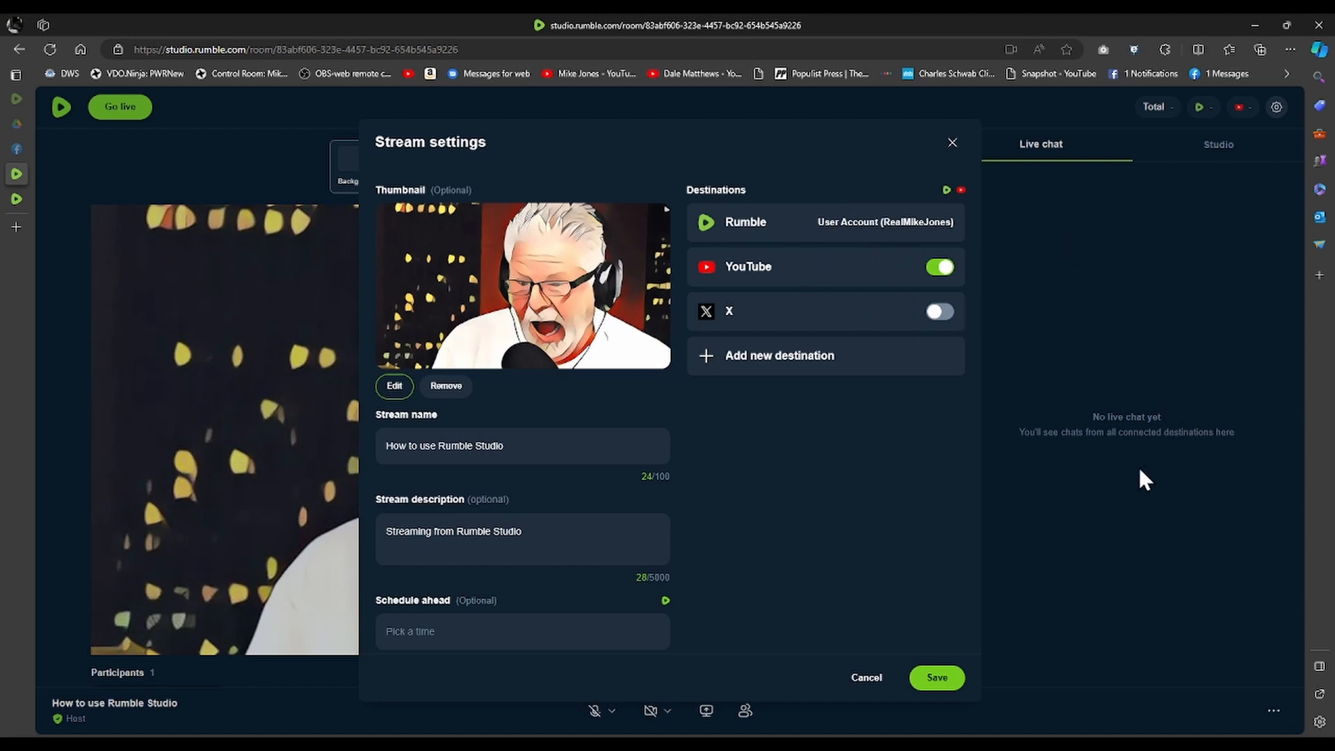
pyautogui.moveTo(954, 408)
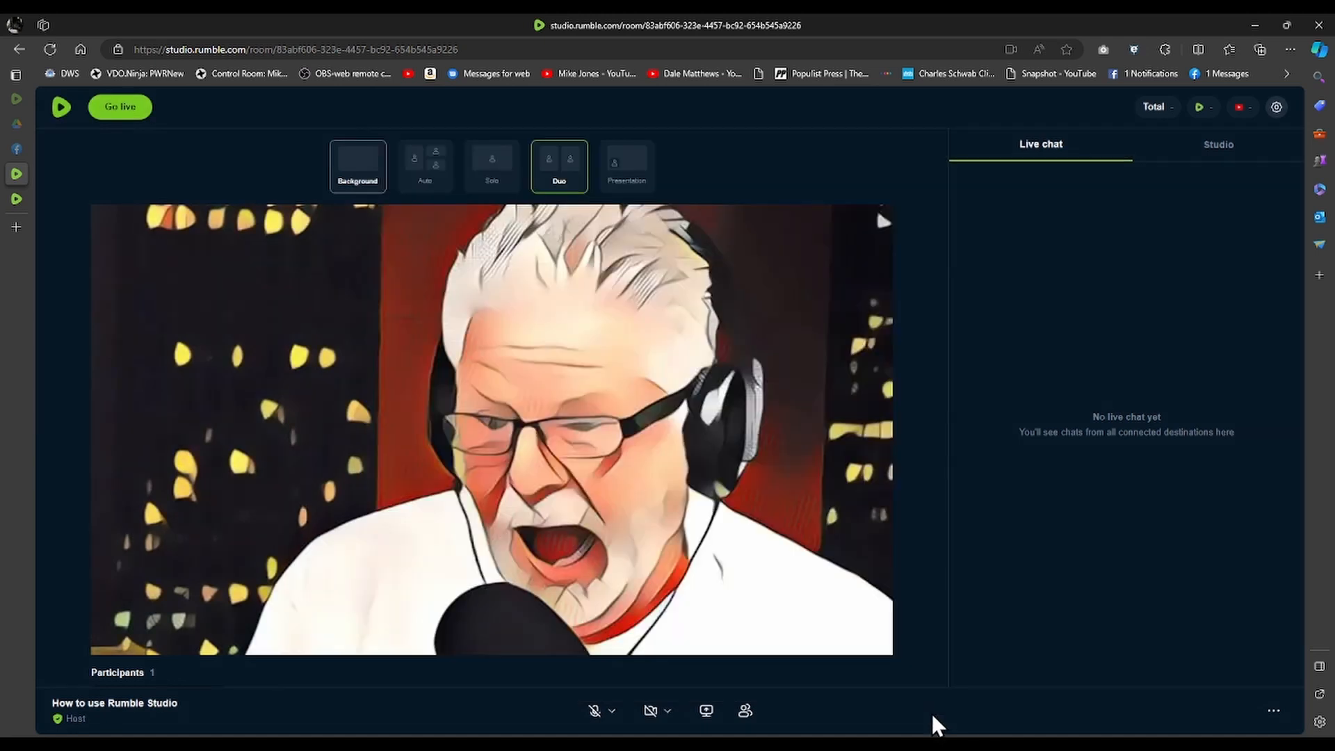
# - Select OBS Virtual Camera as the video source and enable the camera
pyautogui.click(666, 711)
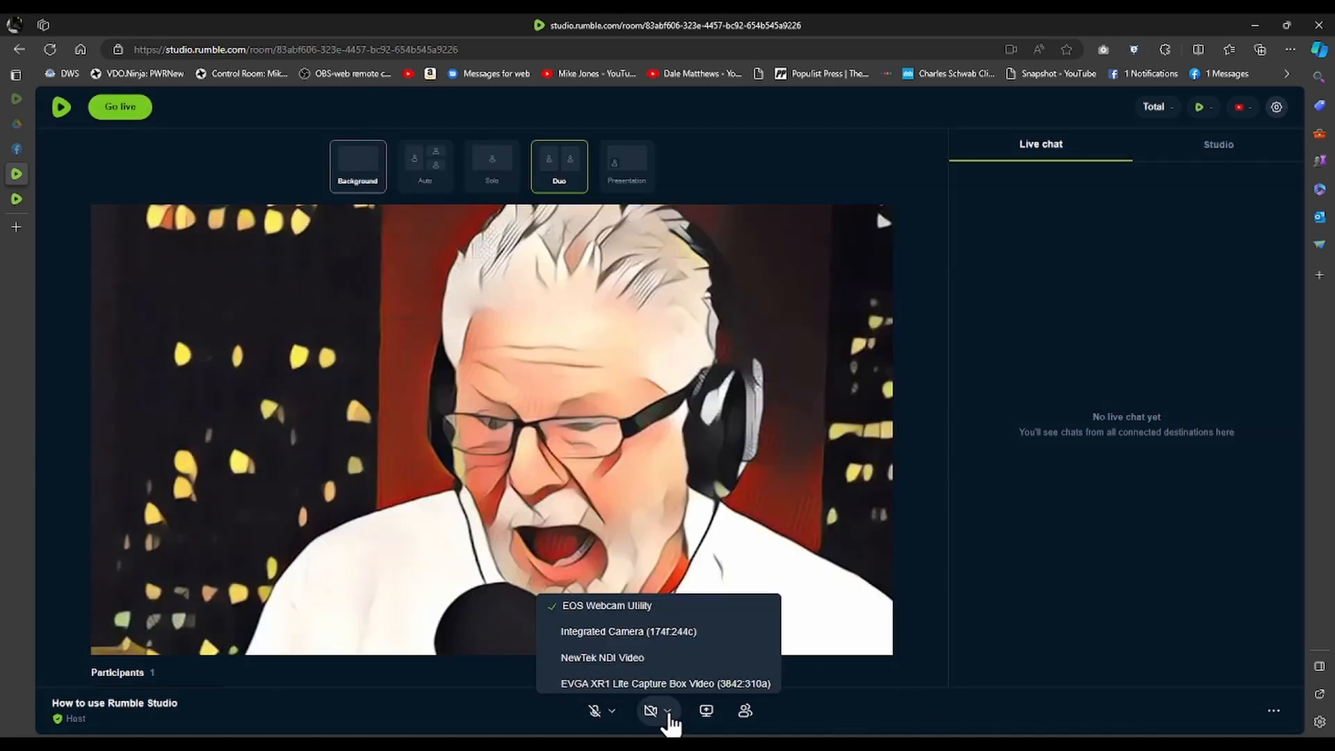
pyautogui.scroll(-3)
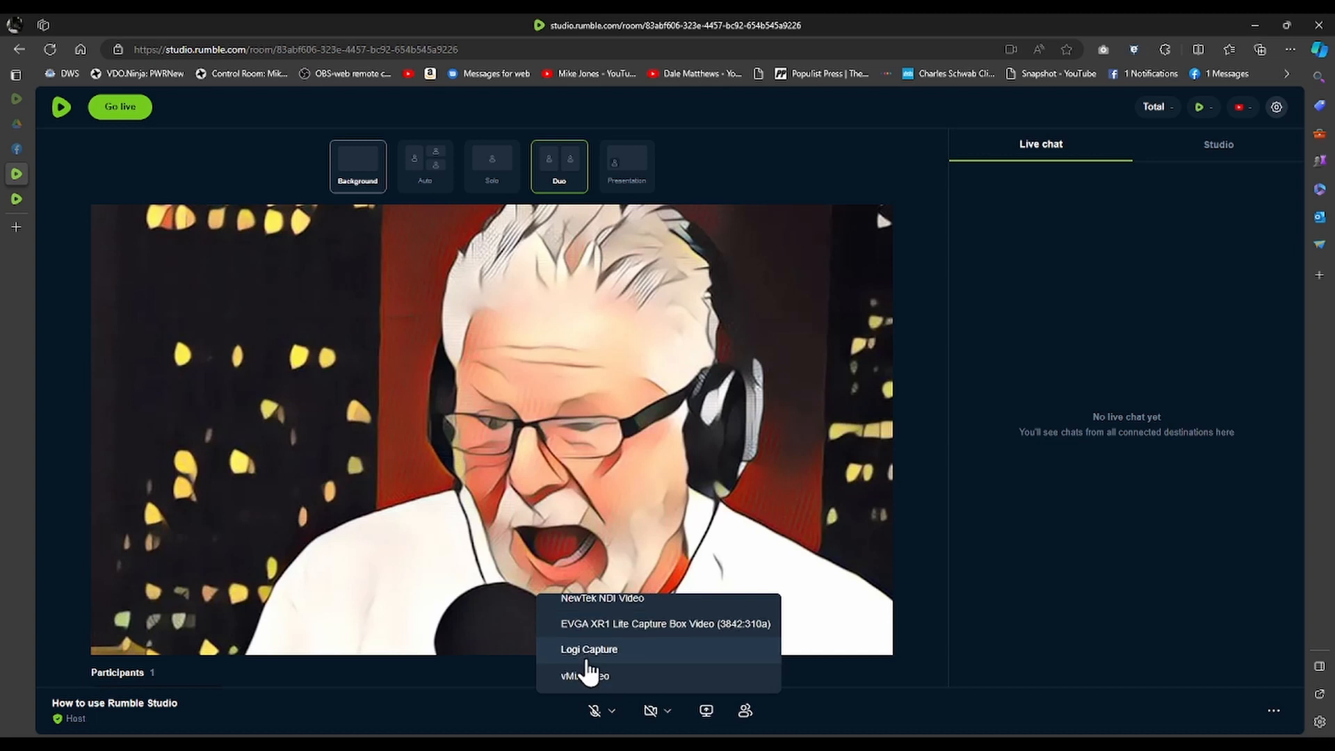
pyautogui.scroll(-3)
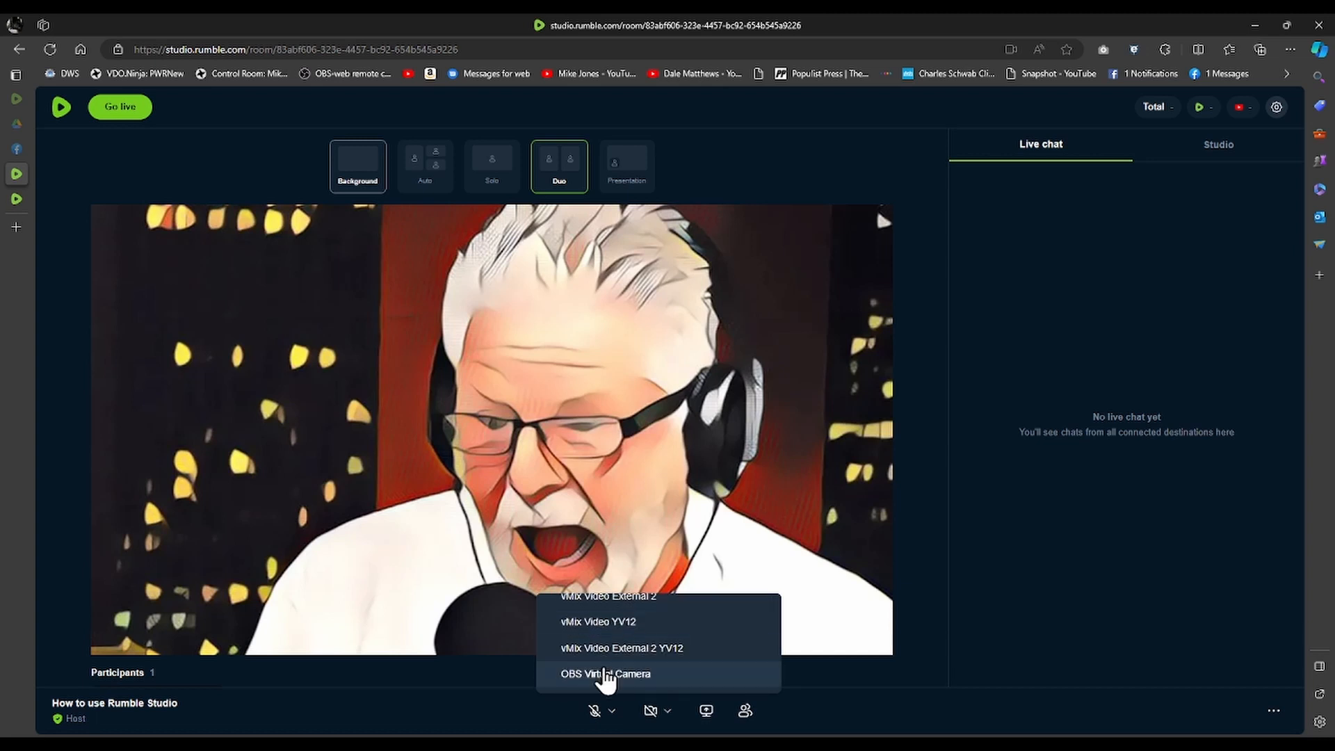
pyautogui.click(605, 673)
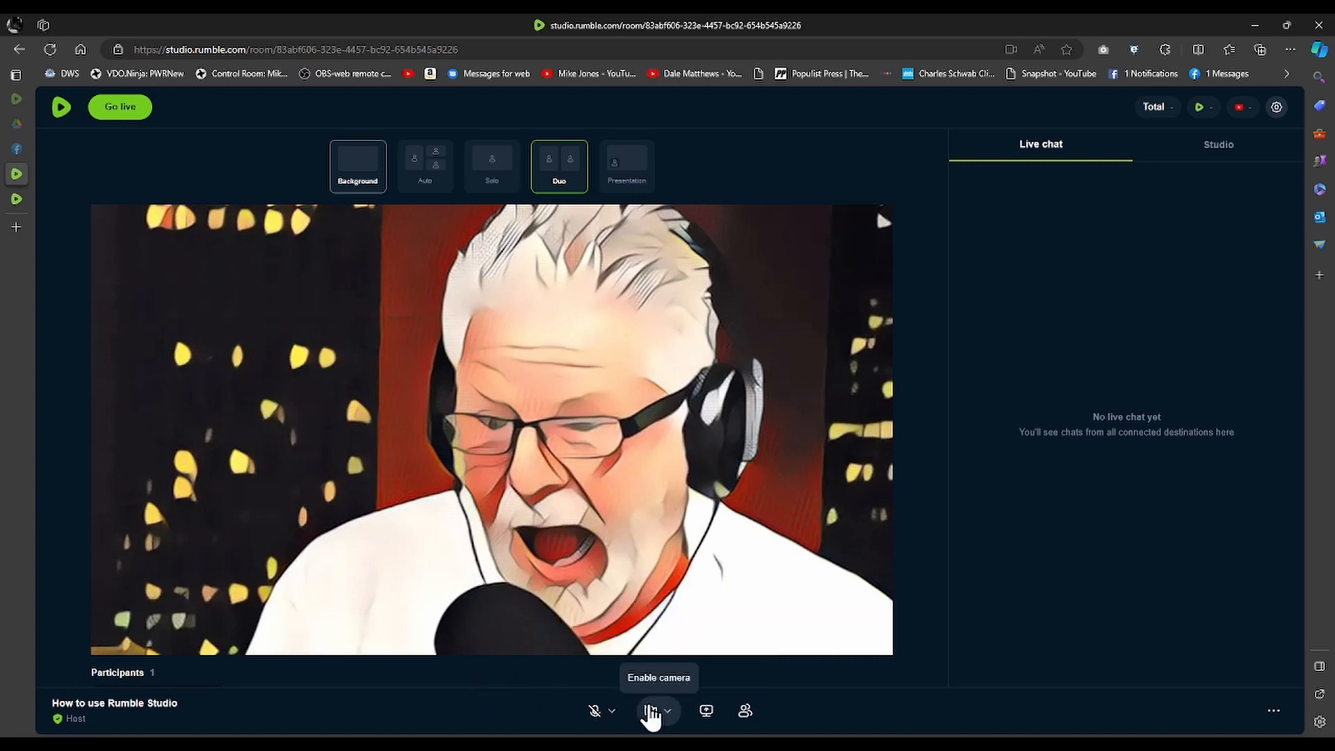
pyautogui.click(651, 711)
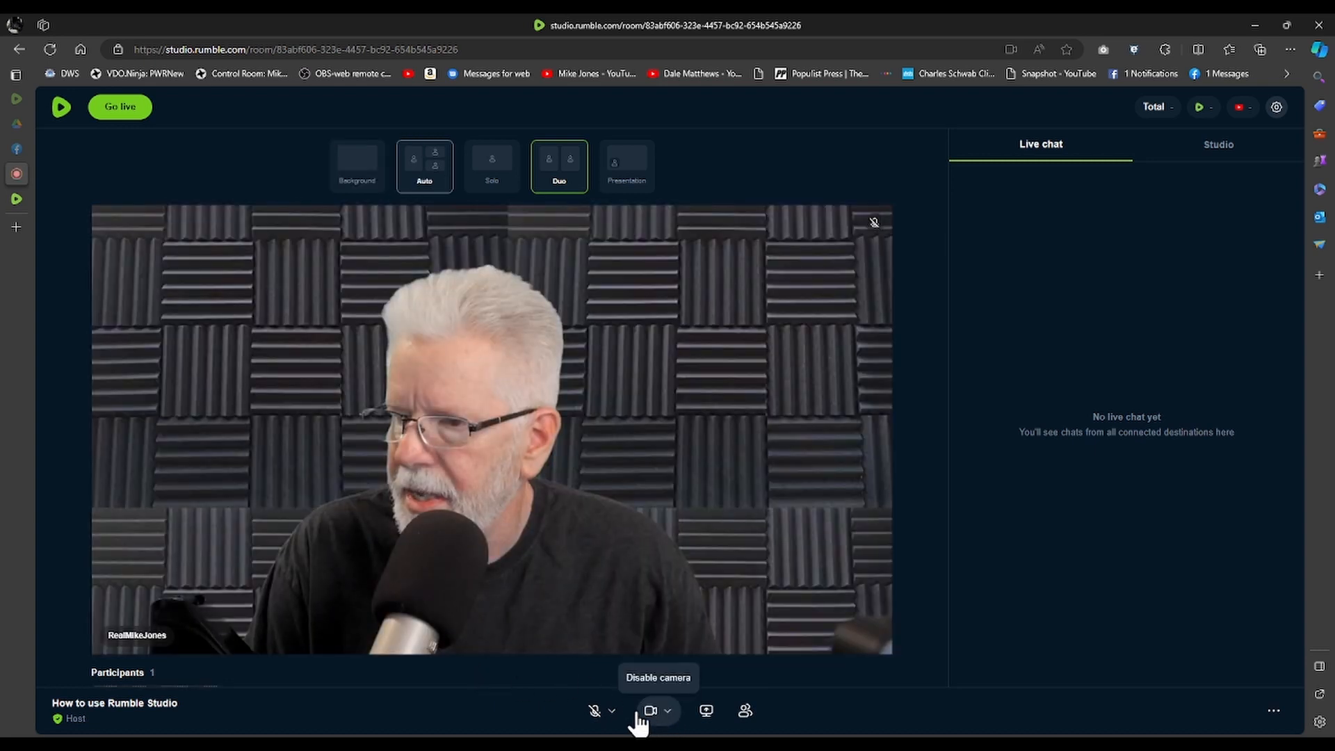
pyautogui.moveTo(545, 714)
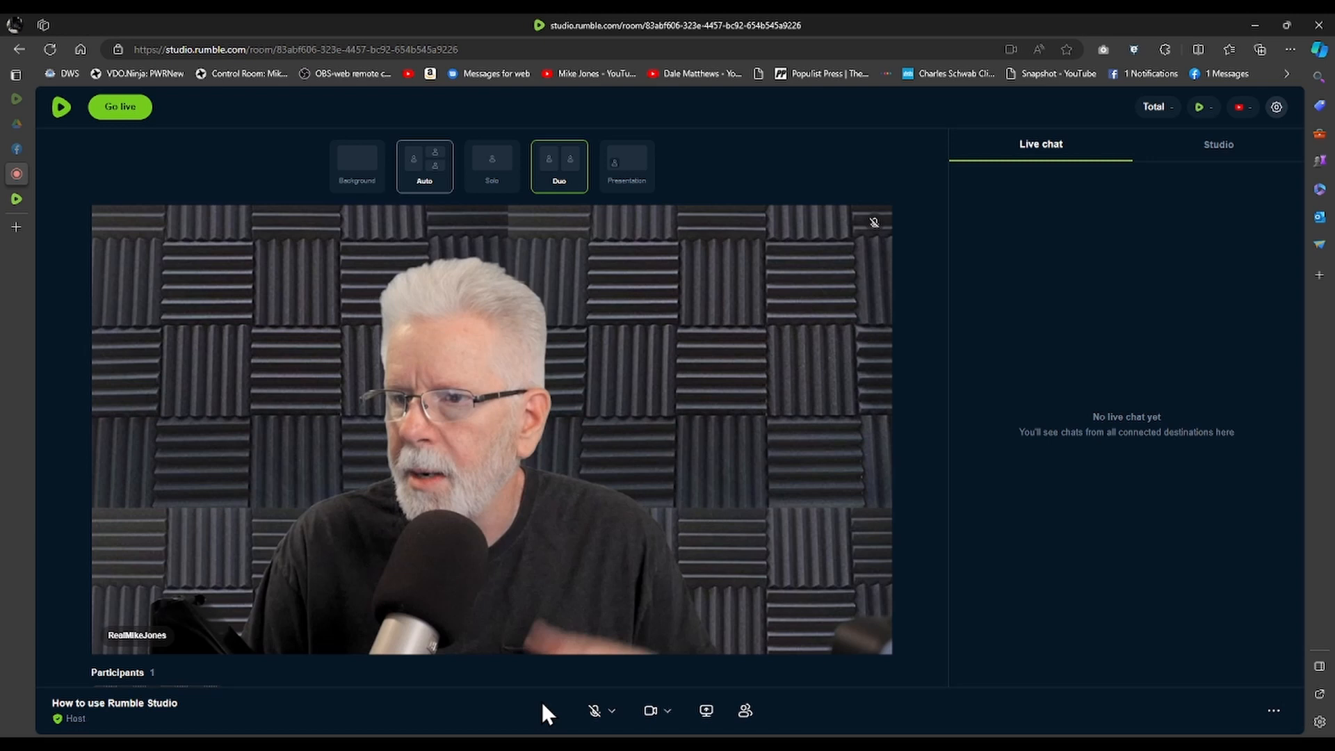
pyautogui.moveTo(597, 711)
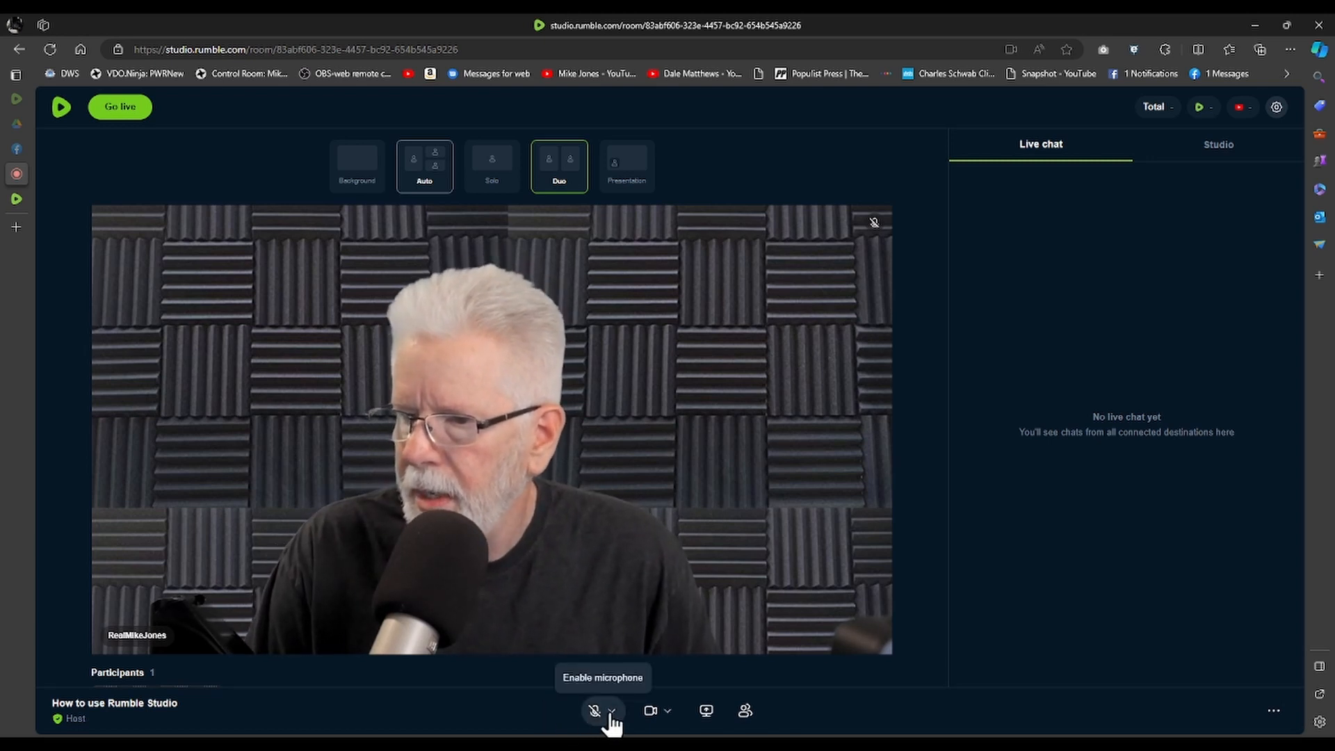
# - Turn the microphone on, keeping Communications - Microphone (2- Mixcast 4) as input
pyautogui.click(612, 711)
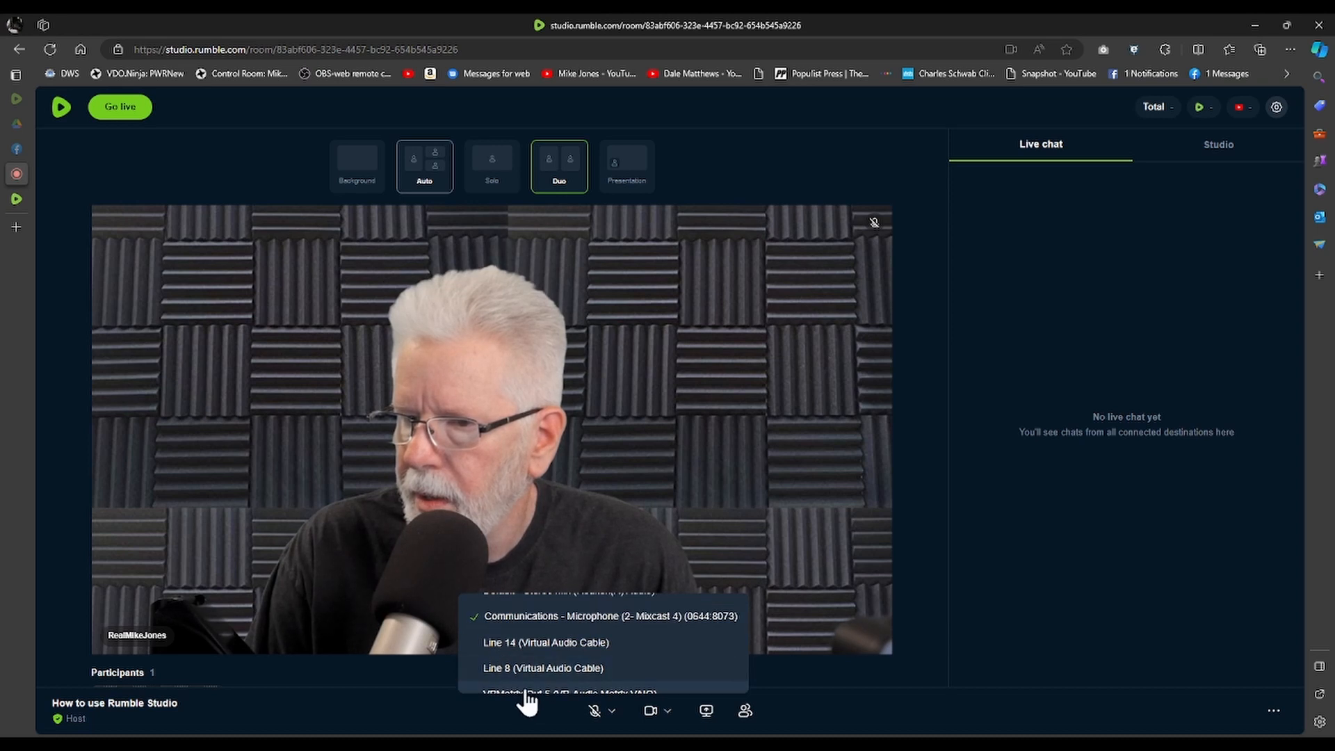
pyautogui.click(597, 710)
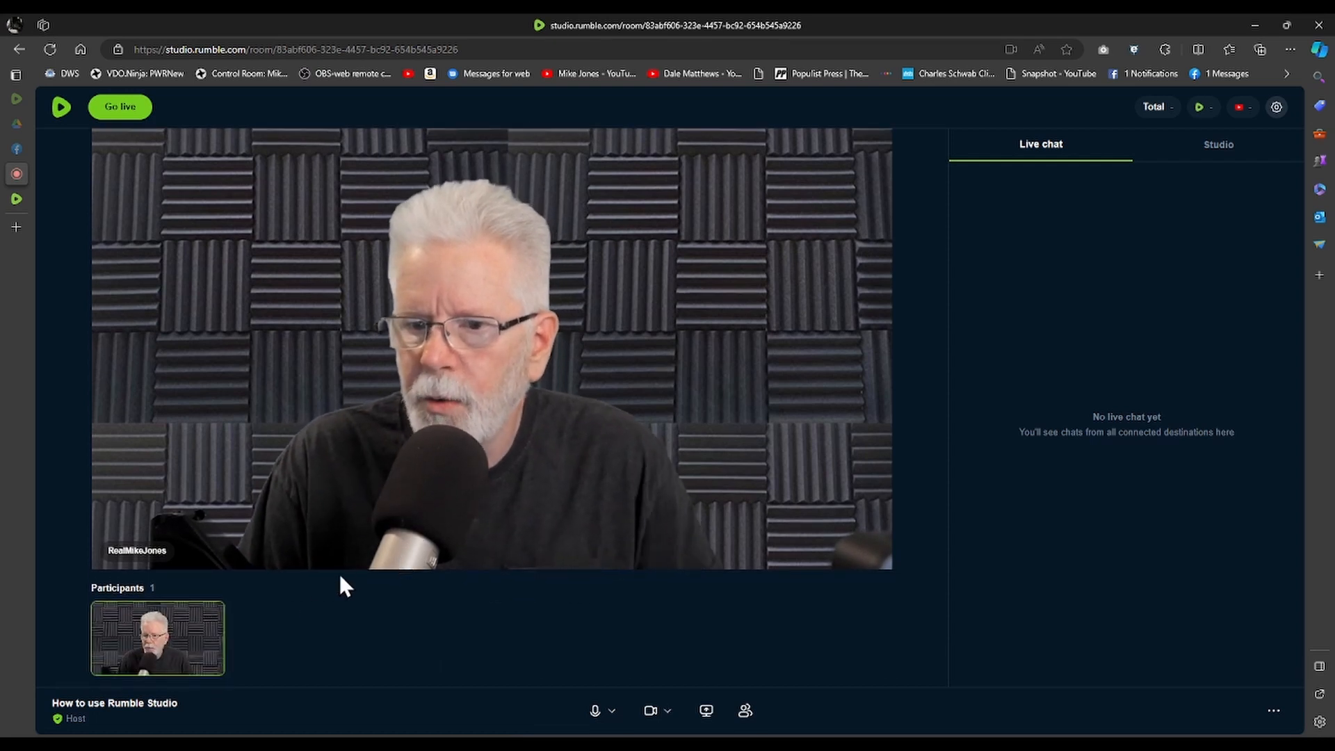
pyautogui.moveTo(192, 647)
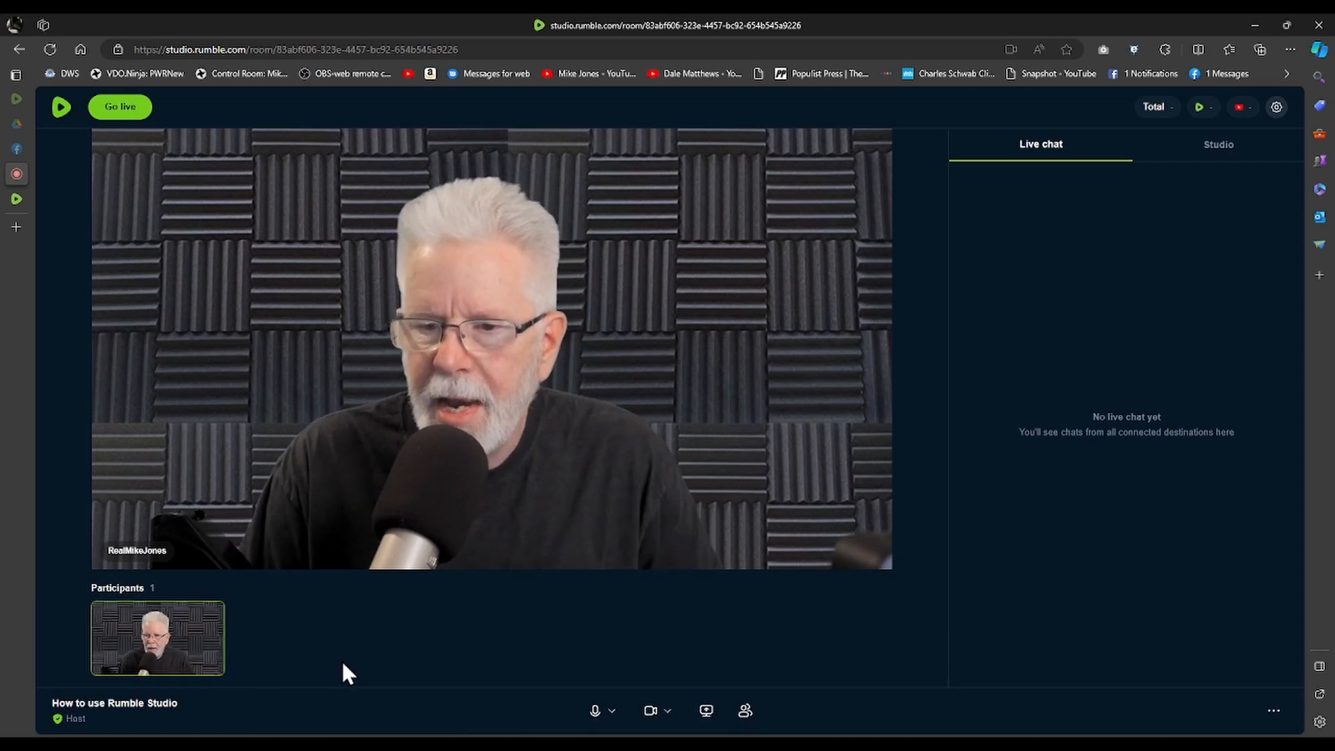
pyautogui.moveTo(331, 662)
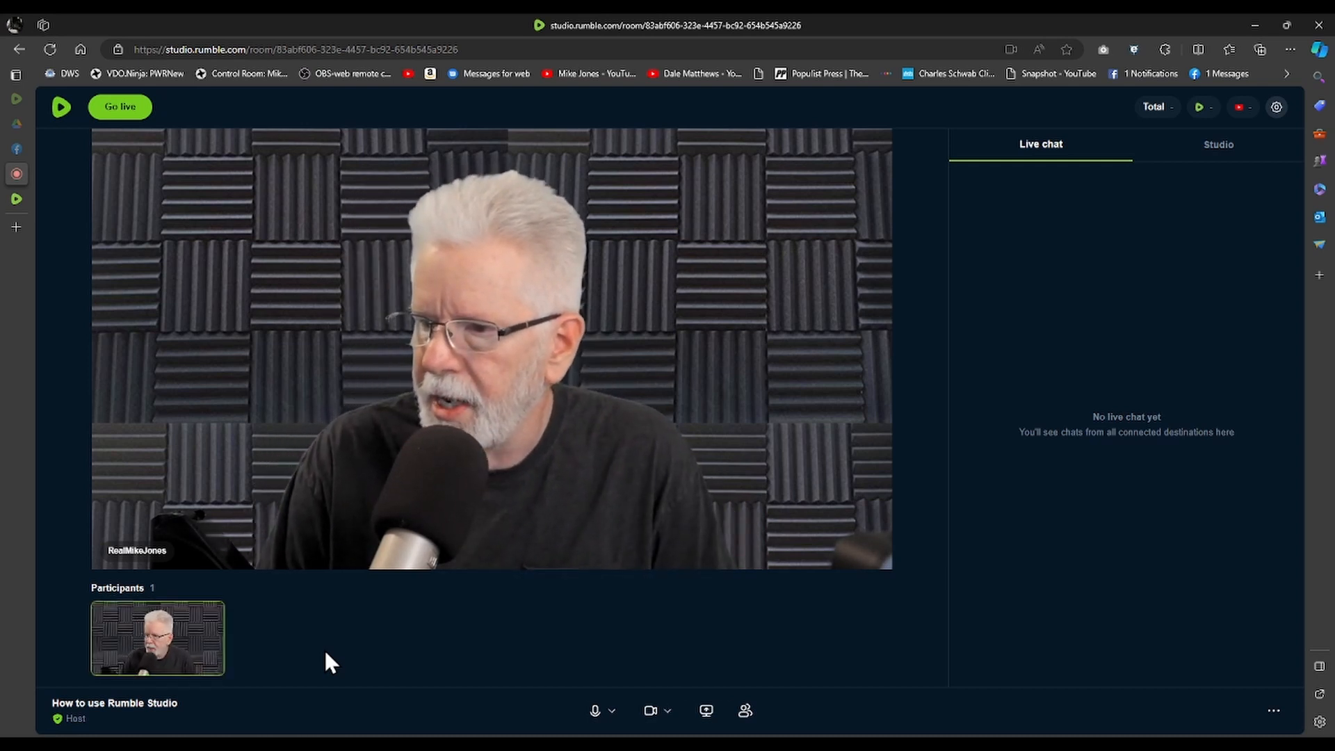
pyautogui.moveTo(1093, 267)
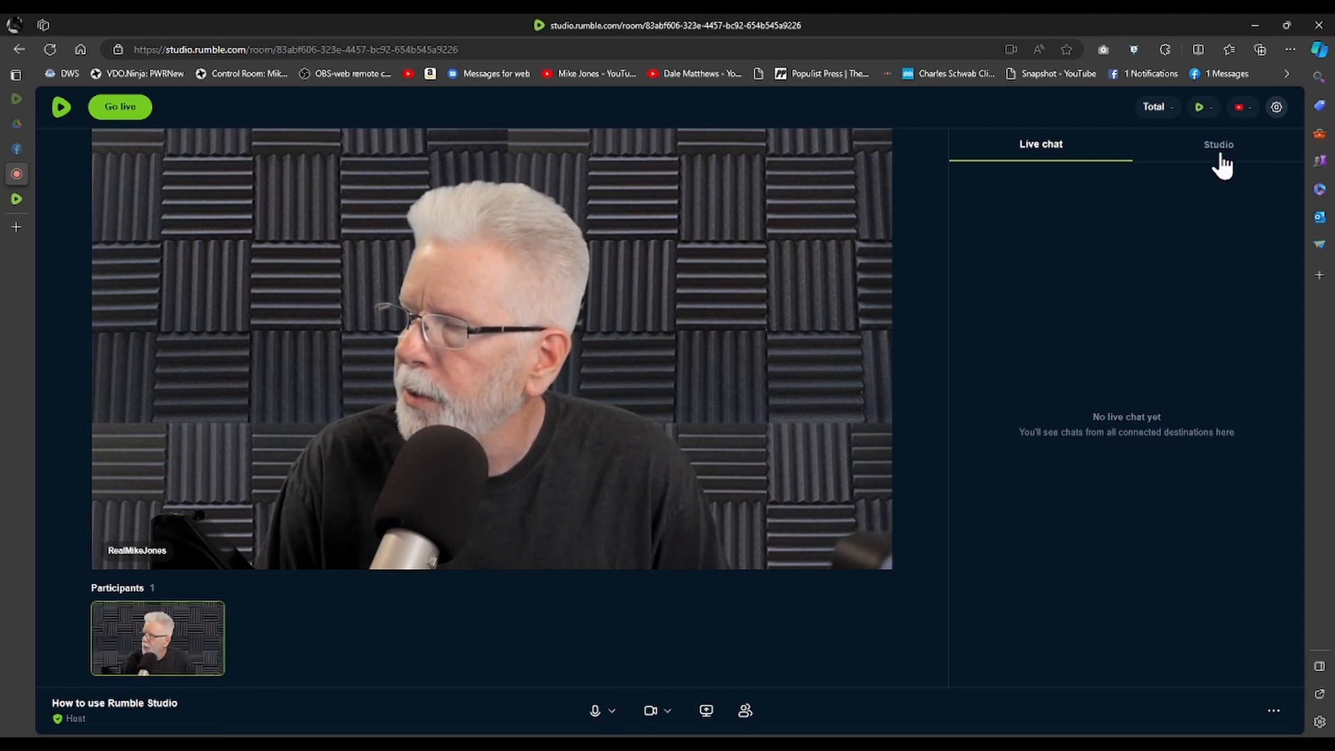
# - From Studio > Text overlays, open Edit for the 'How to Rumble Studio' title text
pyautogui.click(1218, 143)
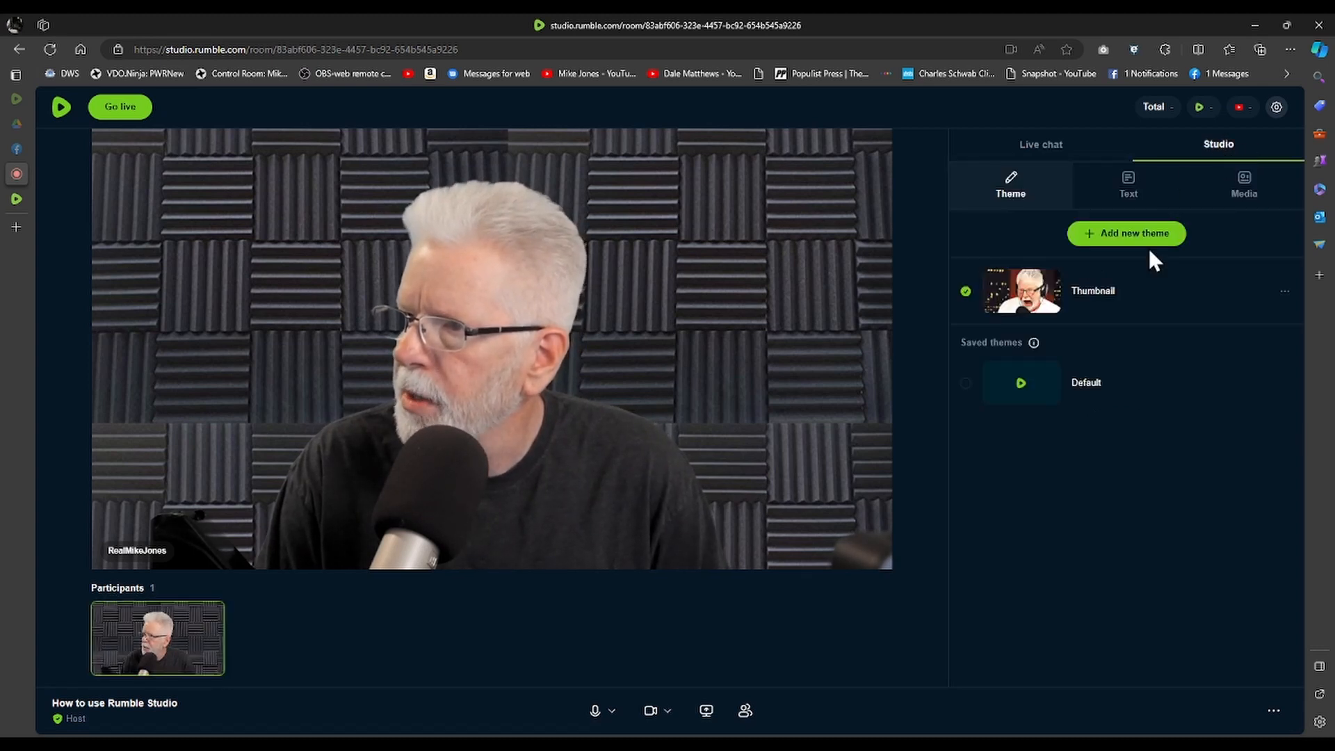
pyautogui.click(1128, 185)
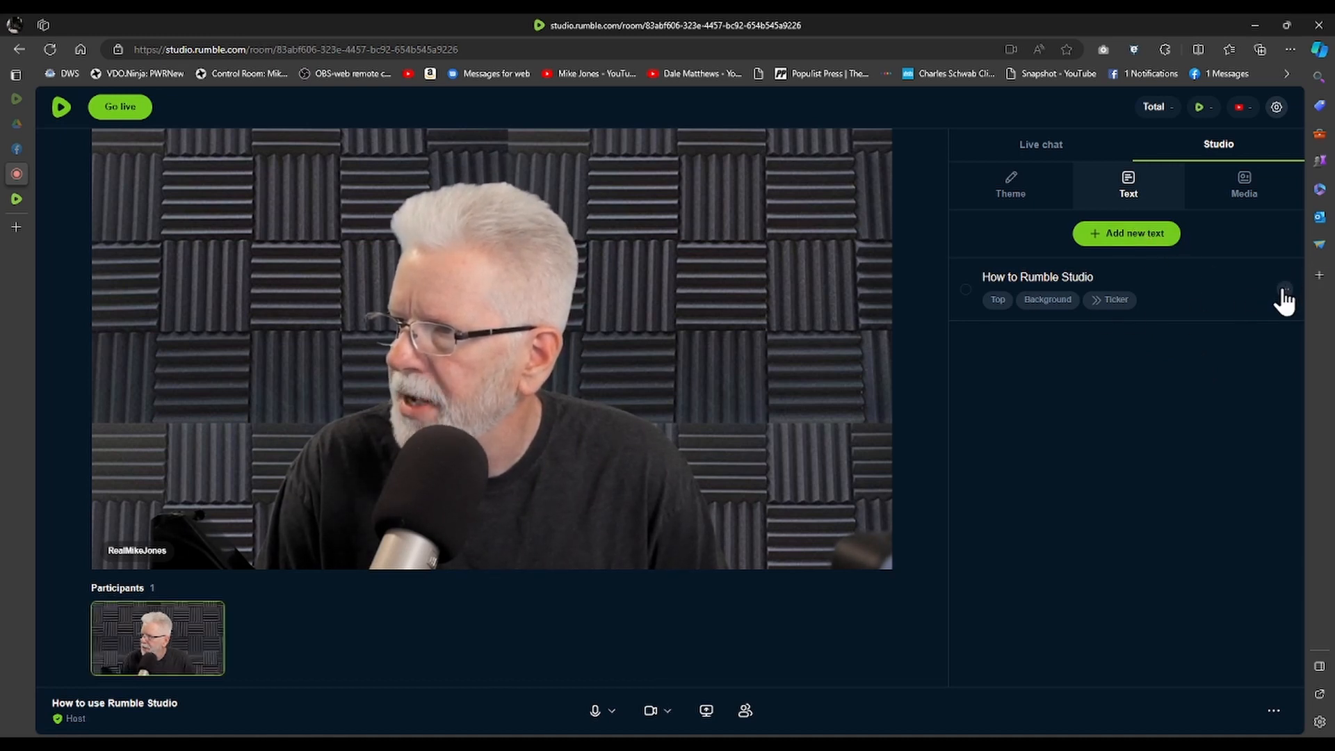
pyautogui.click(1284, 289)
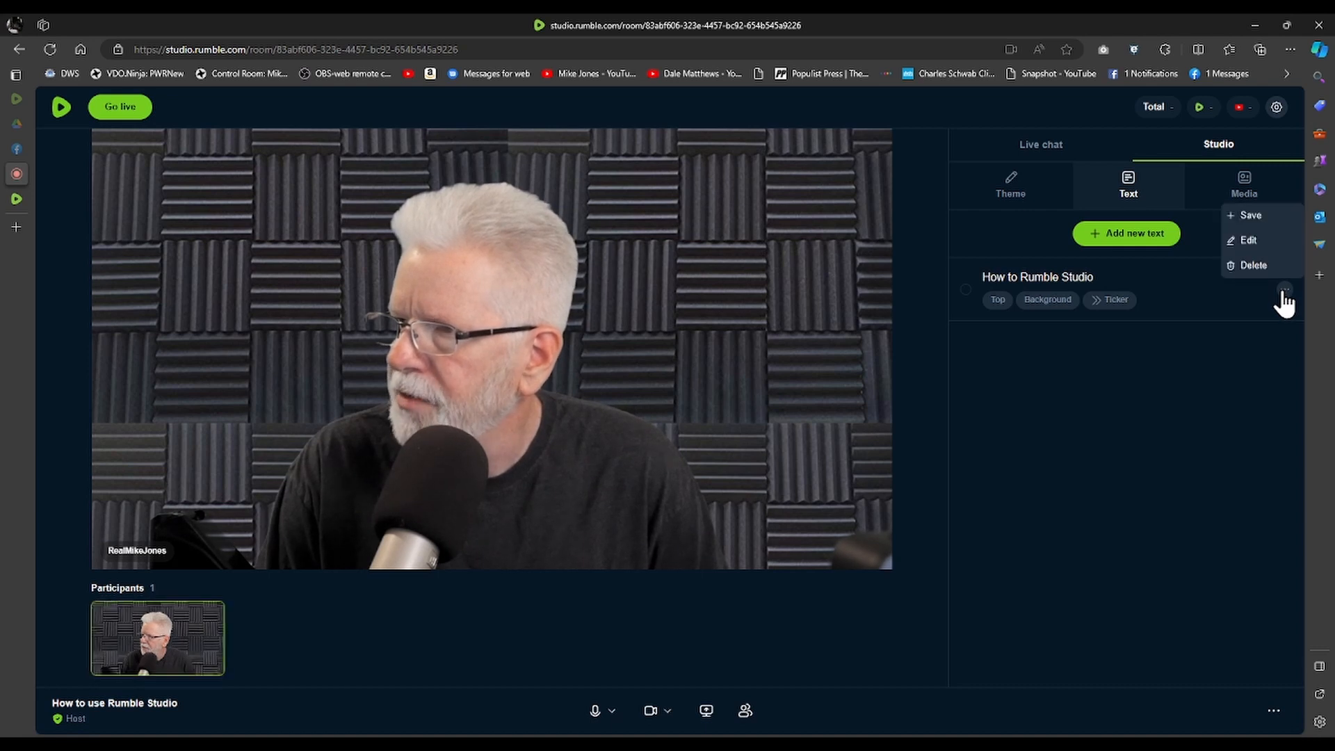
pyautogui.click(1247, 240)
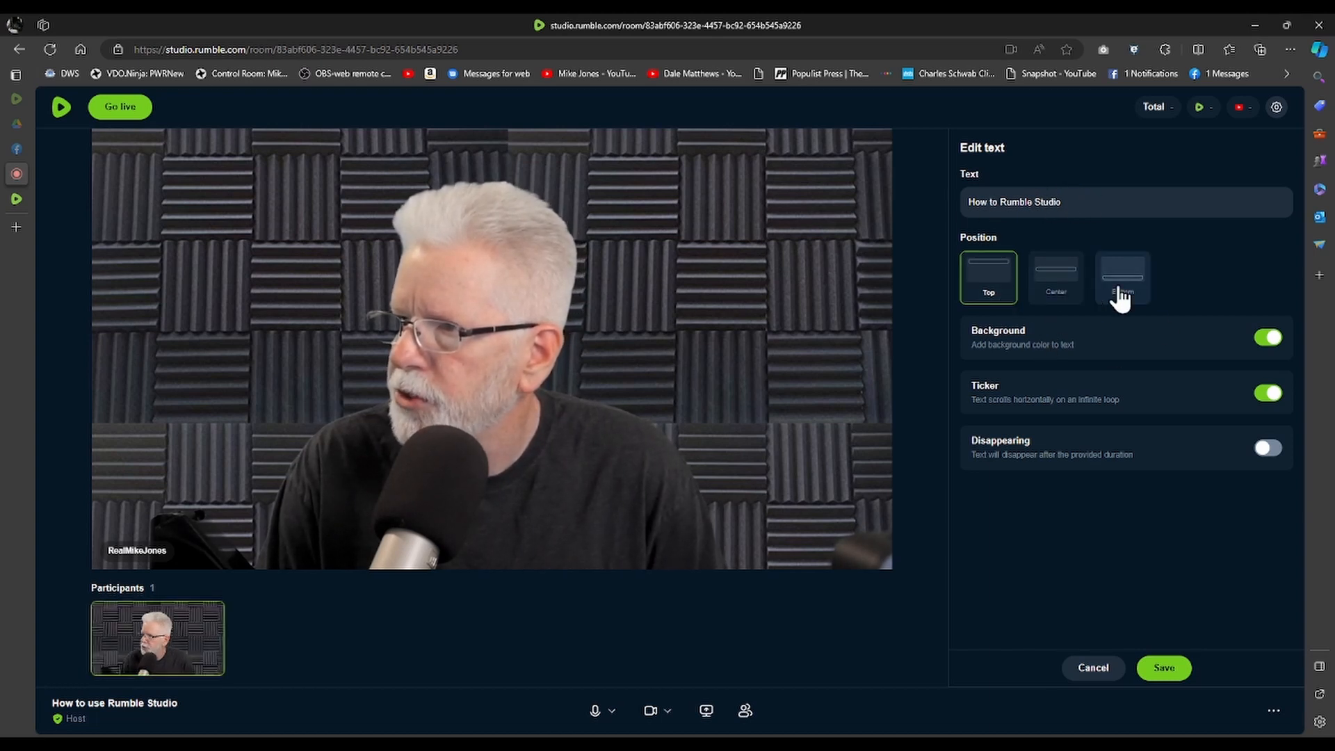
# - Set the title position to Bottom with Background and Ticker on, and save
pyautogui.click(1121, 277)
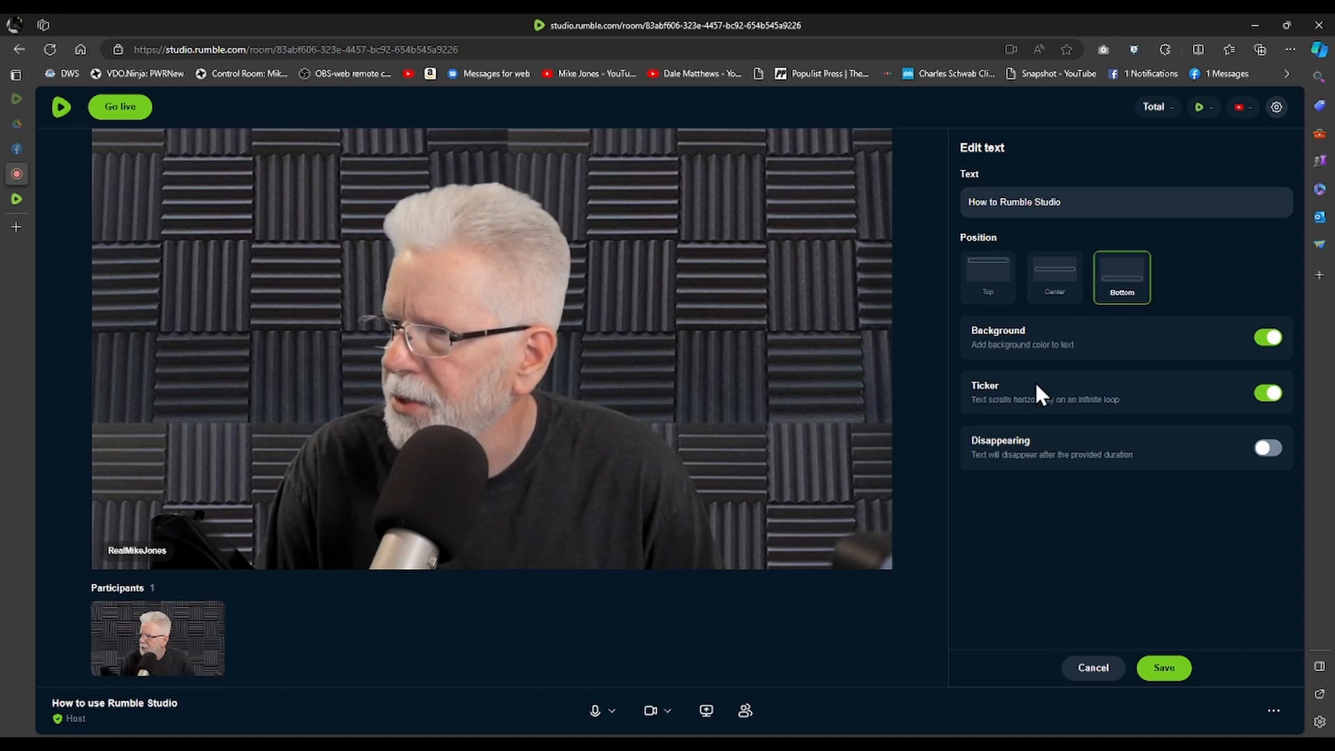
pyautogui.moveTo(1199, 393)
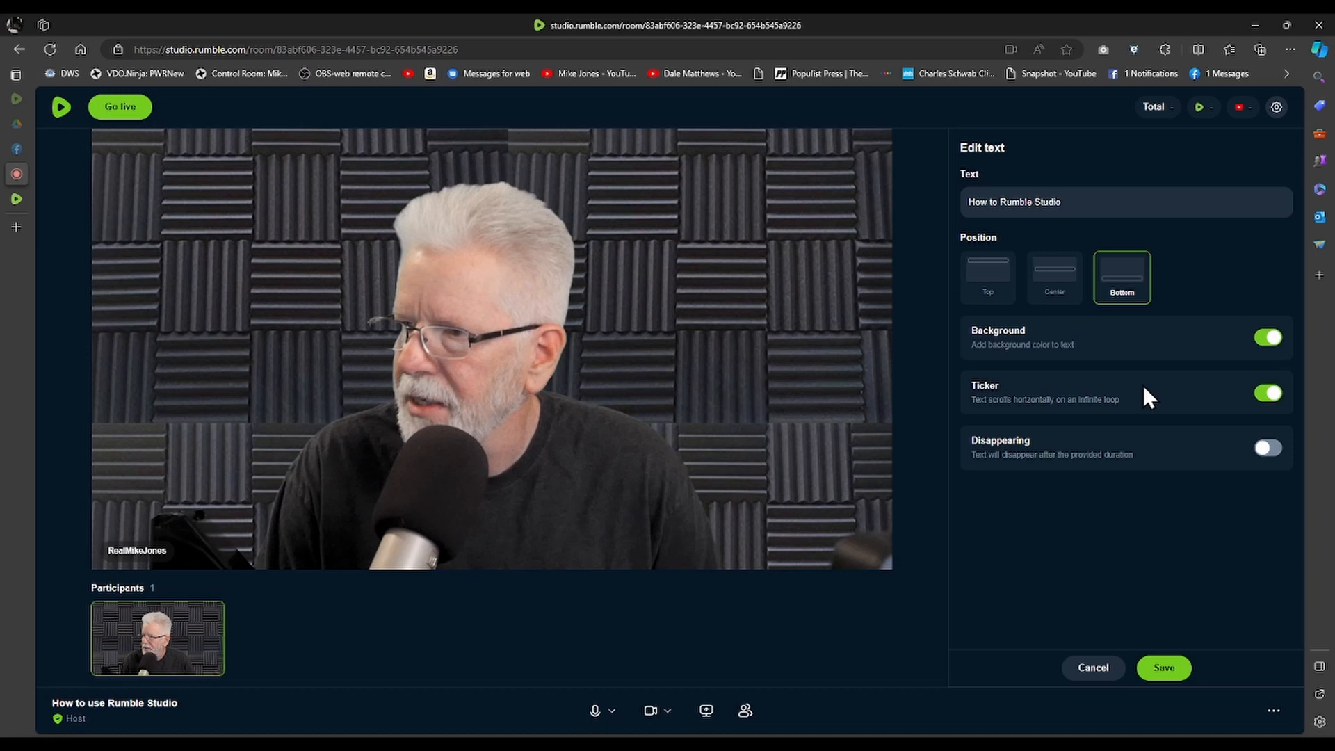
pyautogui.moveTo(1319, 408)
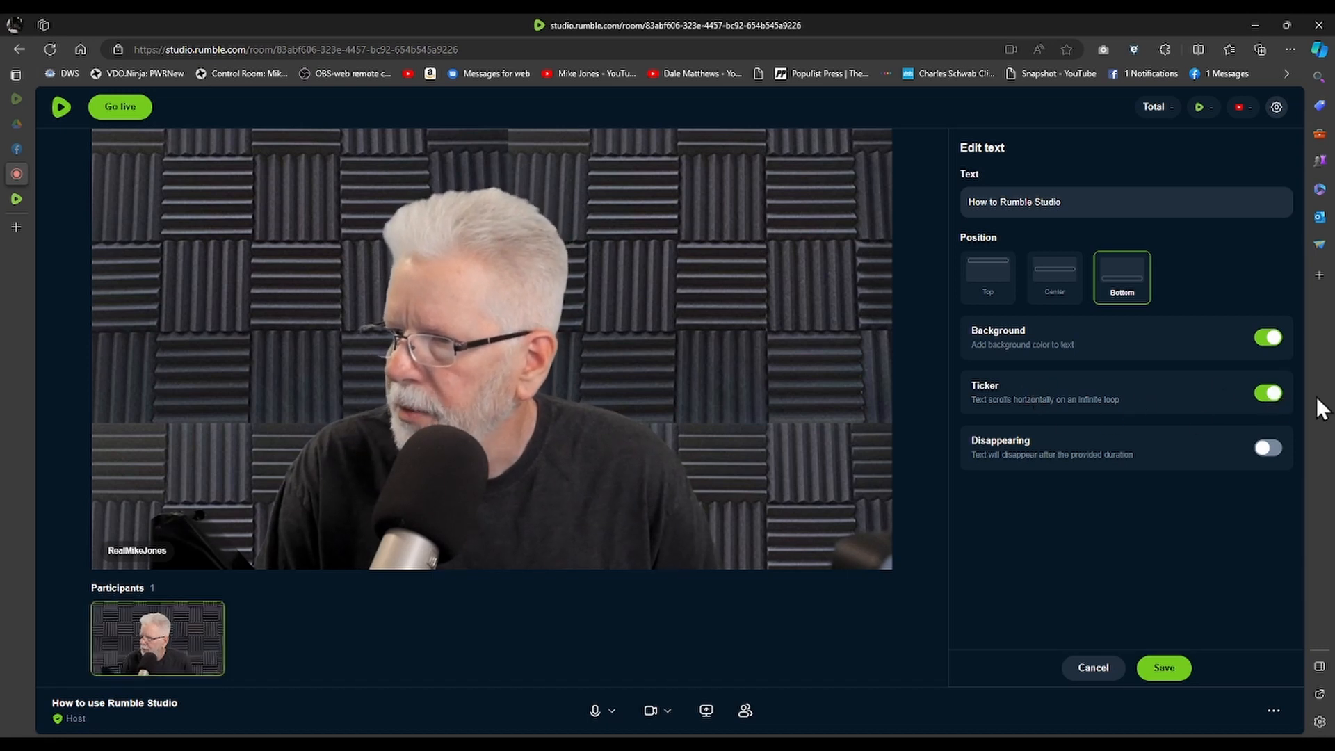
pyautogui.moveTo(1238, 460)
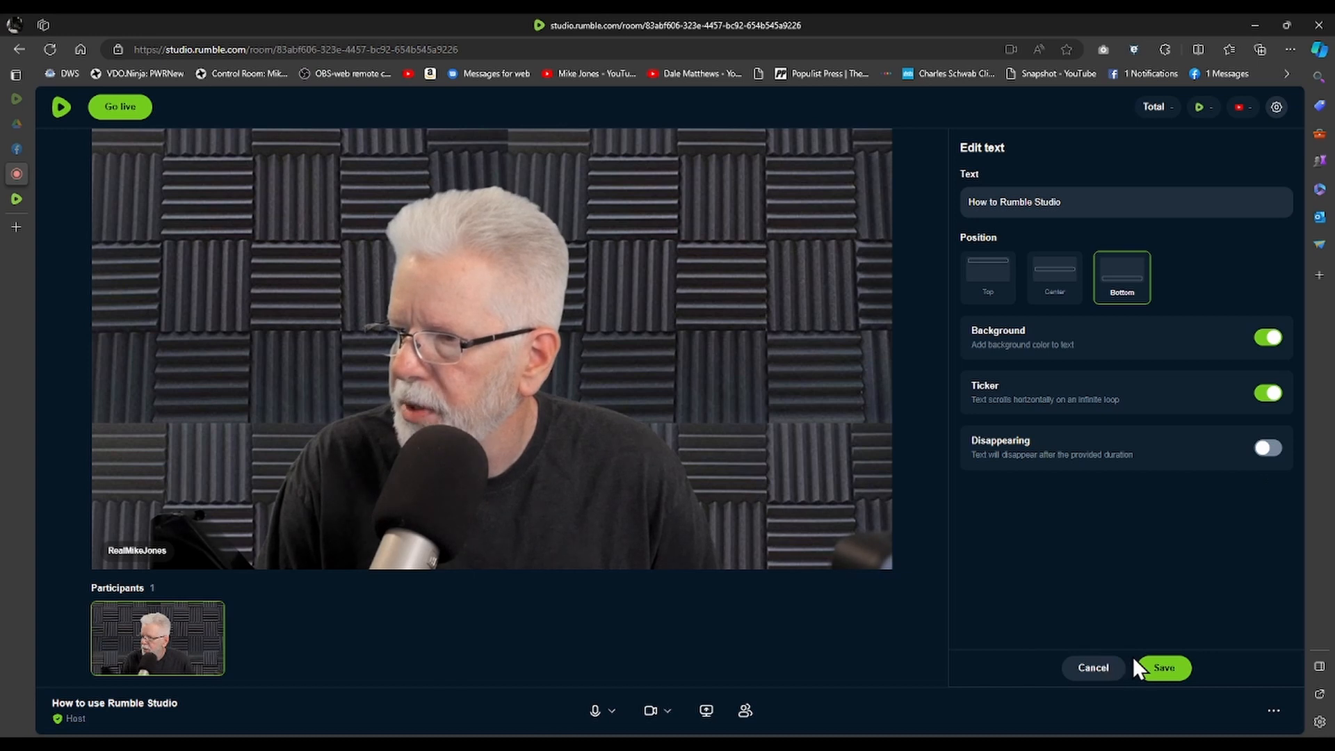
pyautogui.click(1163, 668)
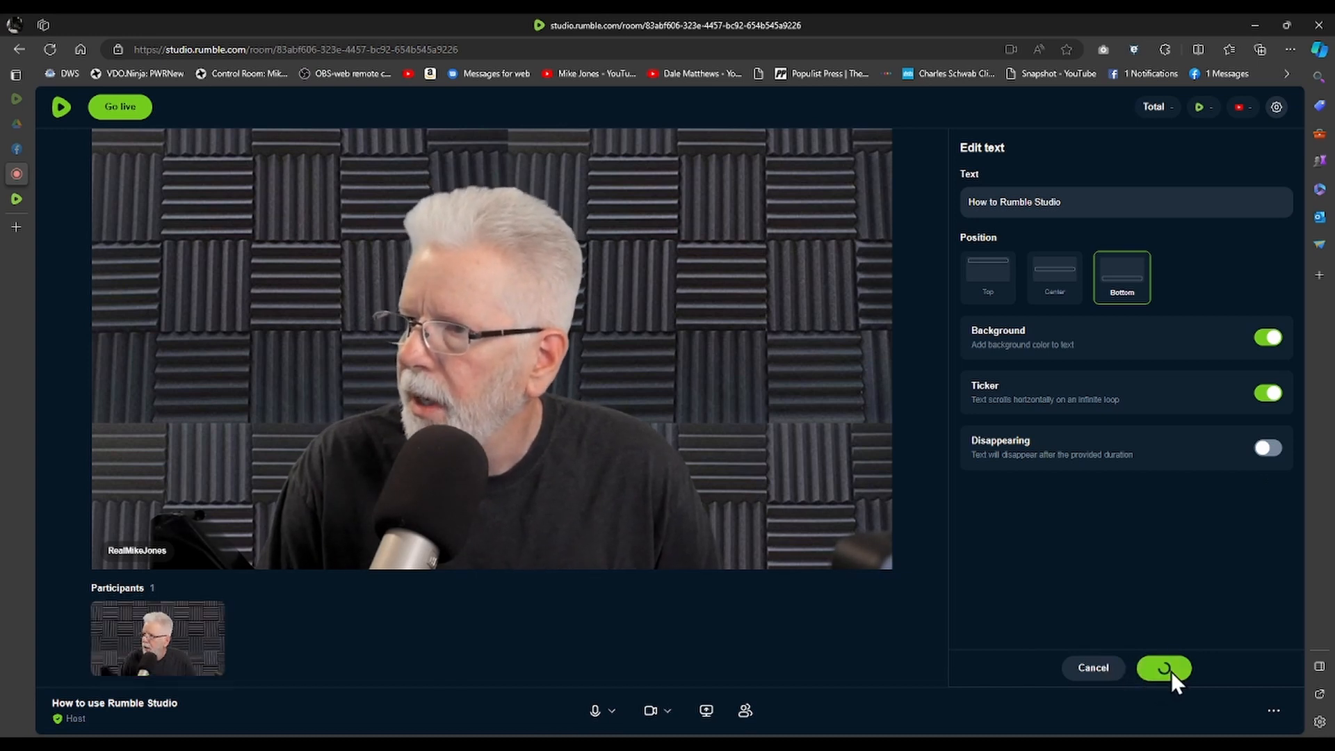
pyautogui.click(1163, 667)
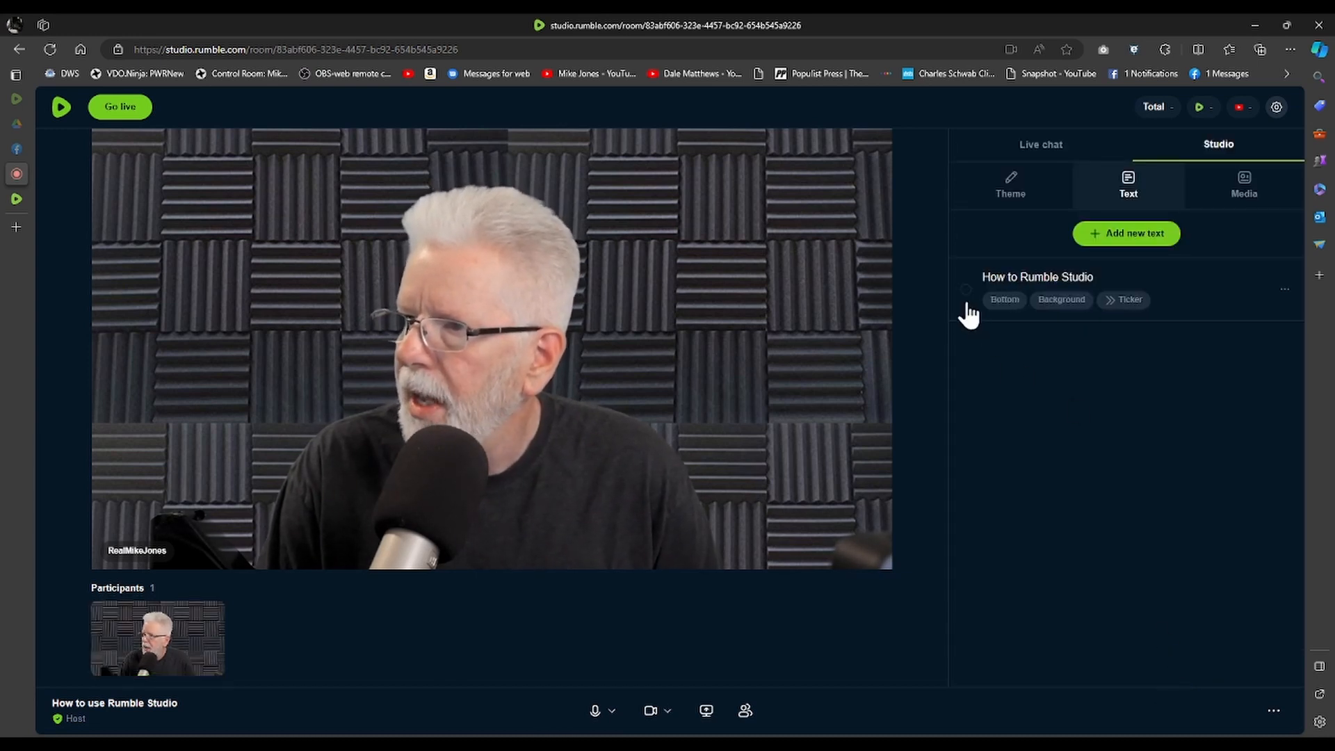
# - Activate the 'How to Rumble Studio' text so it scrolls as a bottom ticker
pyautogui.click(965, 289)
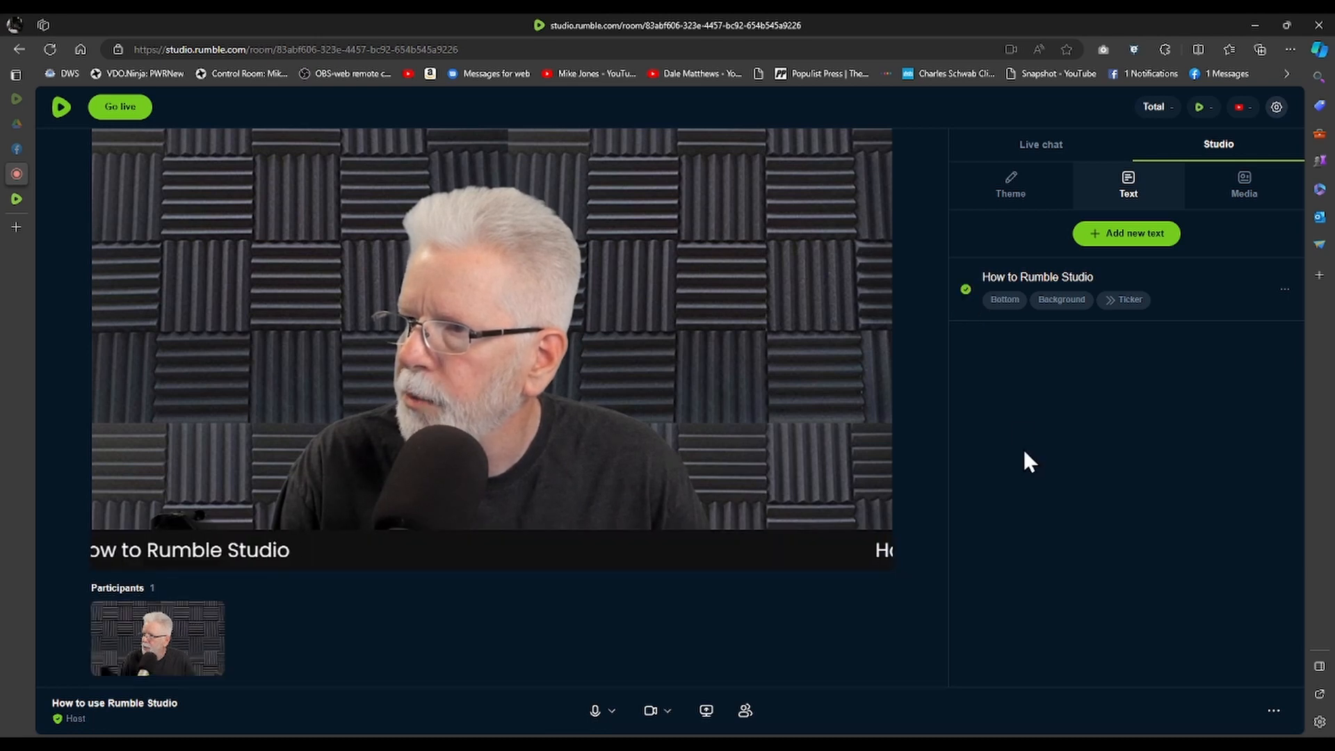
pyautogui.moveTo(791, 563)
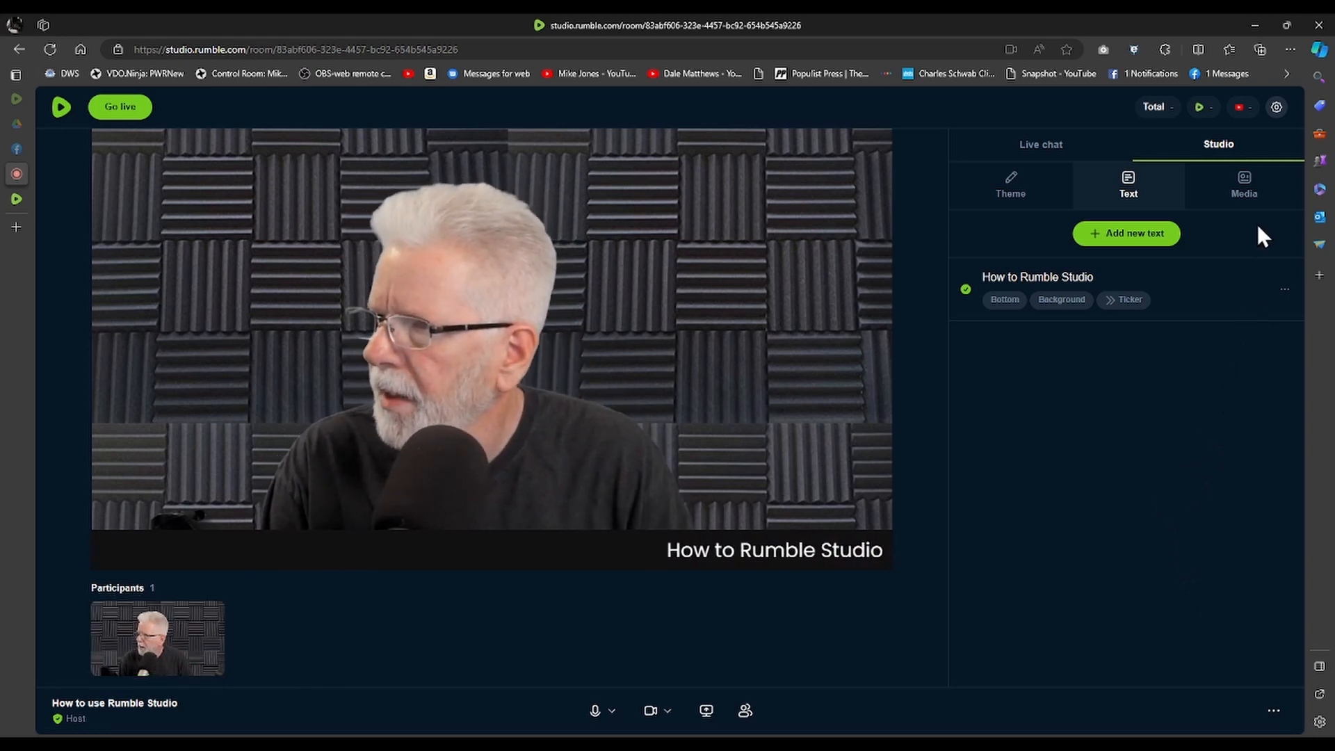
# - Show the media type chooser offering Video, Image or GIF, and Sound
pyautogui.click(1242, 185)
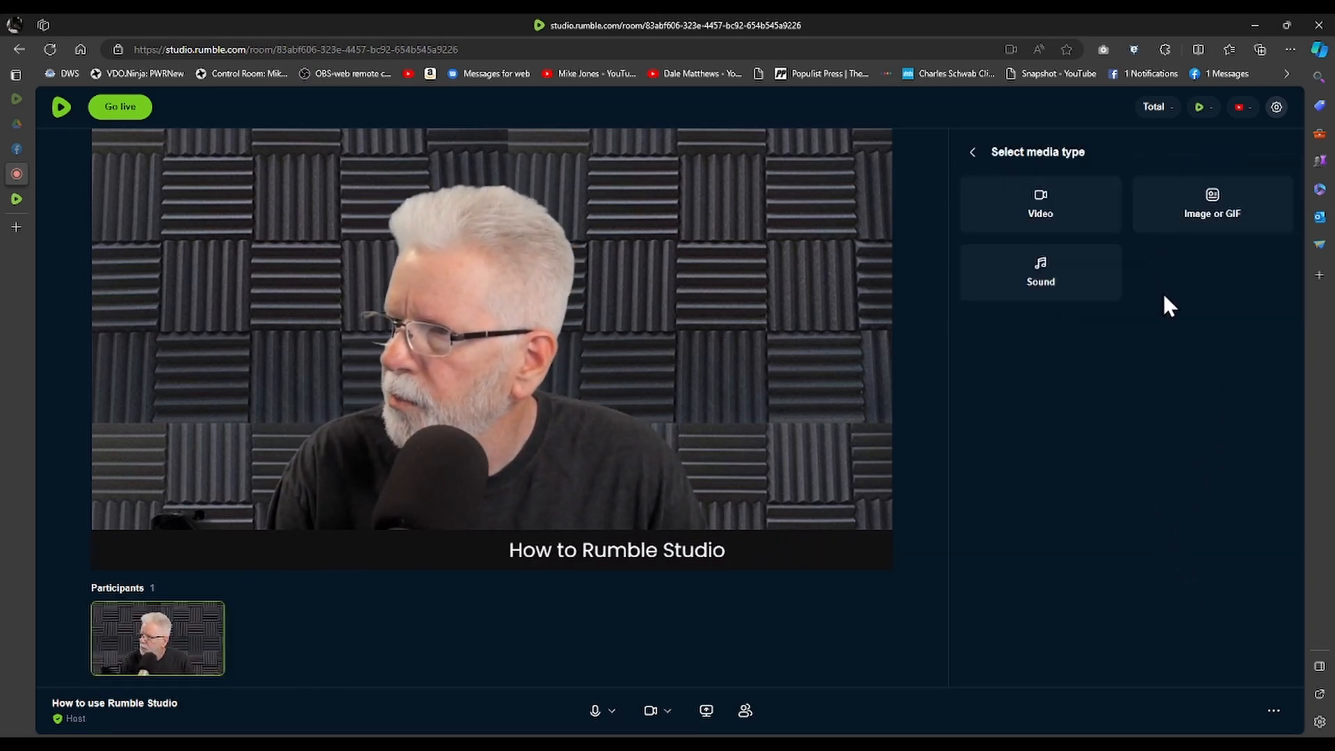
pyautogui.moveTo(1213, 230)
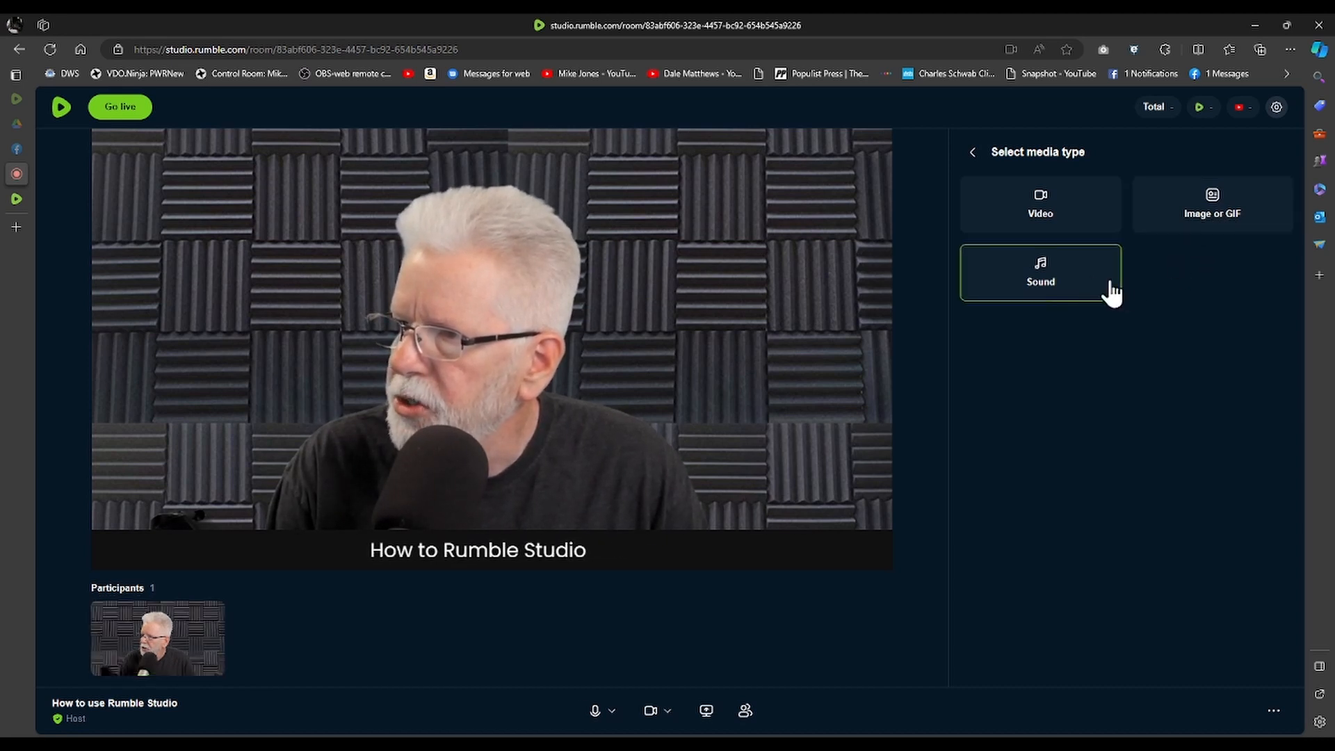
pyautogui.moveTo(1295, 477)
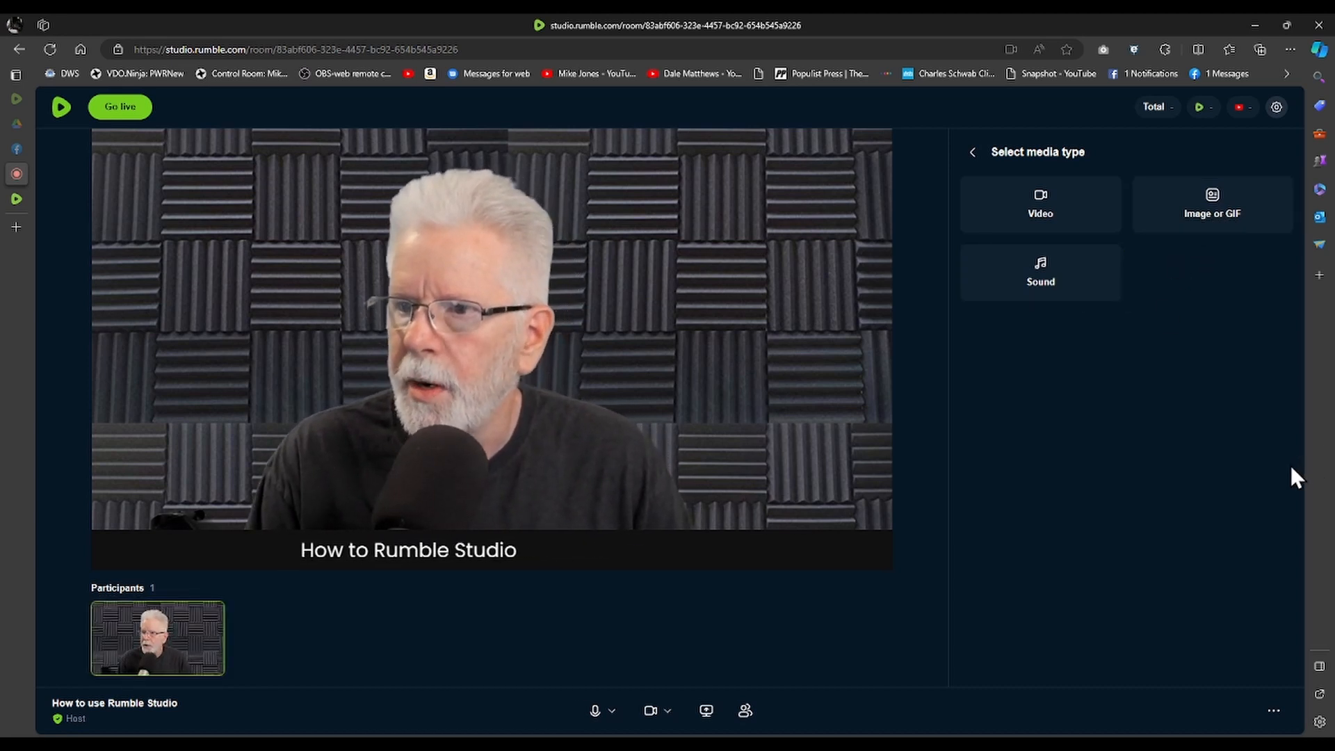
pyautogui.moveTo(1234, 450)
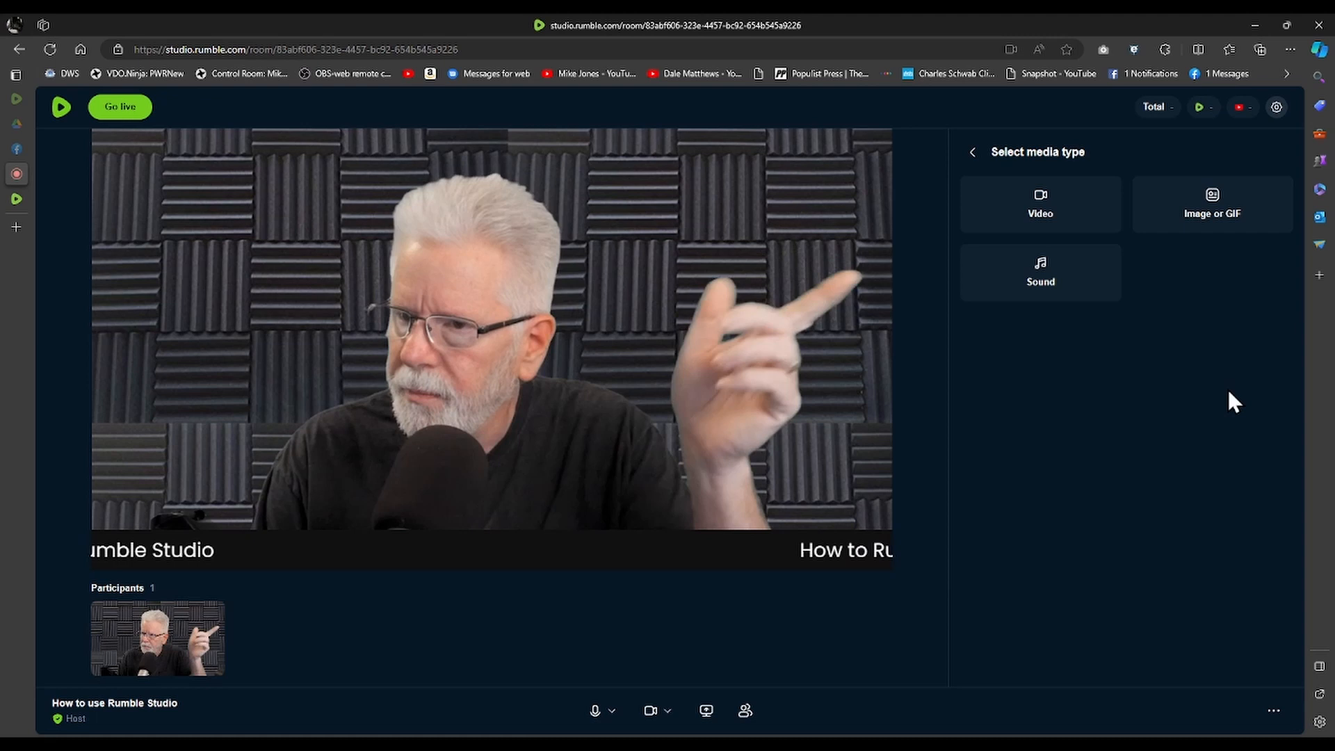
pyautogui.moveTo(1211, 393)
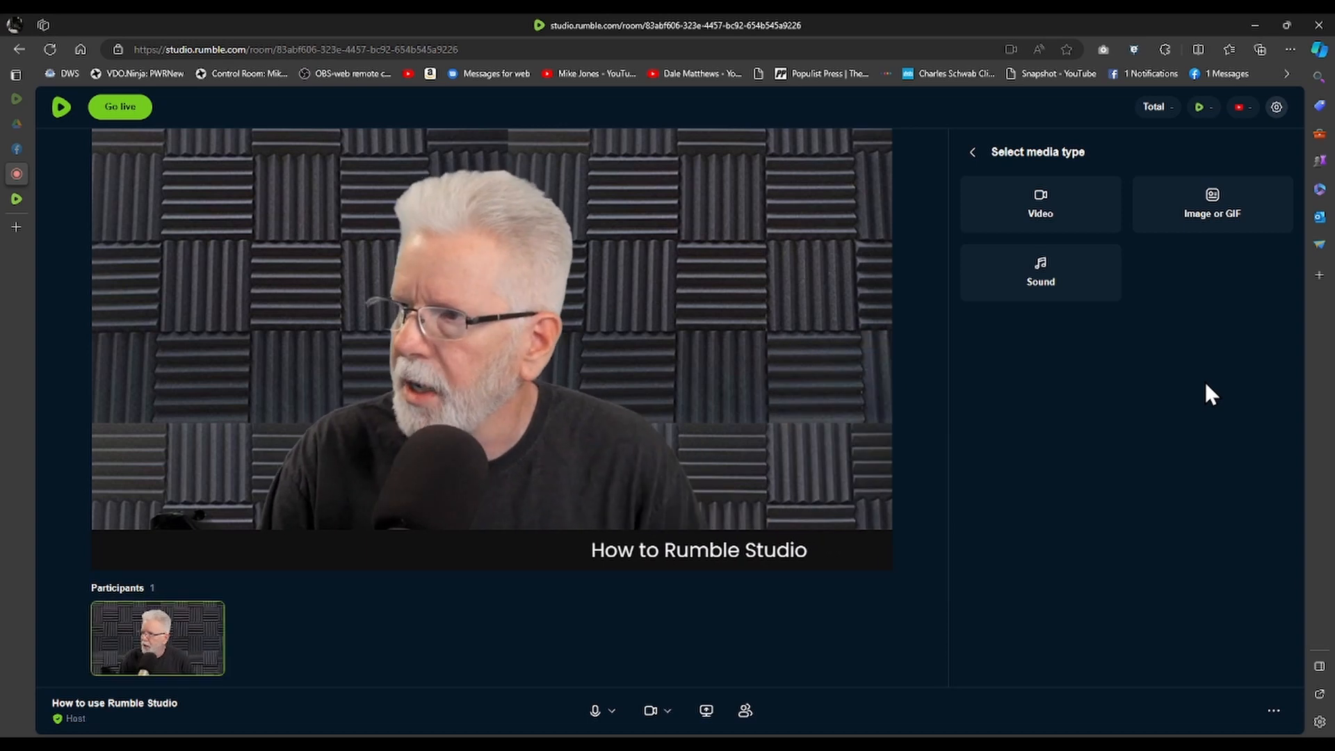
pyautogui.moveTo(1151, 557)
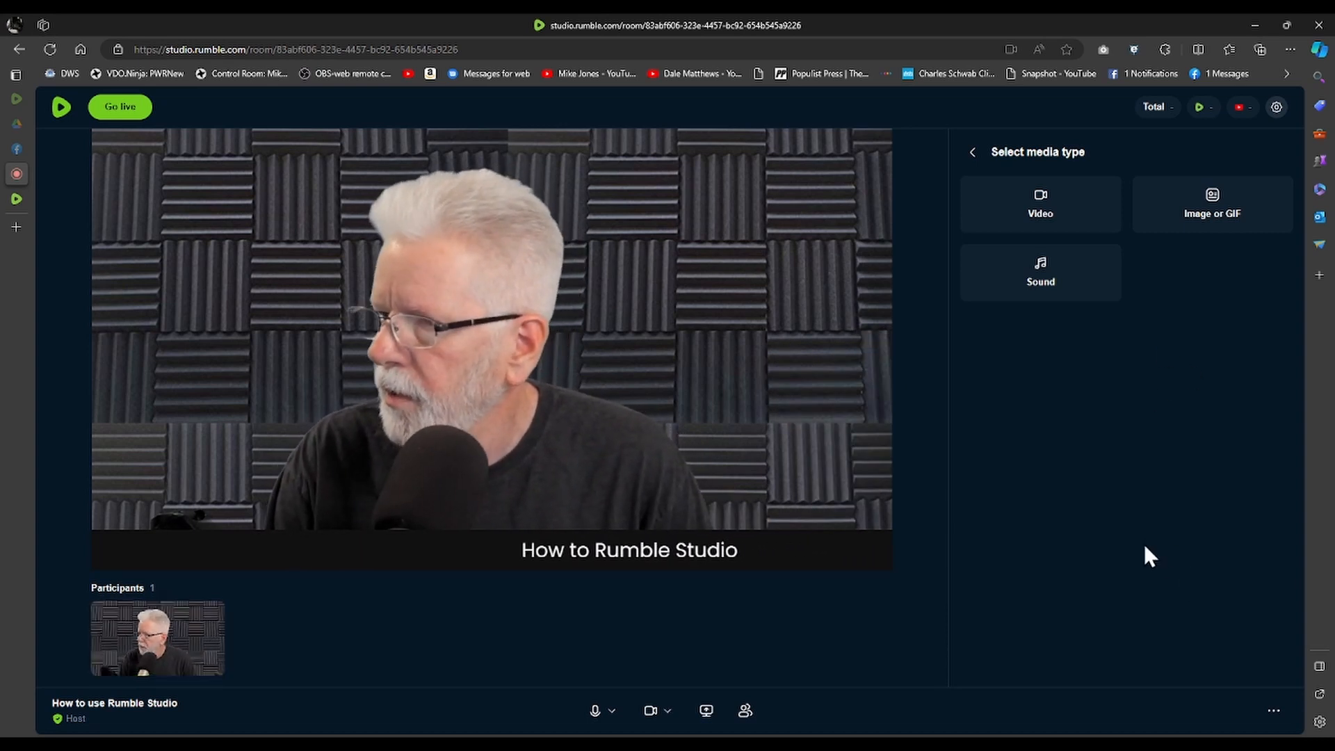
# - Edit the Thumbnail theme keeping Poppins font, enable Live chat overlay, save and close
pyautogui.click(1285, 291)
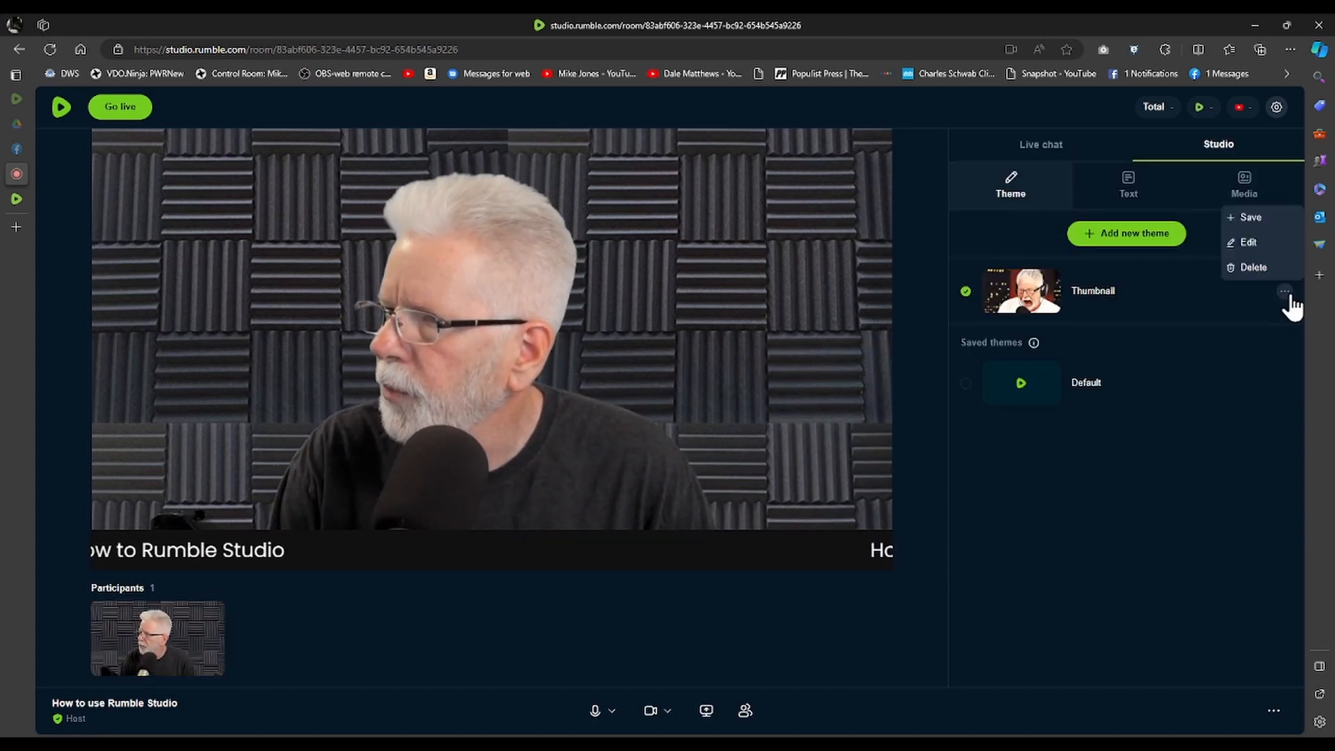
pyautogui.click(1249, 242)
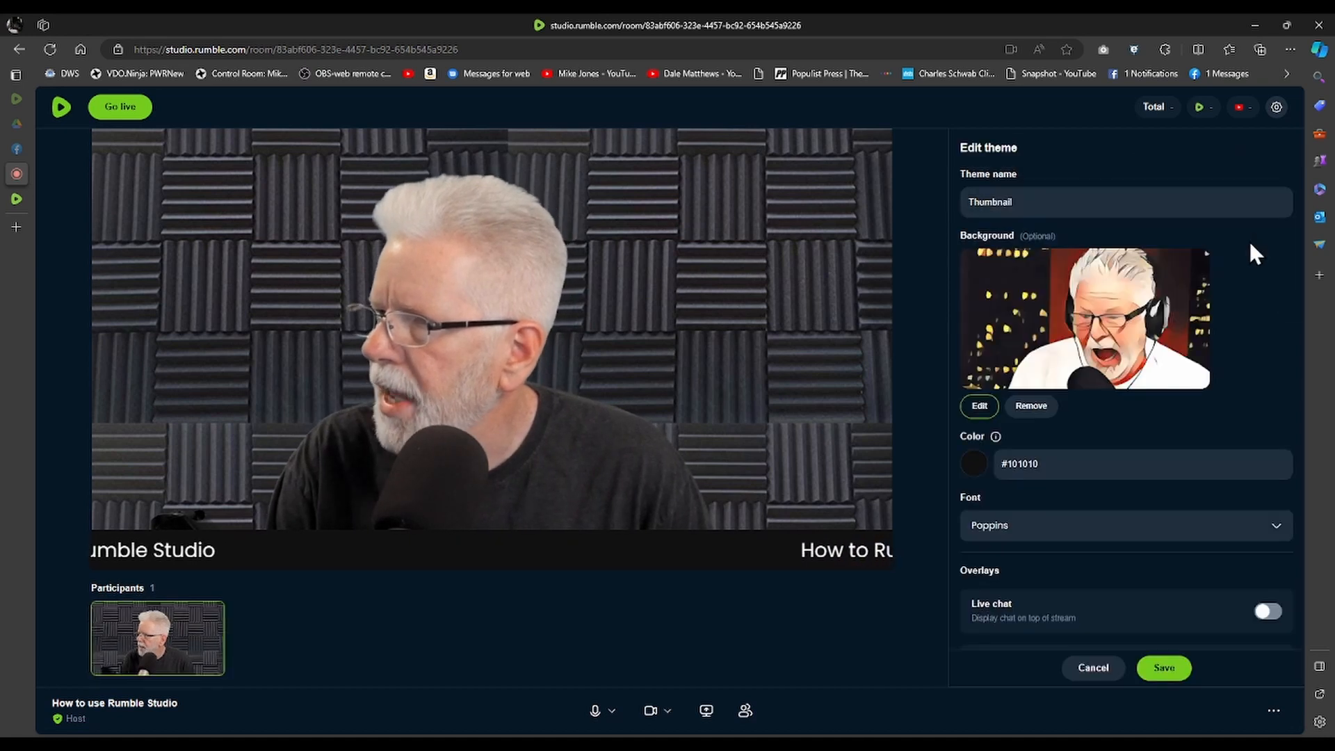
pyautogui.moveTo(969, 493)
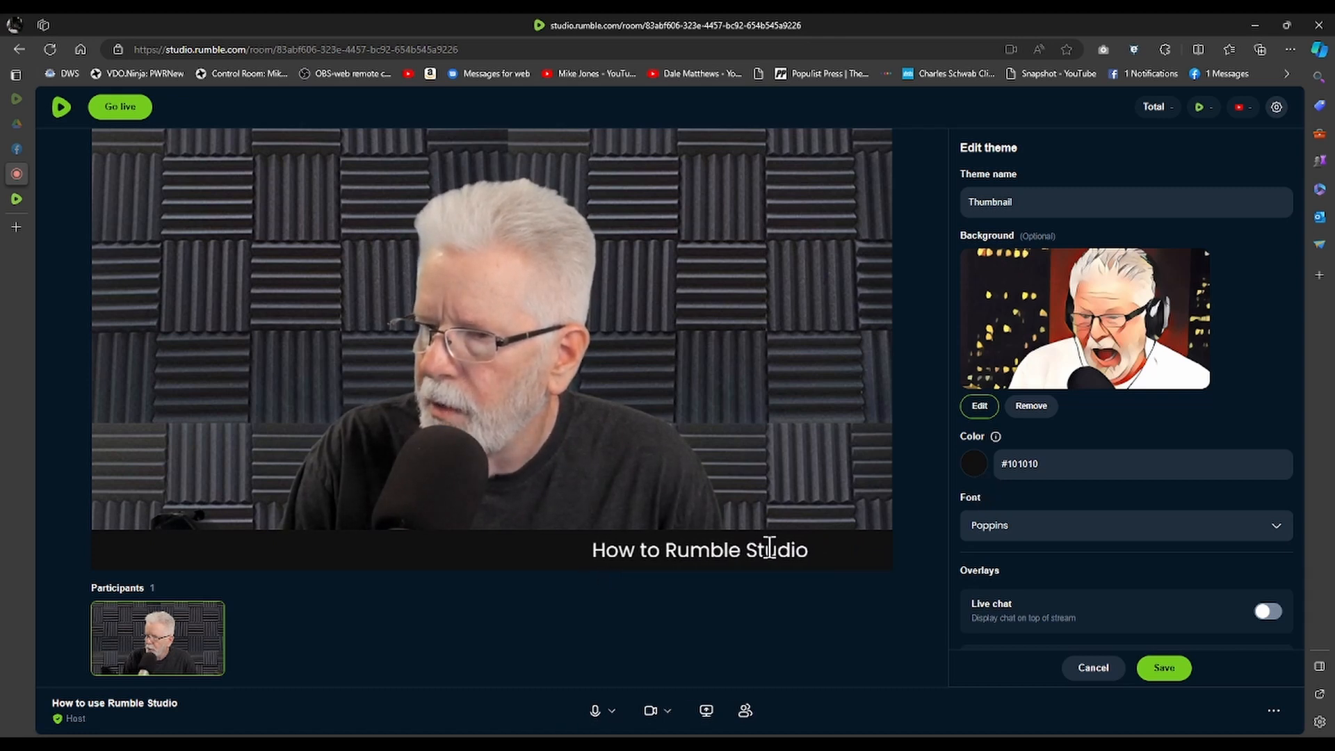
pyautogui.moveTo(809, 579)
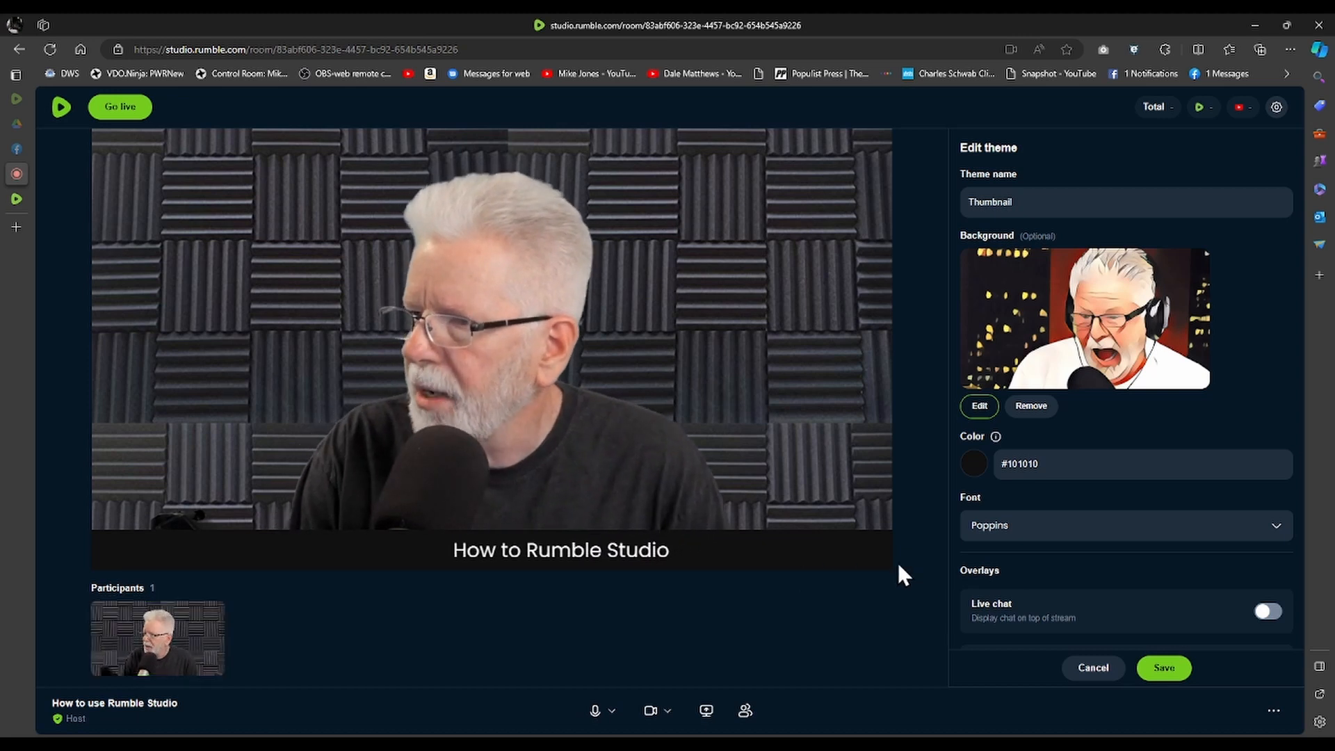
pyautogui.click(1275, 525)
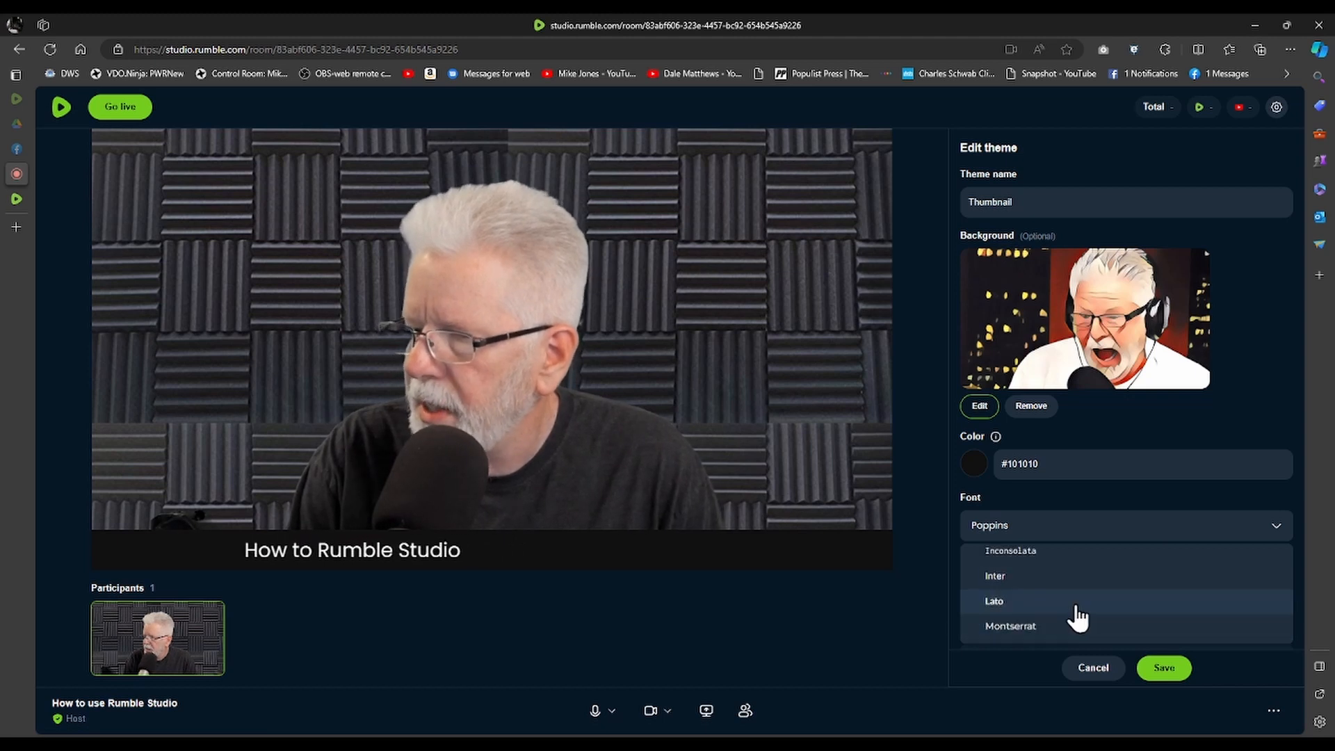
pyautogui.moveTo(962, 574)
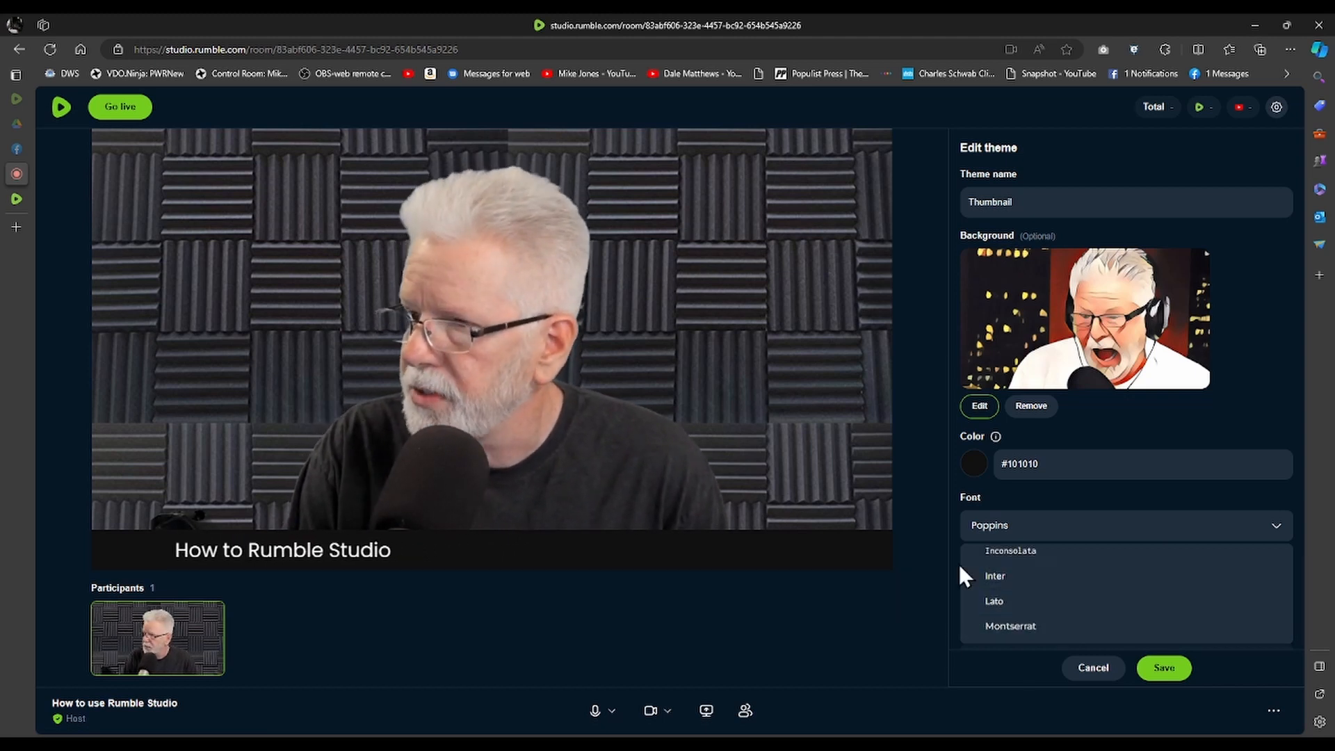
pyautogui.click(1124, 524)
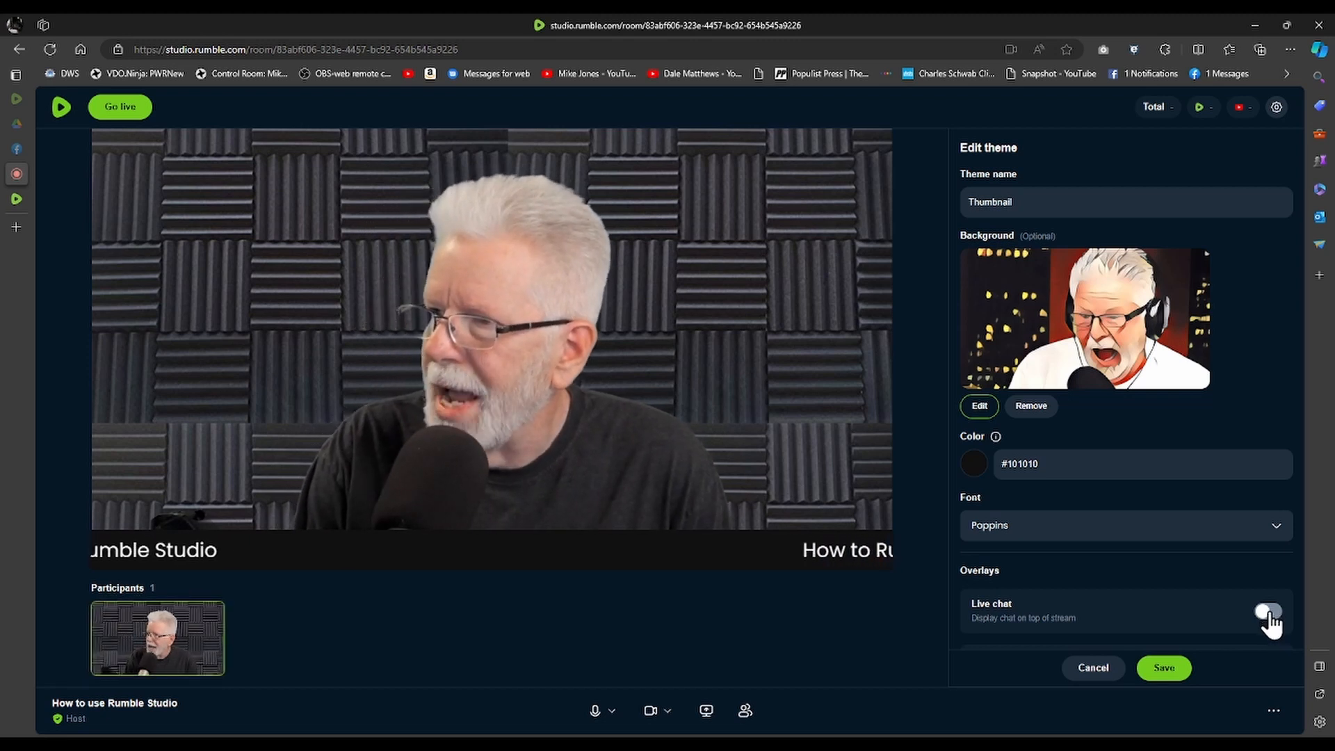
pyautogui.click(1268, 612)
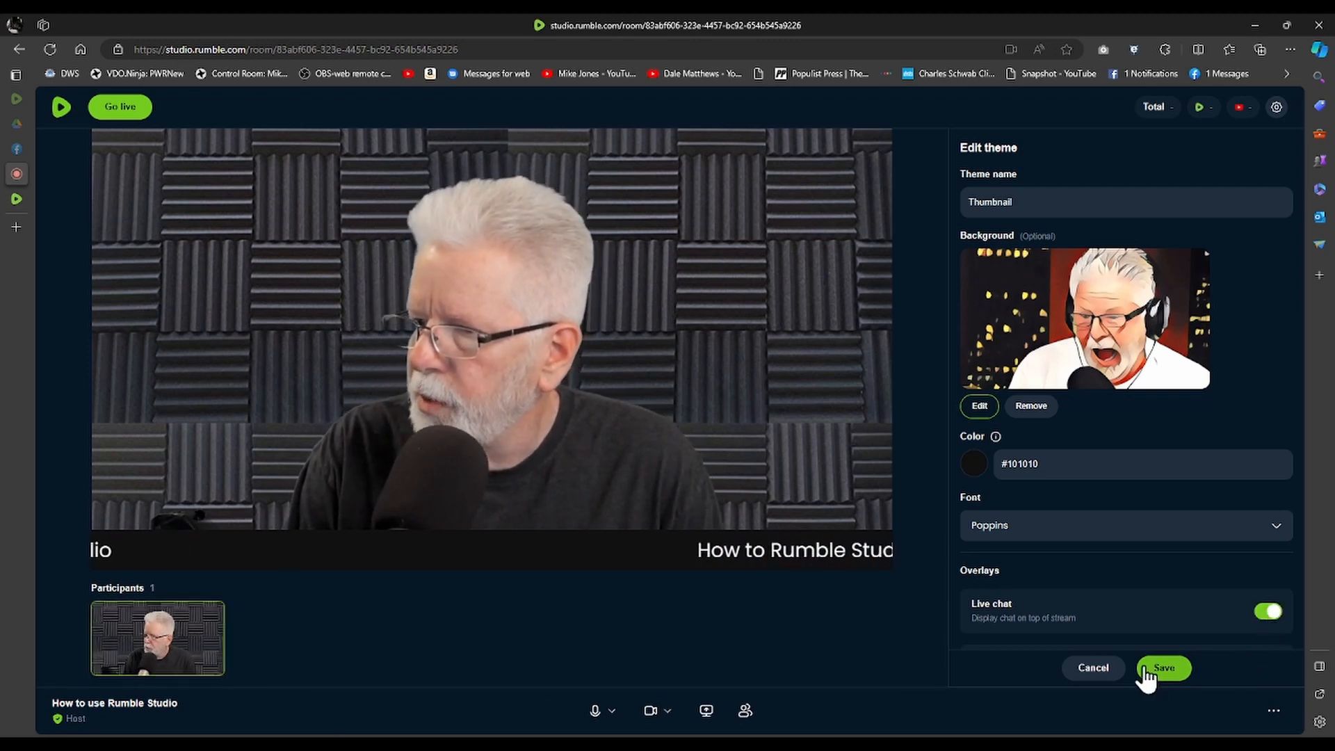
pyautogui.moveTo(1093, 667)
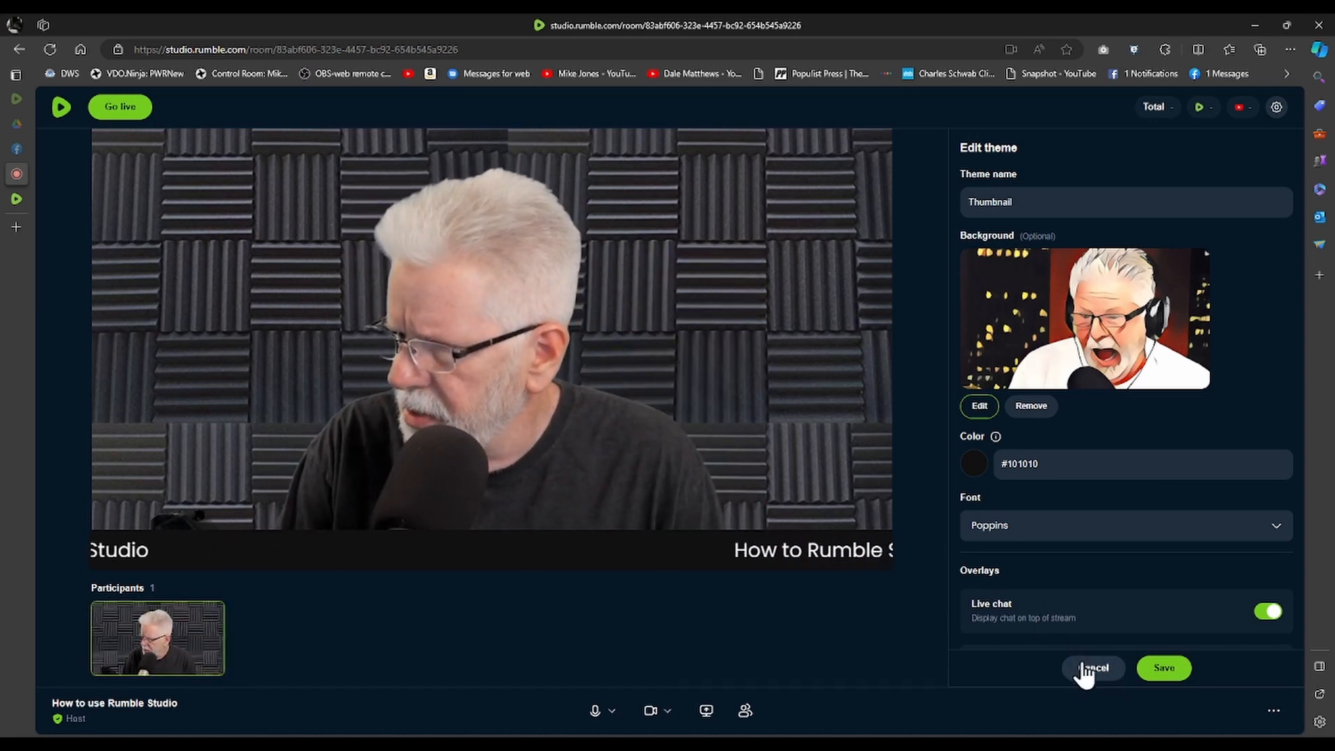
pyautogui.click(1093, 668)
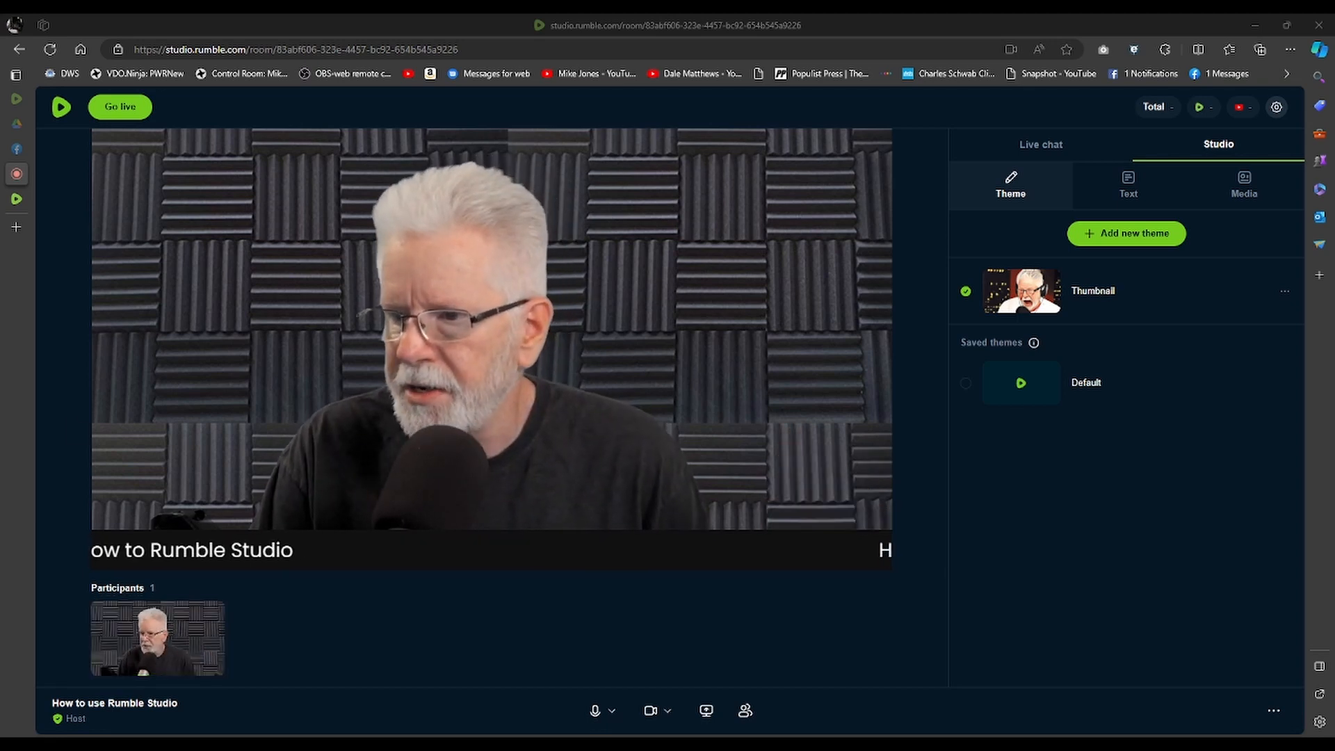
pyautogui.moveTo(707, 711)
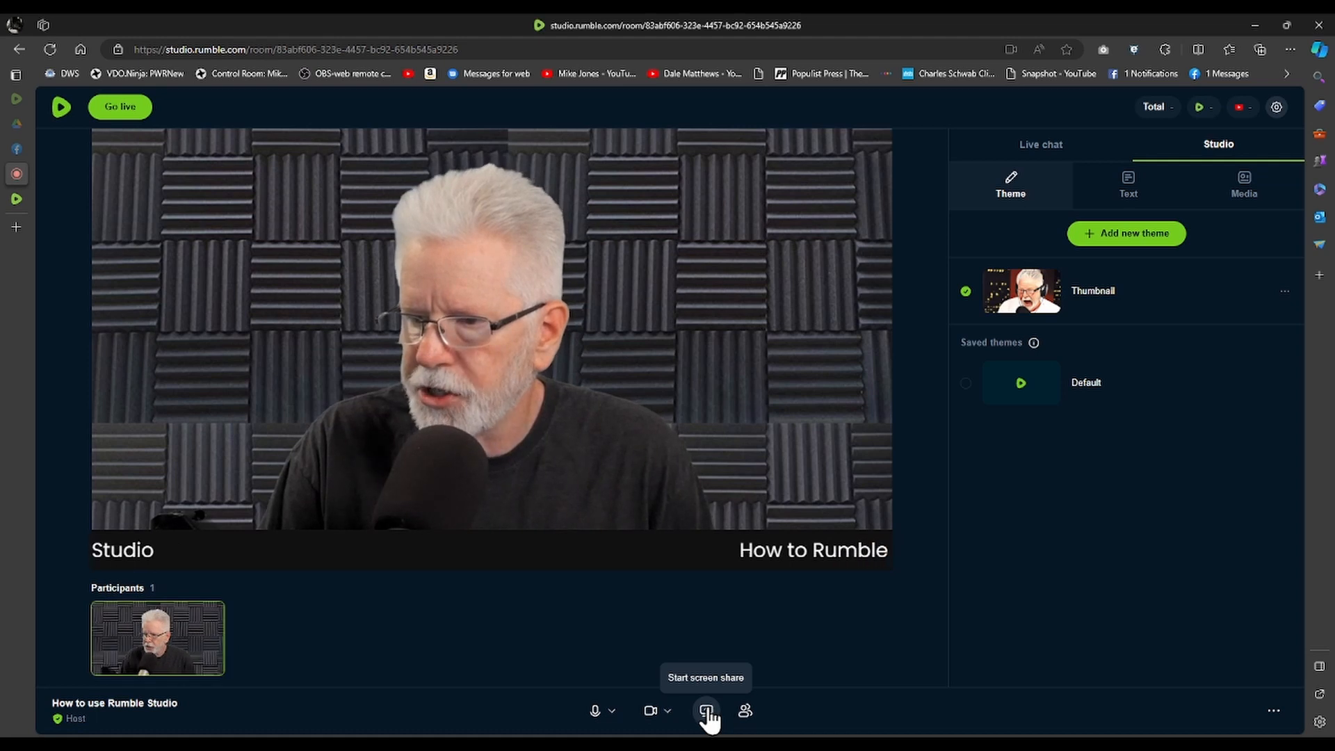
# - Share an Entire Screen into the room with 'Also share system audio' enabled
pyautogui.click(706, 710)
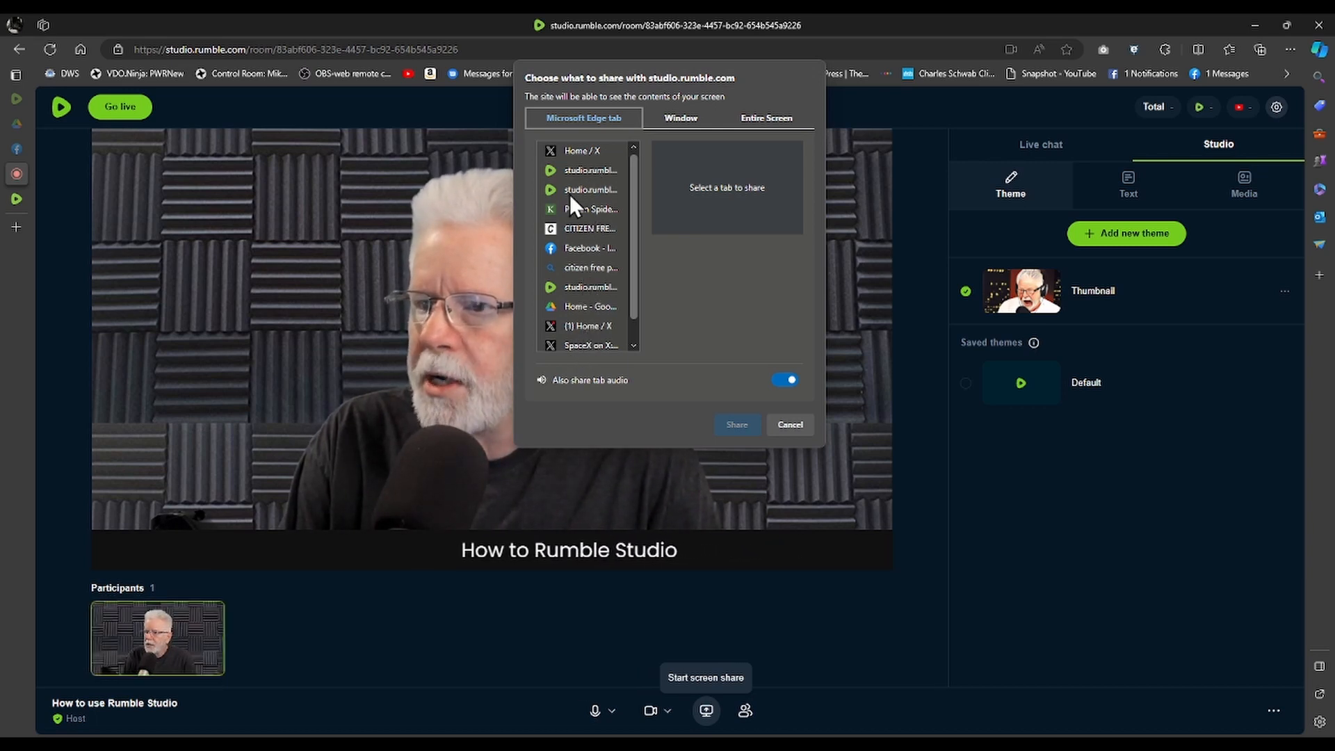
pyautogui.moveTo(613, 157)
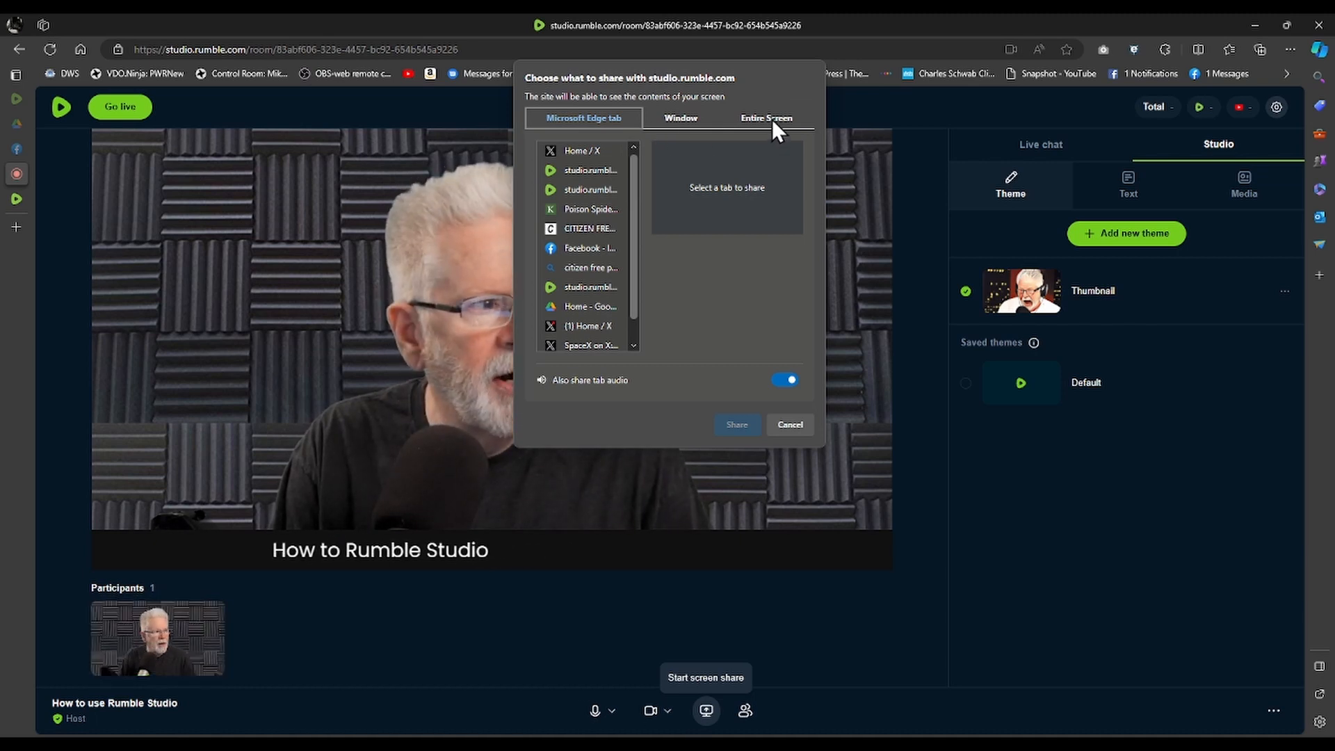
pyautogui.click(765, 117)
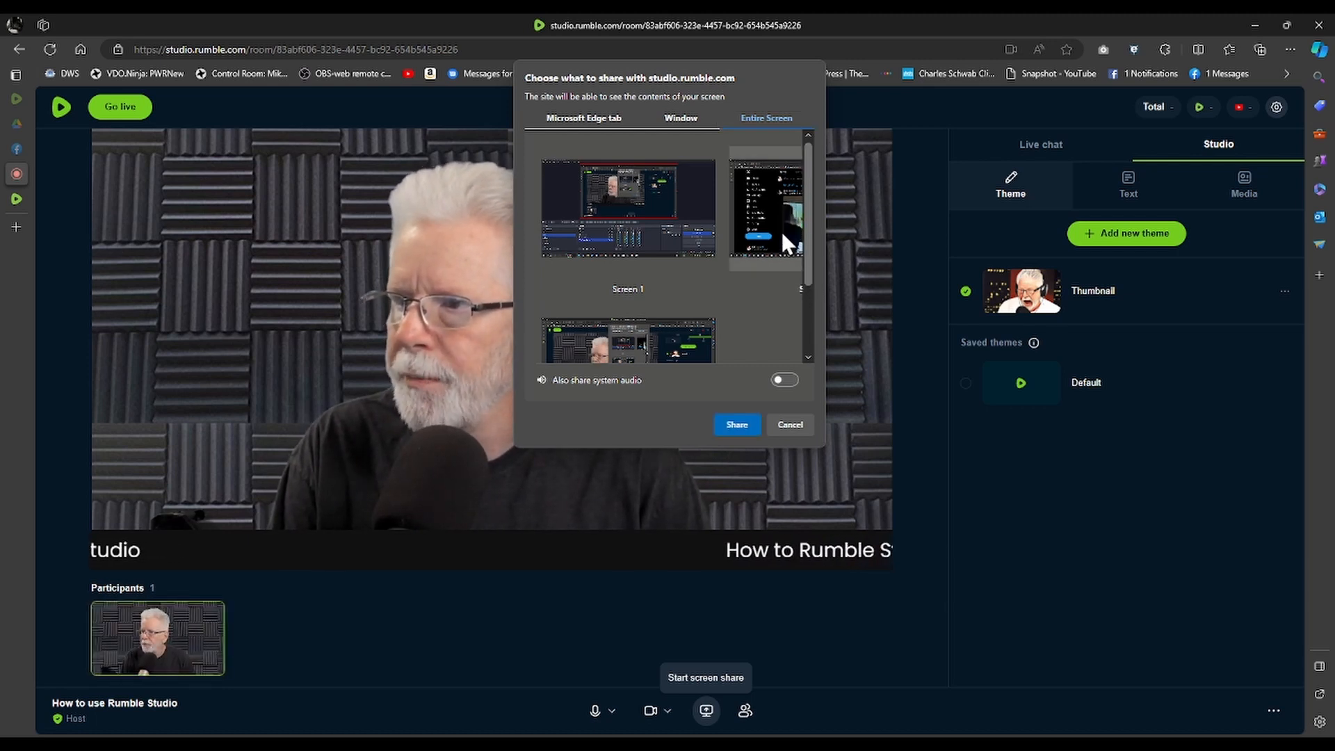
pyautogui.moveTo(781, 423)
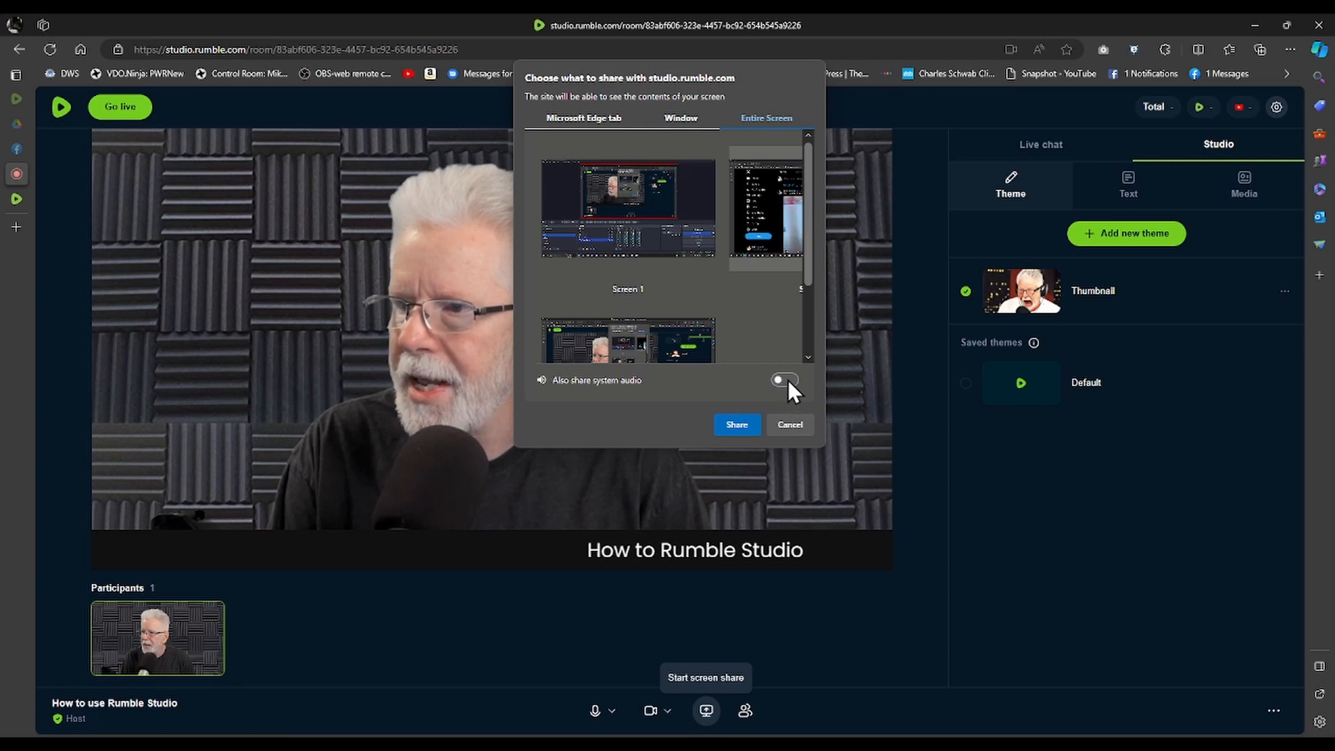
pyautogui.click(782, 380)
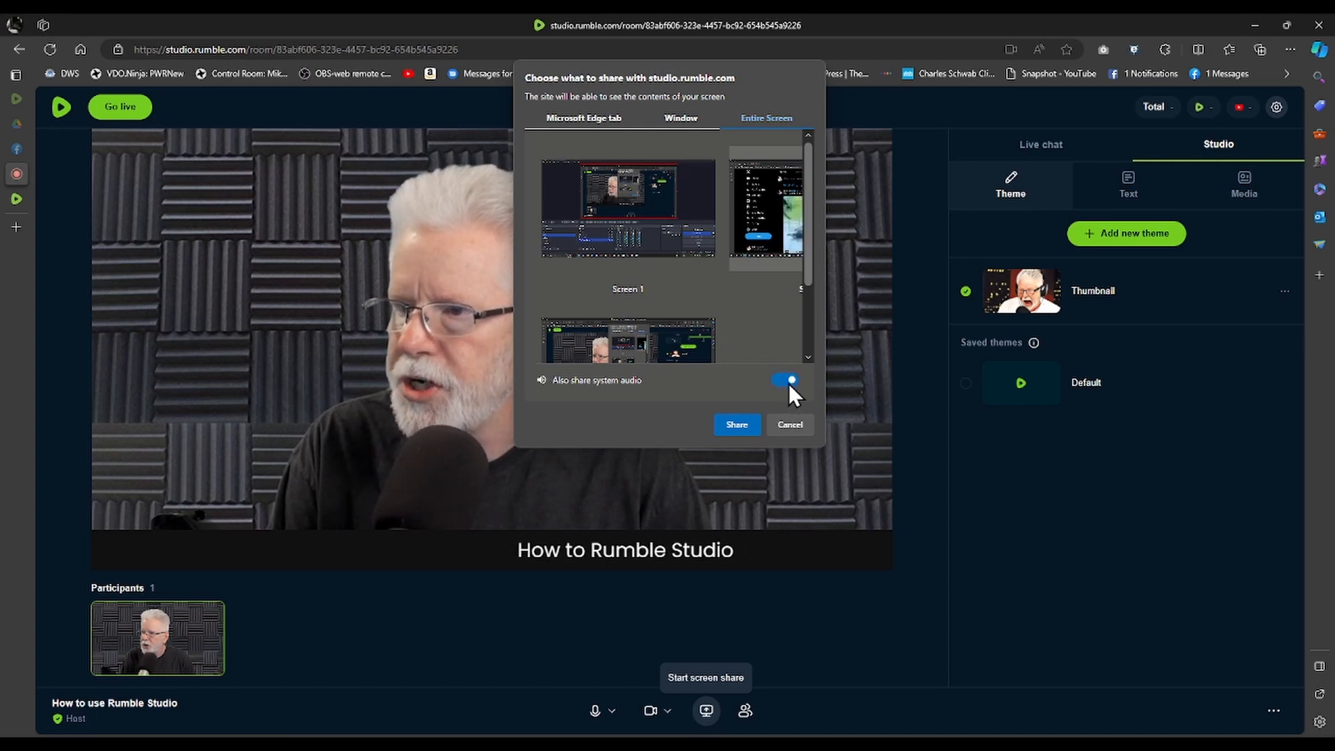
pyautogui.click(790, 424)
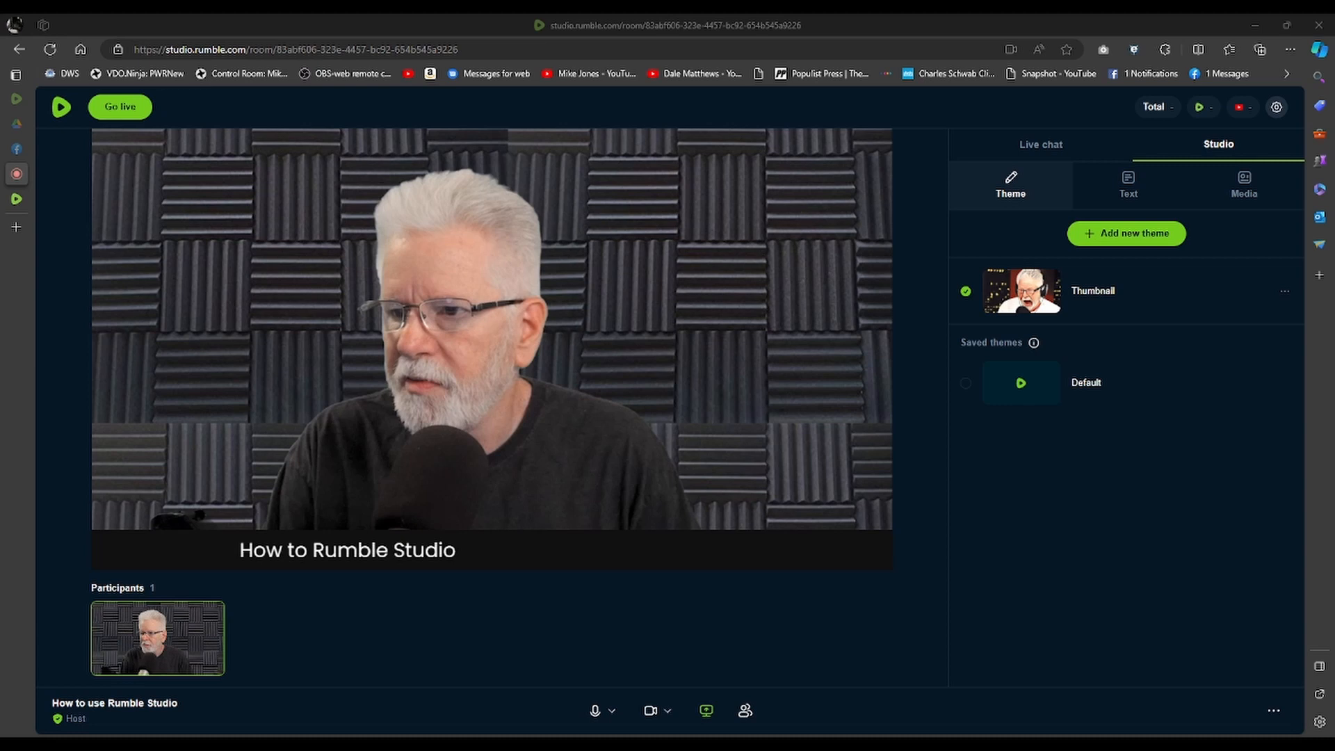
pyautogui.moveTo(509, 613)
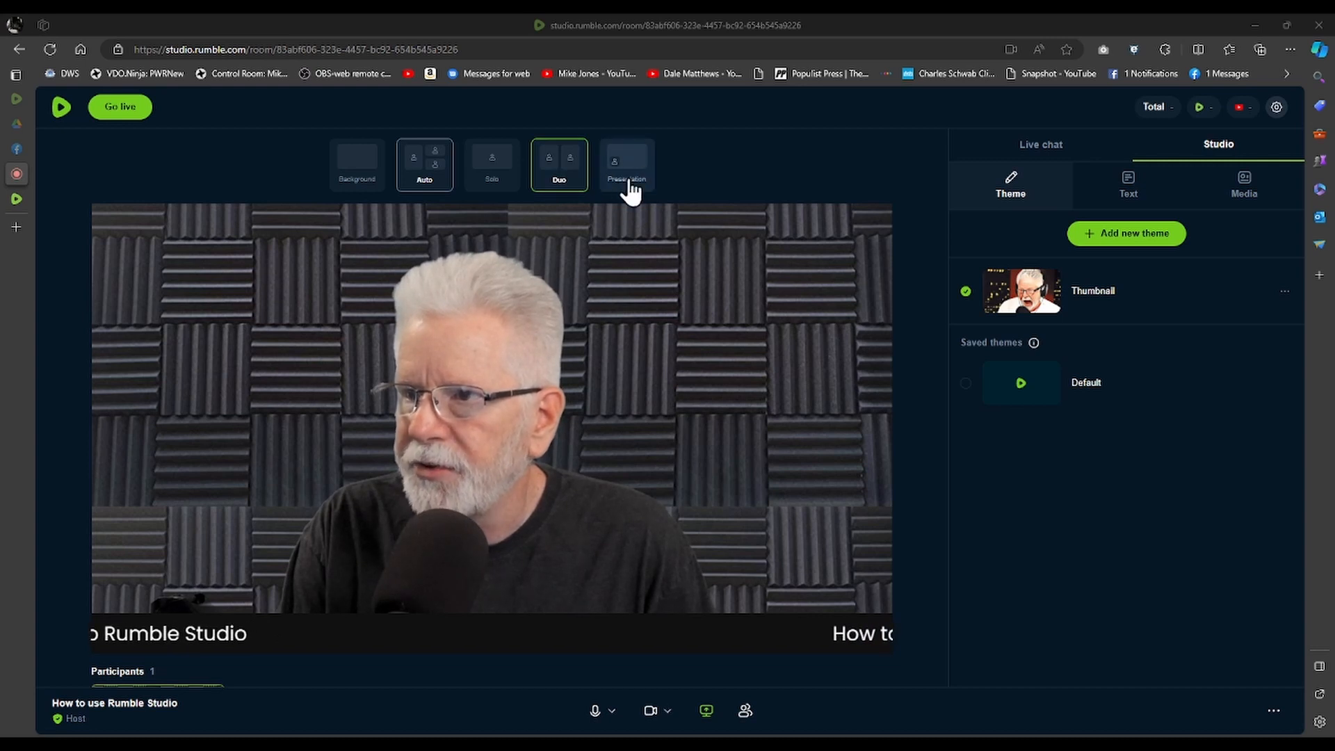
pyautogui.moveTo(491, 162)
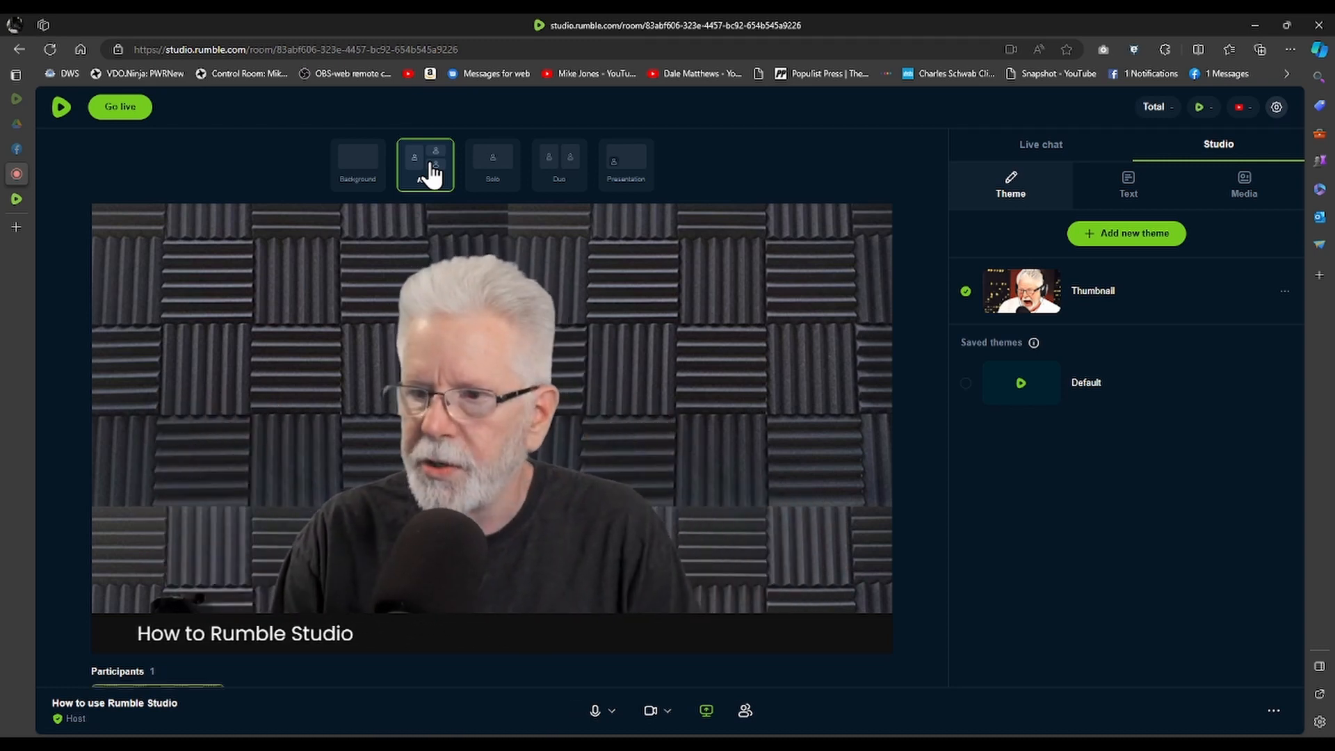
# - Try the Auto and Duo layouts, then settle on Presentation with the shared screen large and host inset
pyautogui.click(493, 164)
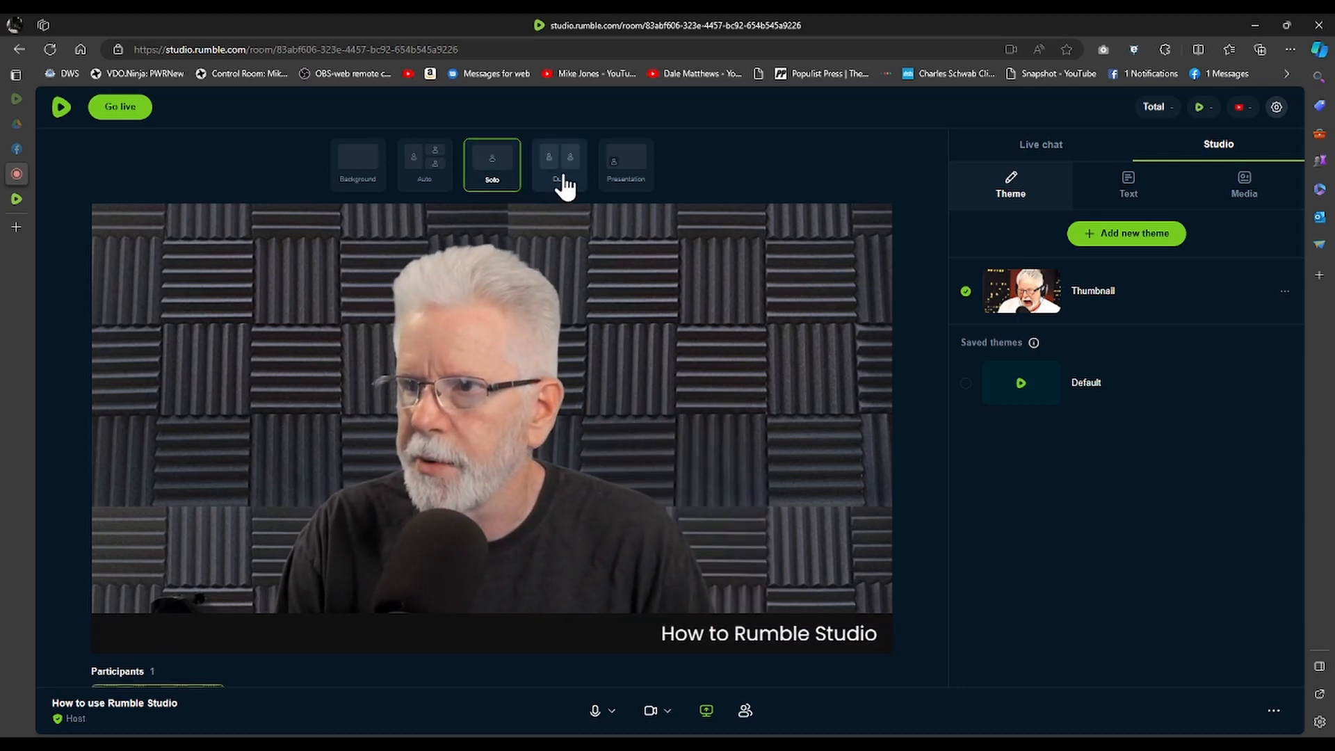
pyautogui.click(559, 164)
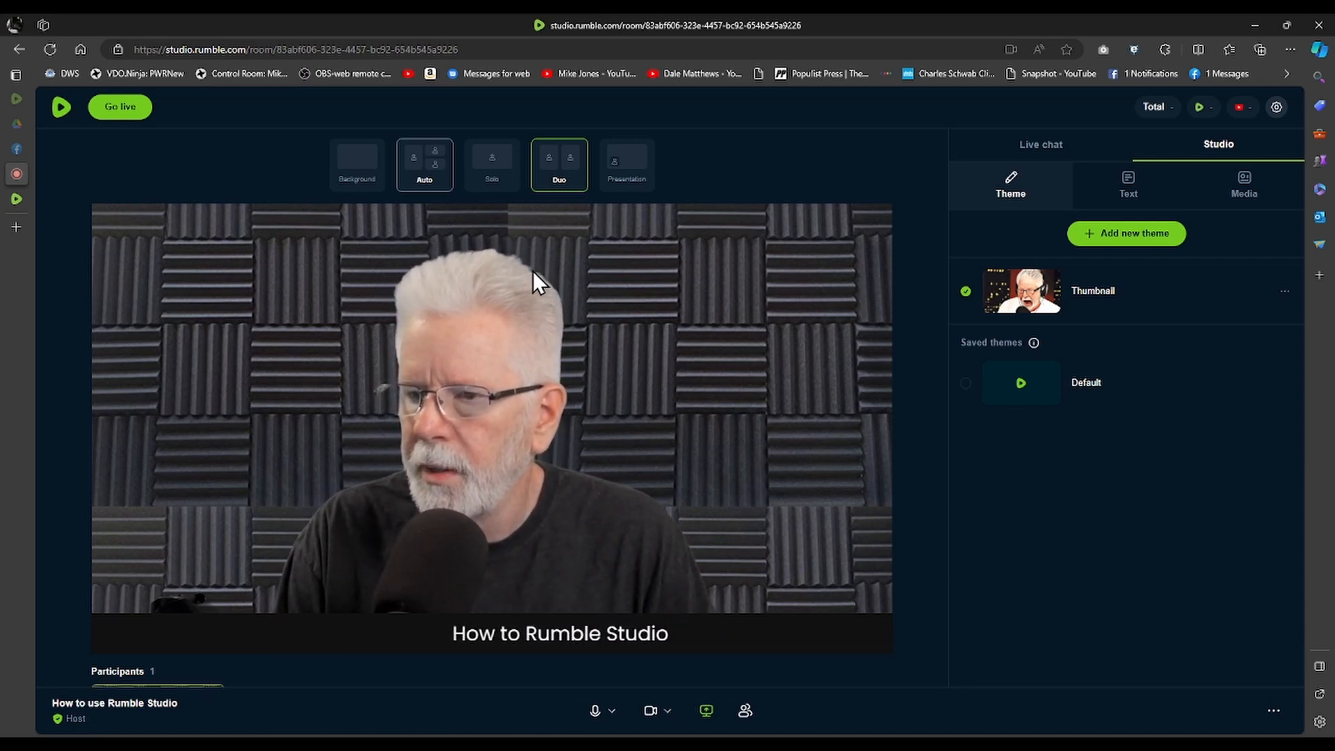
pyautogui.click(491, 164)
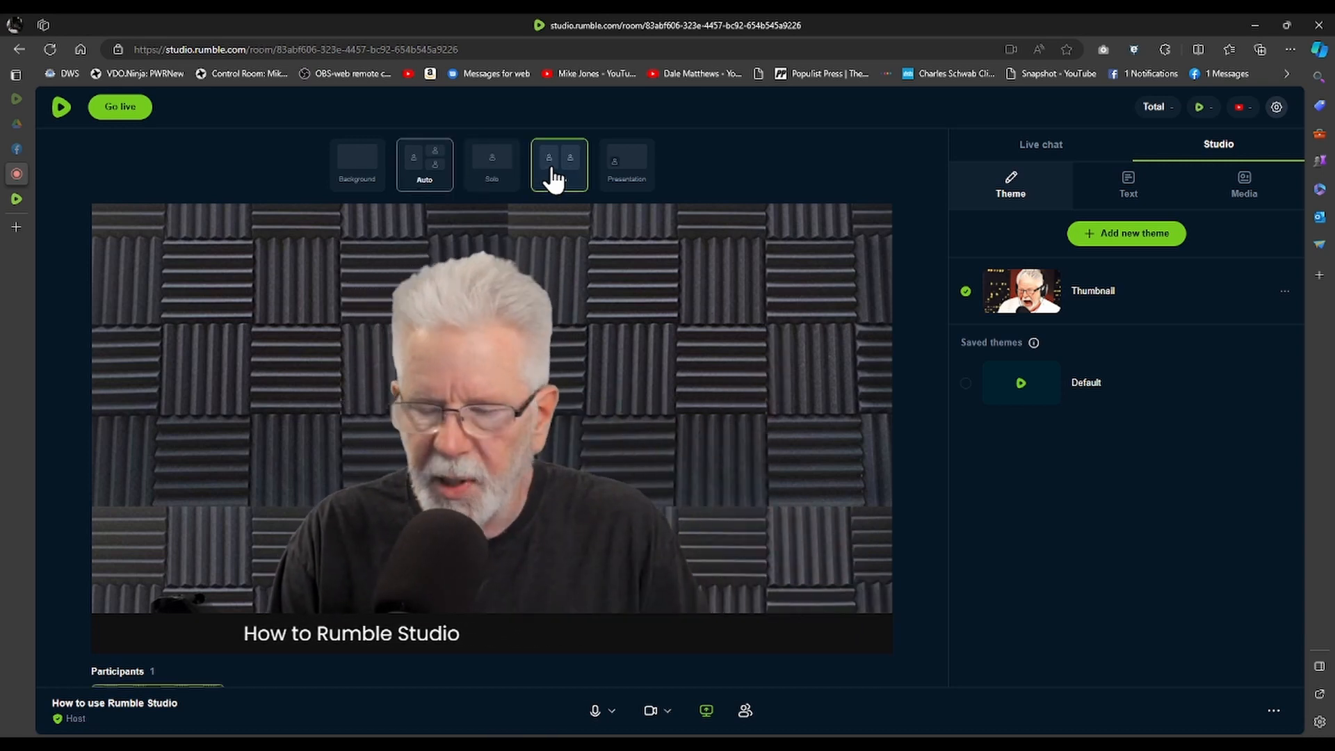
pyautogui.click(559, 164)
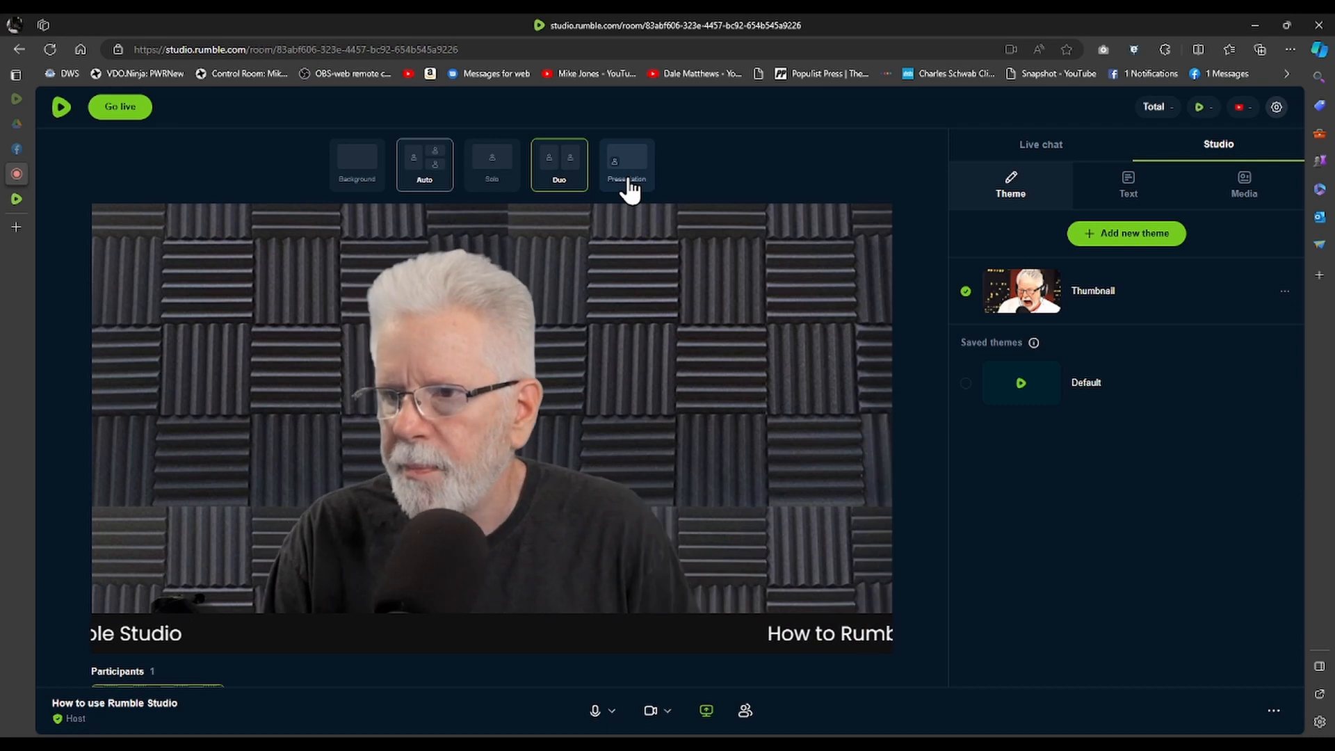
pyautogui.click(626, 164)
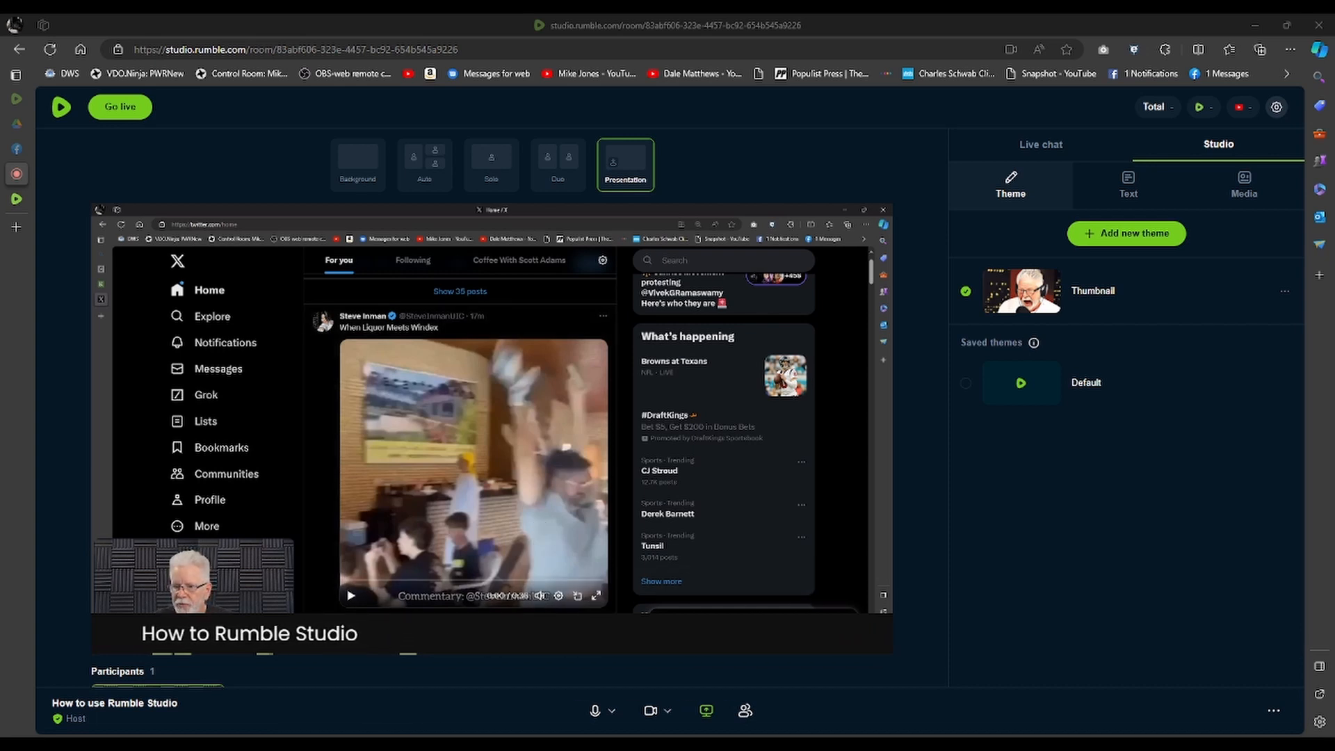
pyautogui.moveTo(1175, 358)
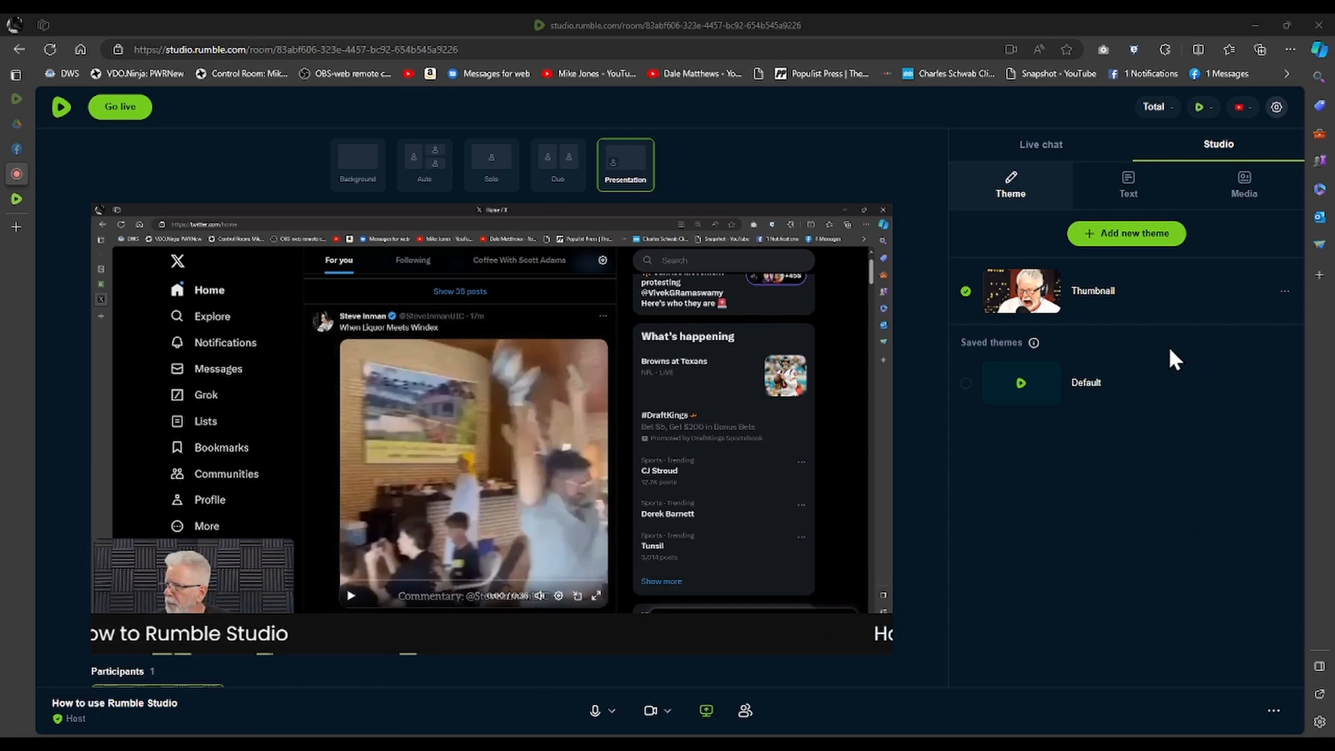
# - Review the text overlays, then play and pause the video clip in the shared X post
pyautogui.click(1128, 185)
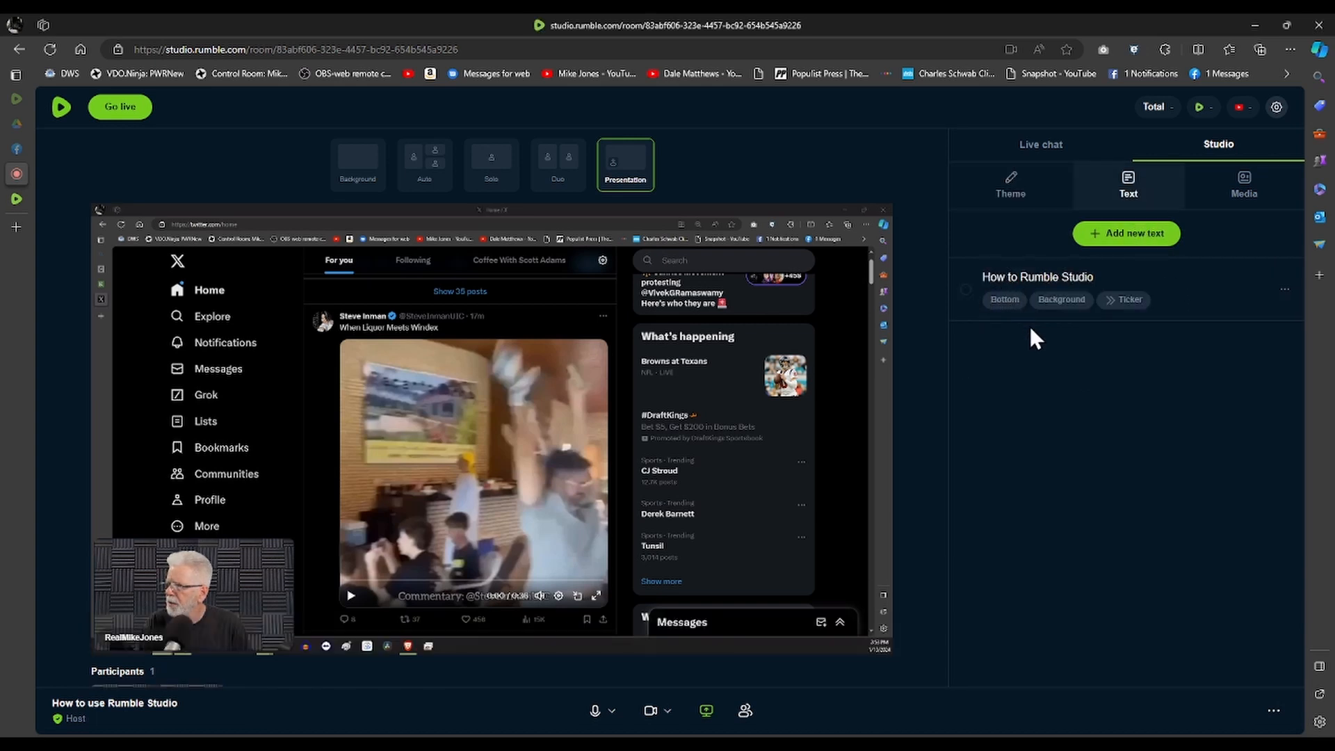
pyautogui.moveTo(1082, 481)
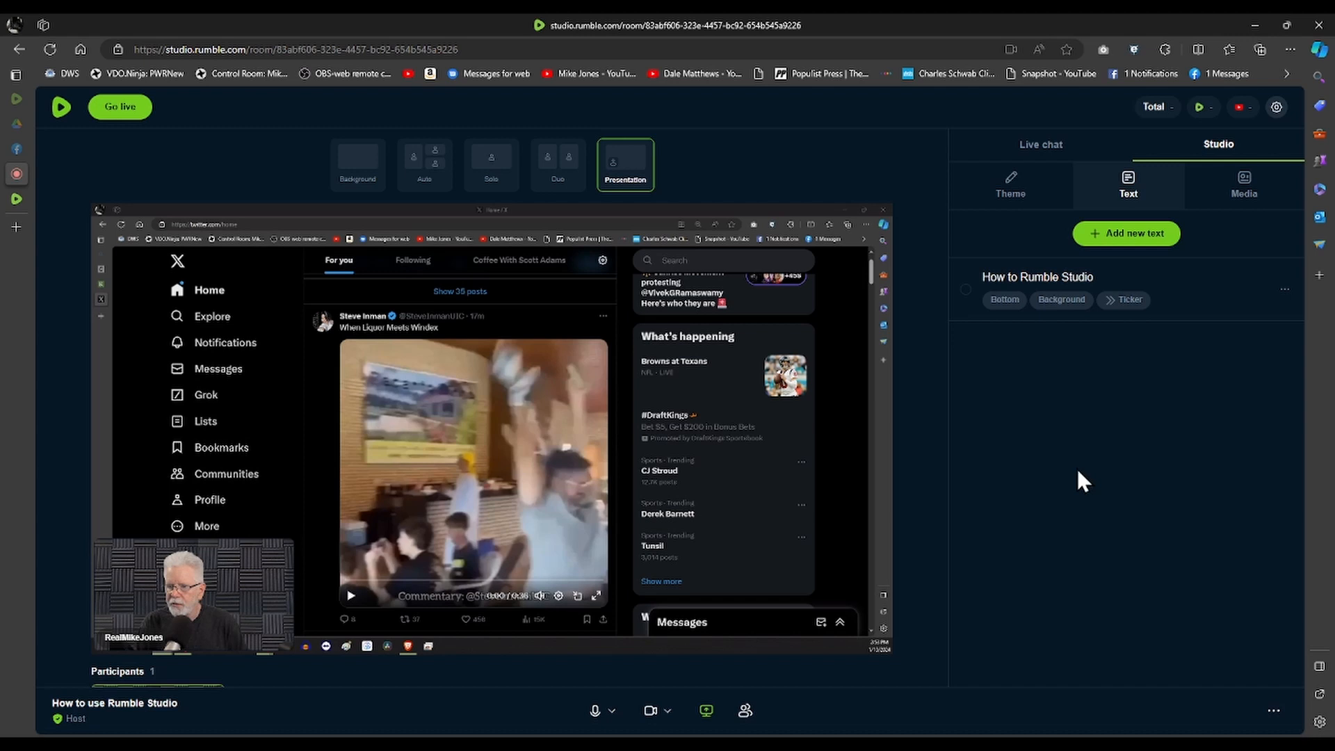
pyautogui.moveTo(873, 583)
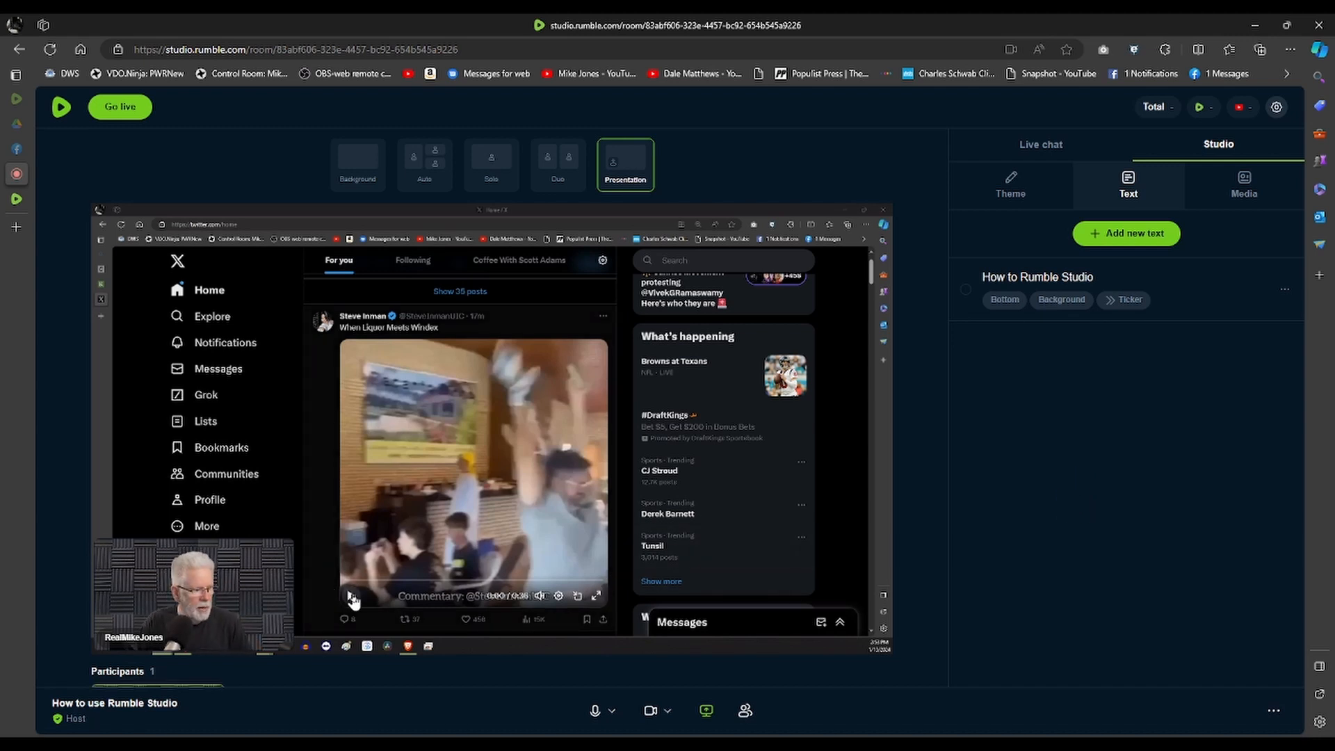
pyautogui.moveTo(351, 596)
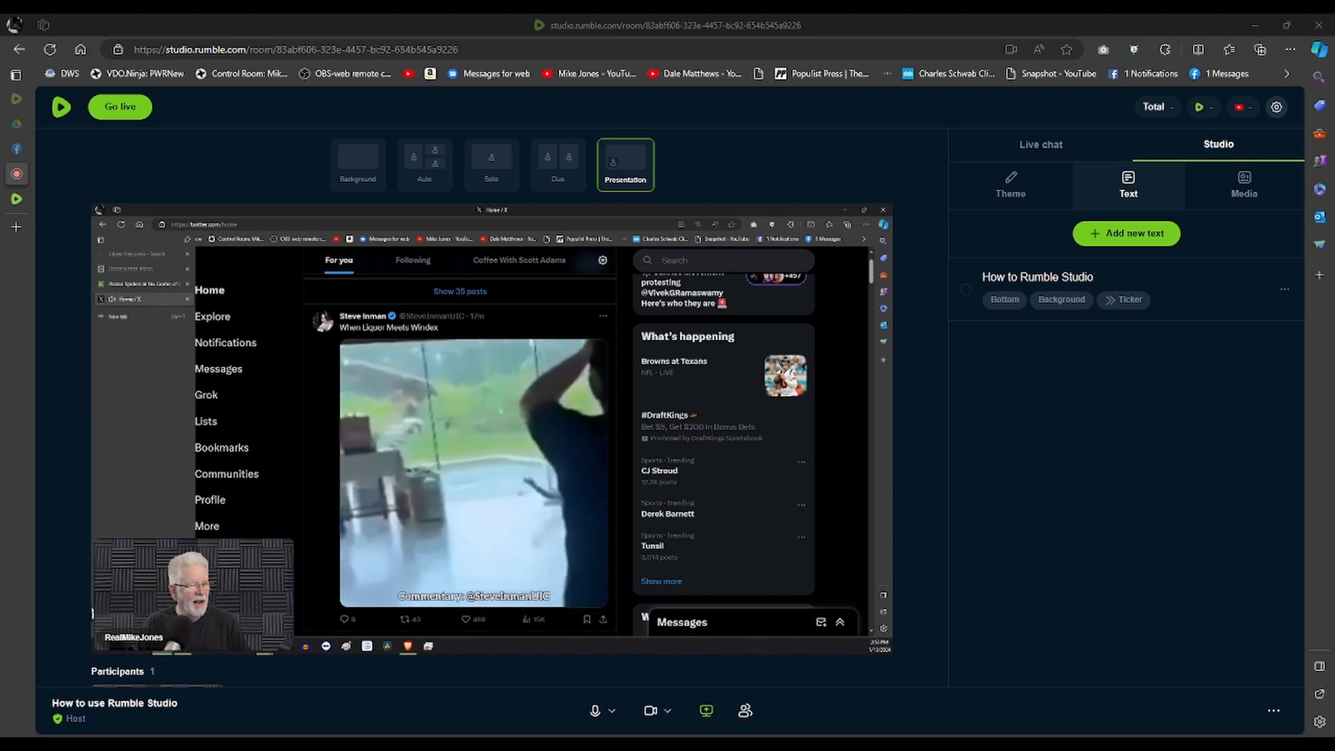
pyautogui.click(474, 472)
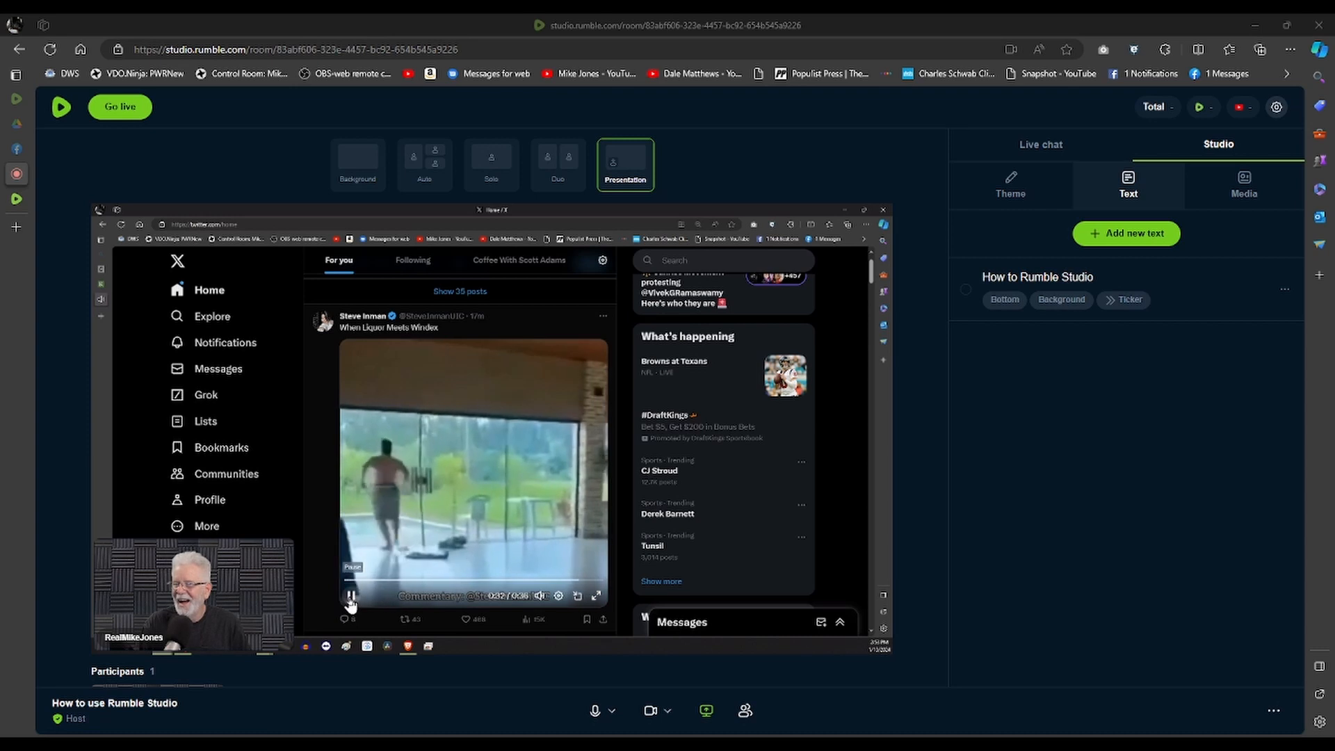
pyautogui.click(349, 595)
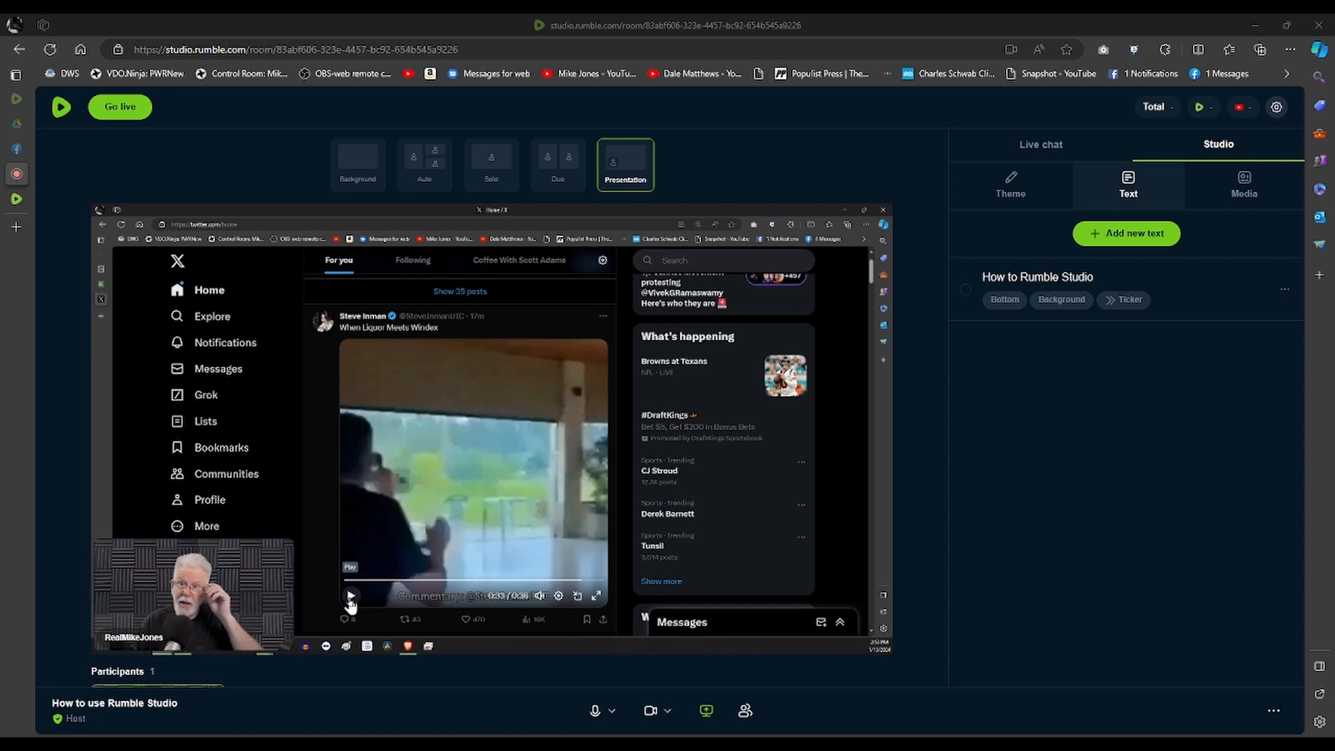
pyautogui.moveTo(596, 597)
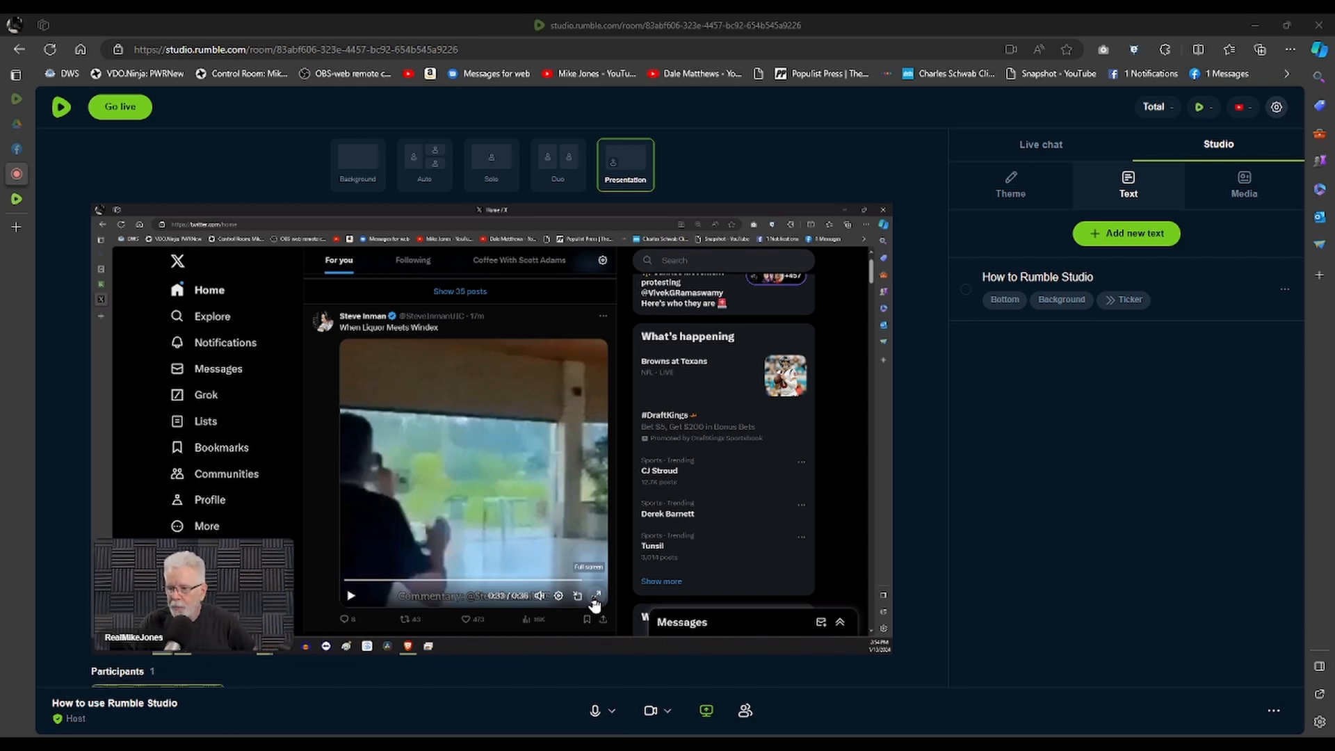
pyautogui.moveTo(598, 555)
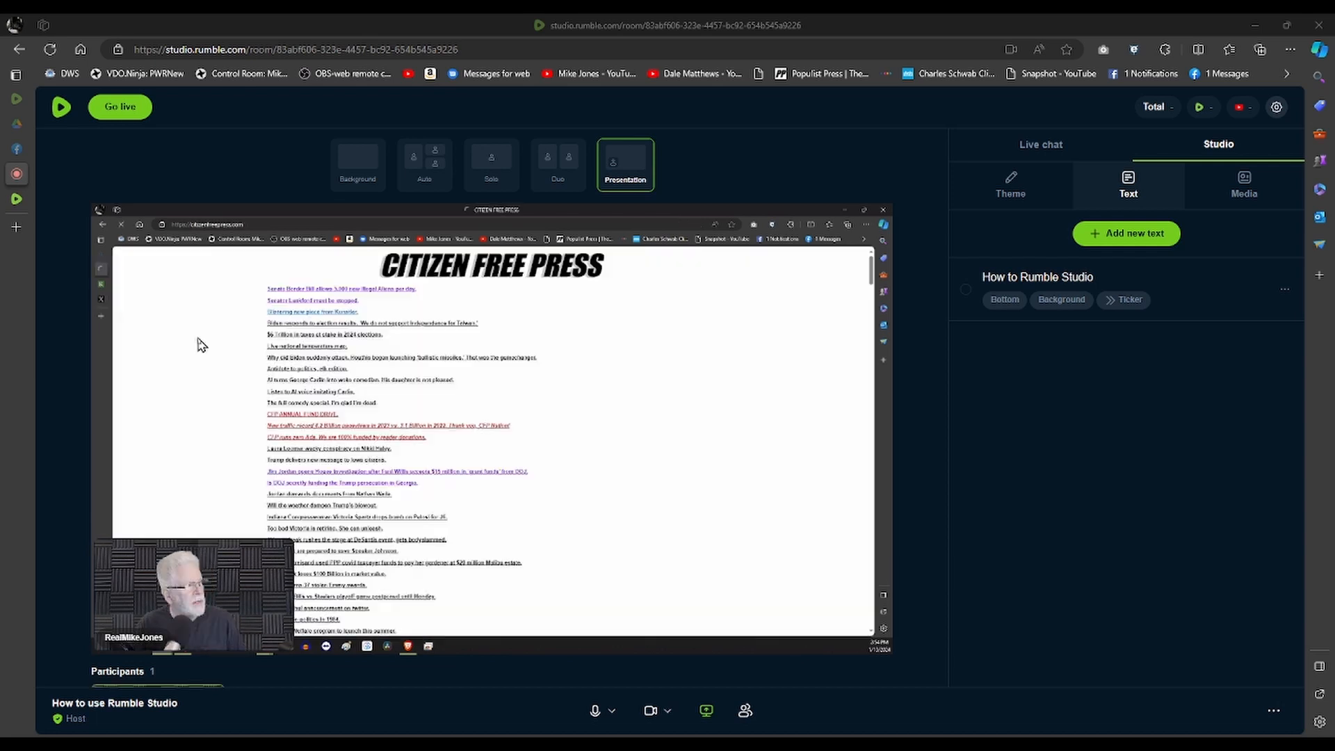
pyautogui.moveTo(696, 273)
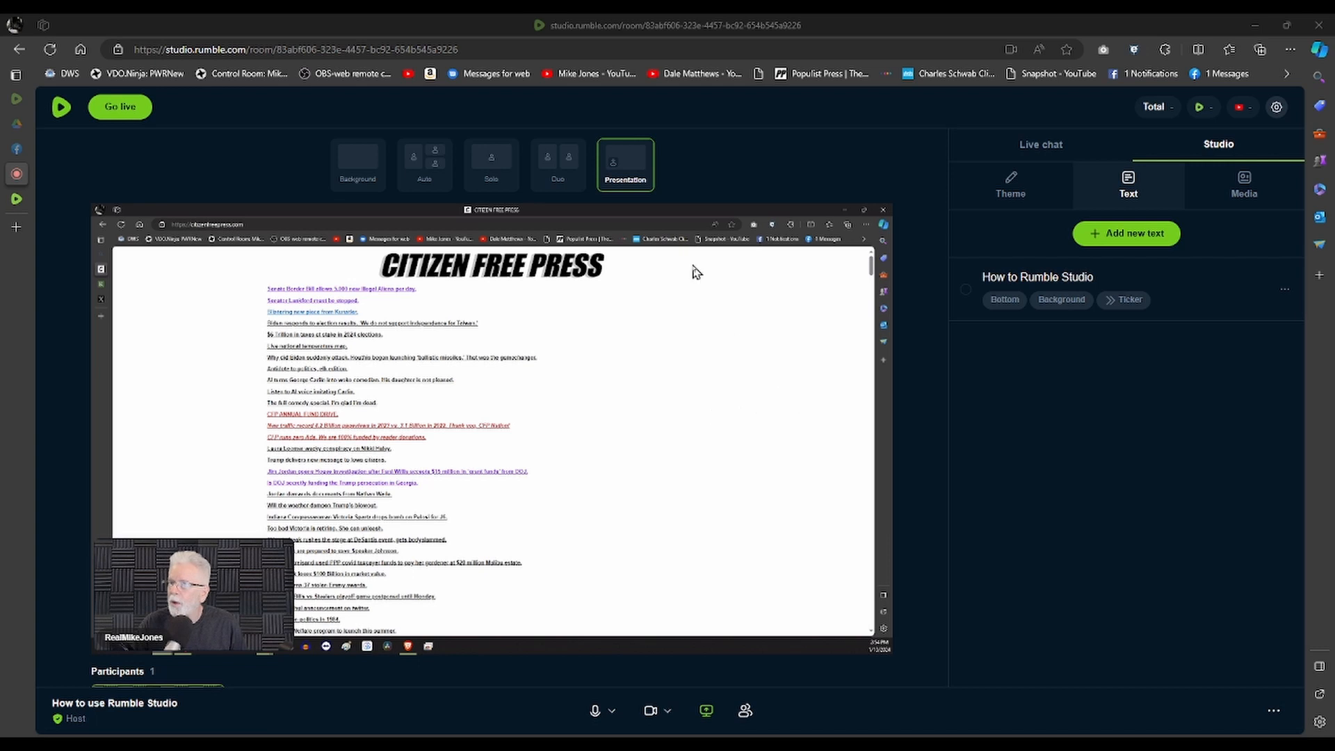
pyautogui.moveTo(673, 647)
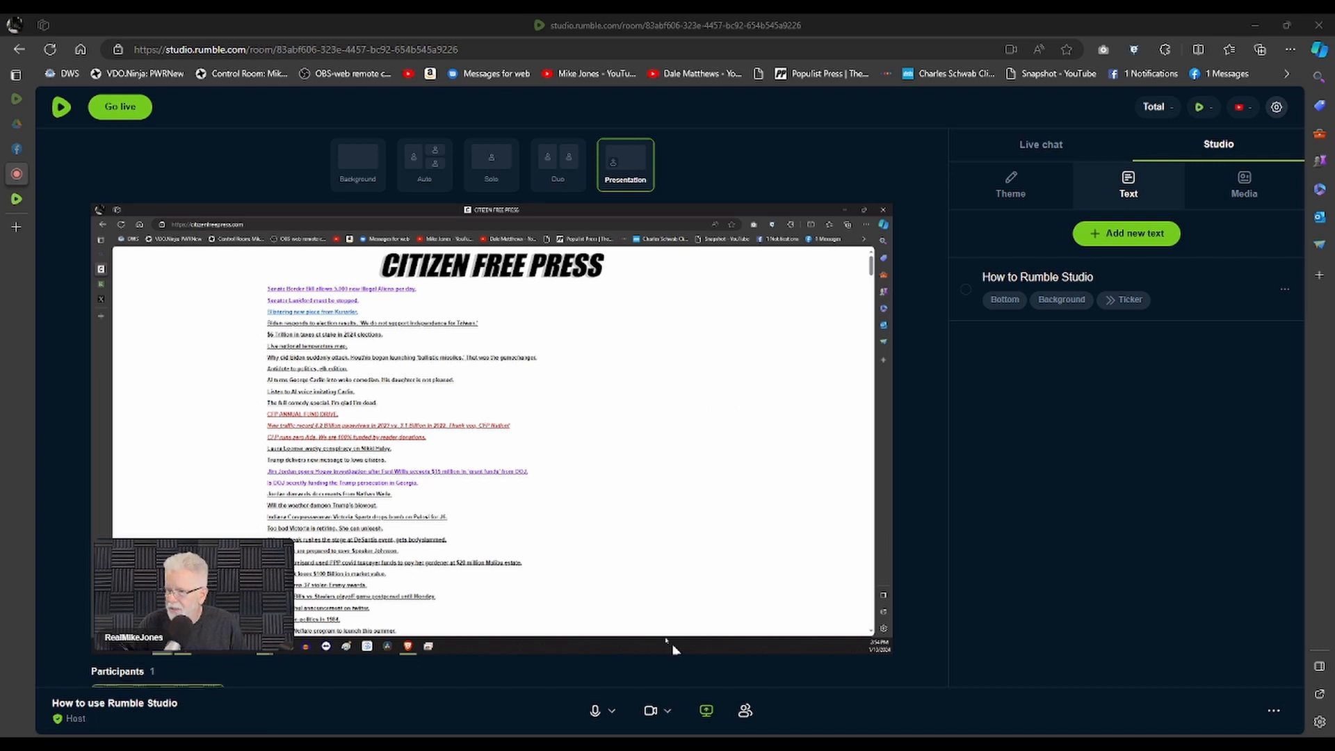
pyautogui.moveTo(581, 636)
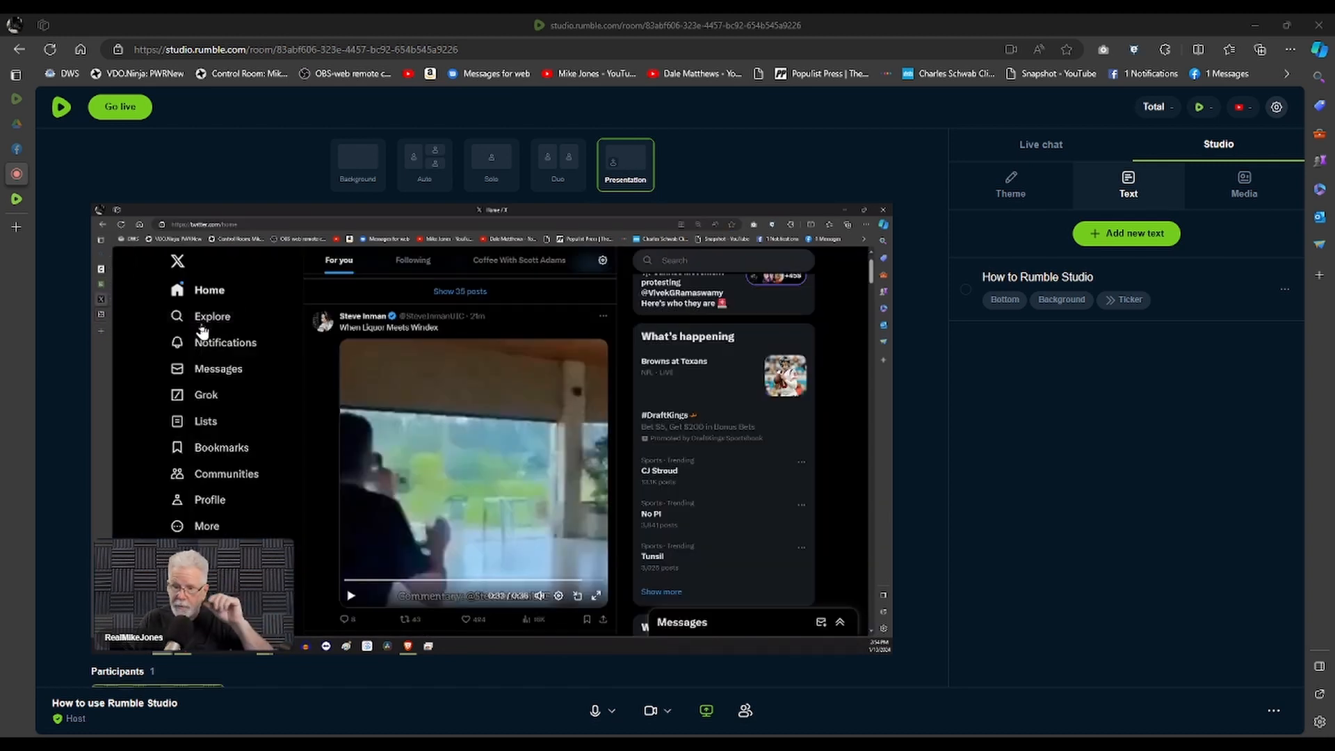
pyautogui.moveTo(211, 316)
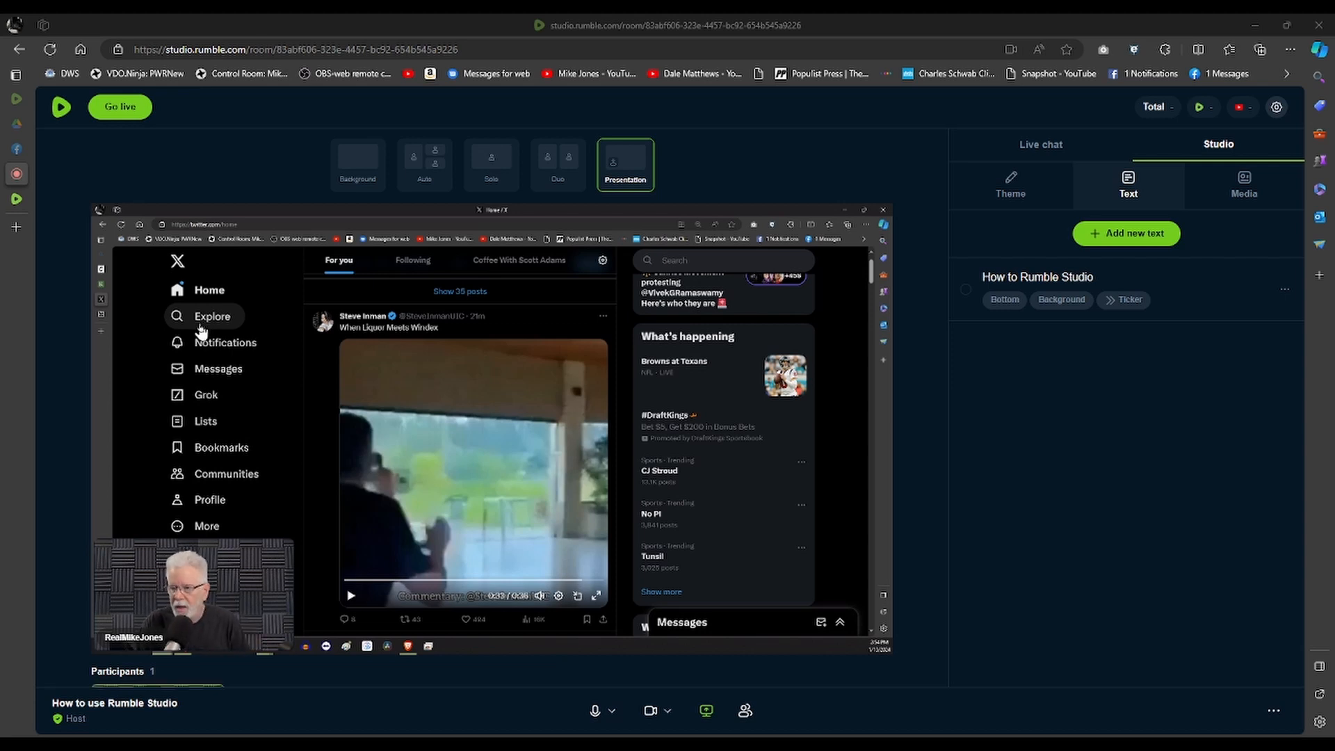
pyautogui.moveTo(764, 651)
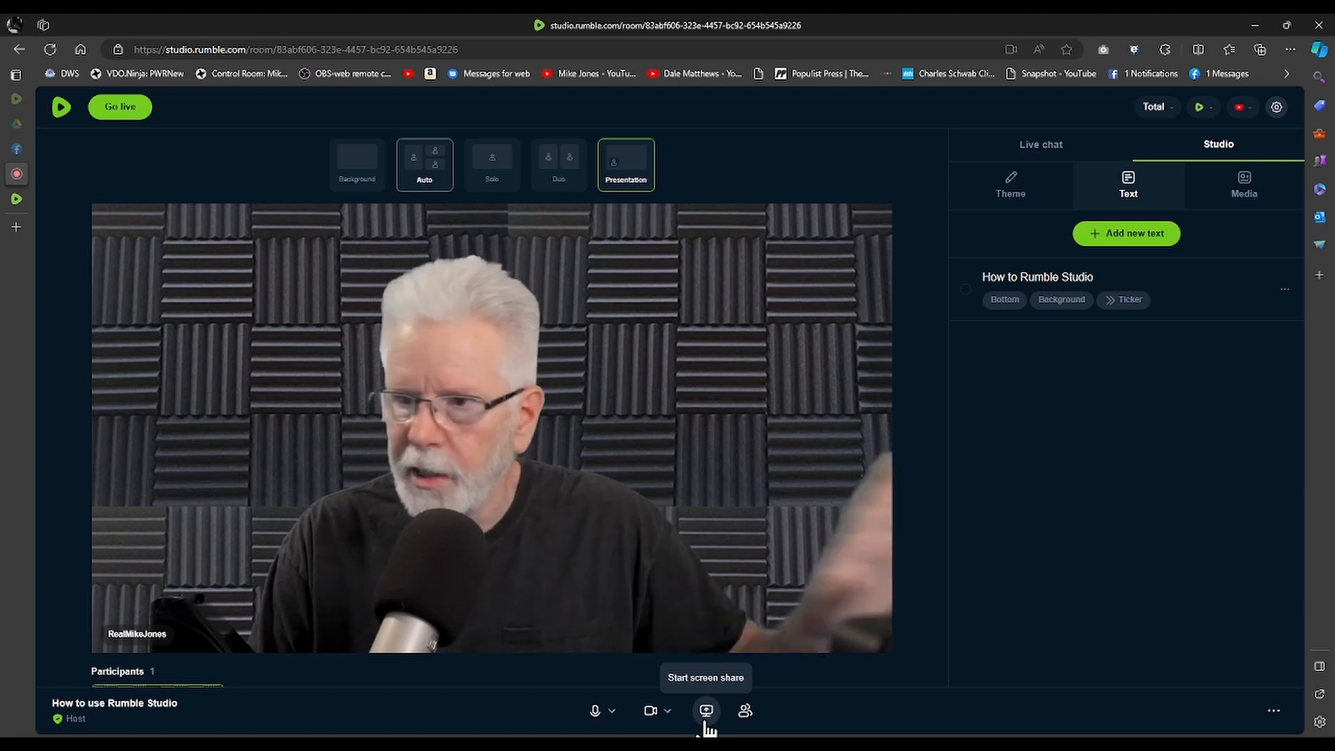
pyautogui.moveTo(707, 723)
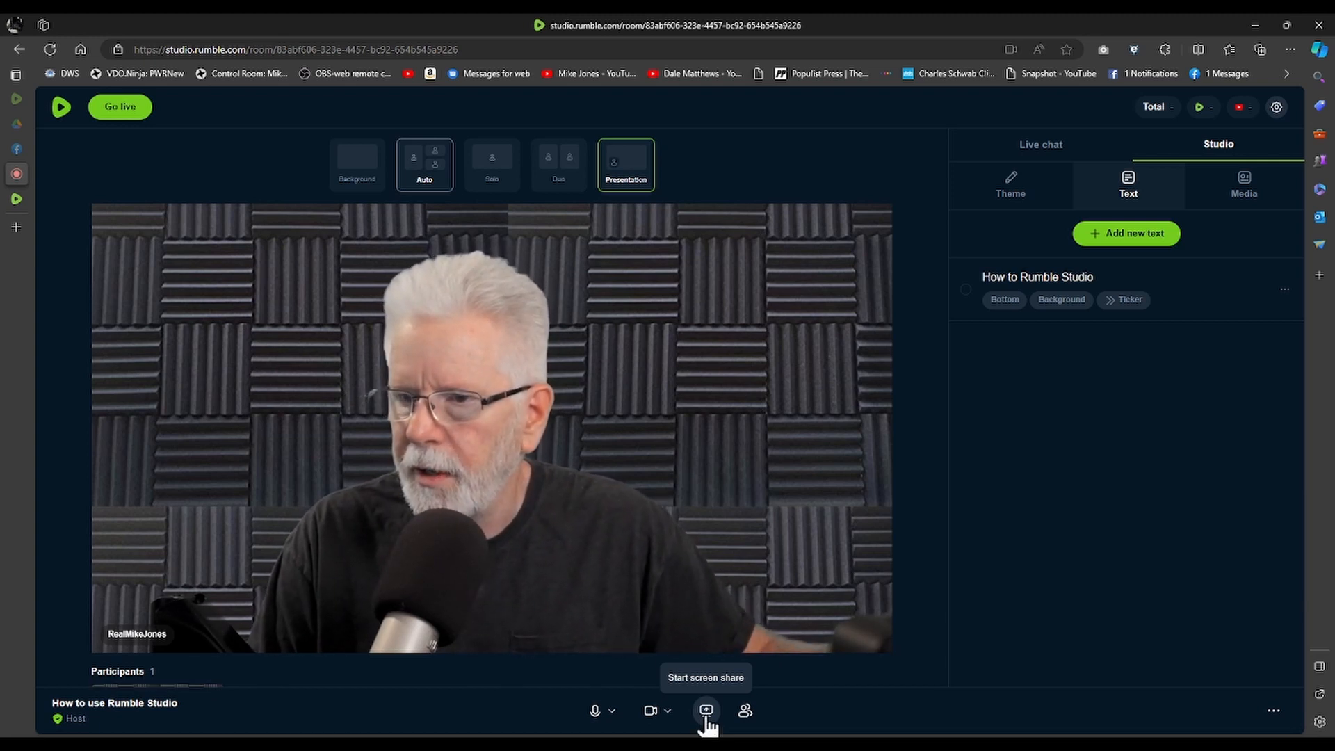
pyautogui.click(705, 711)
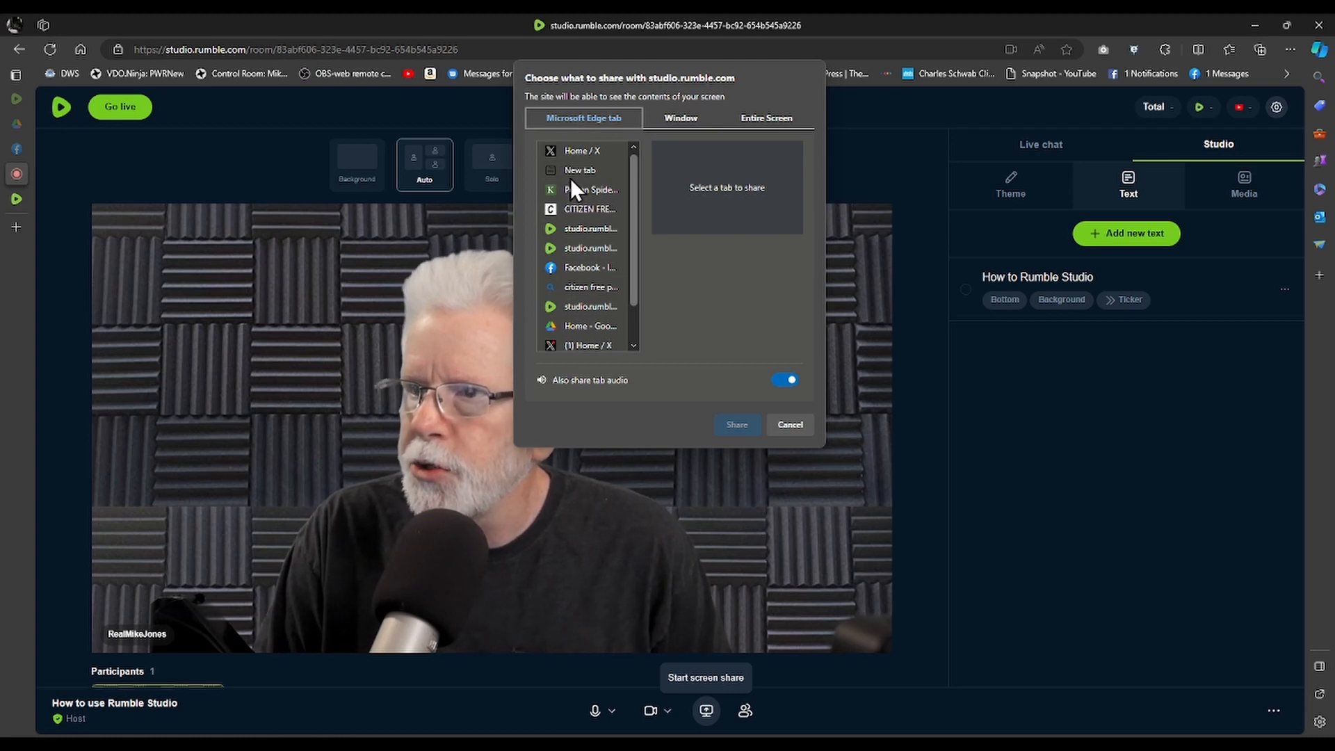
pyautogui.moveTo(572, 166)
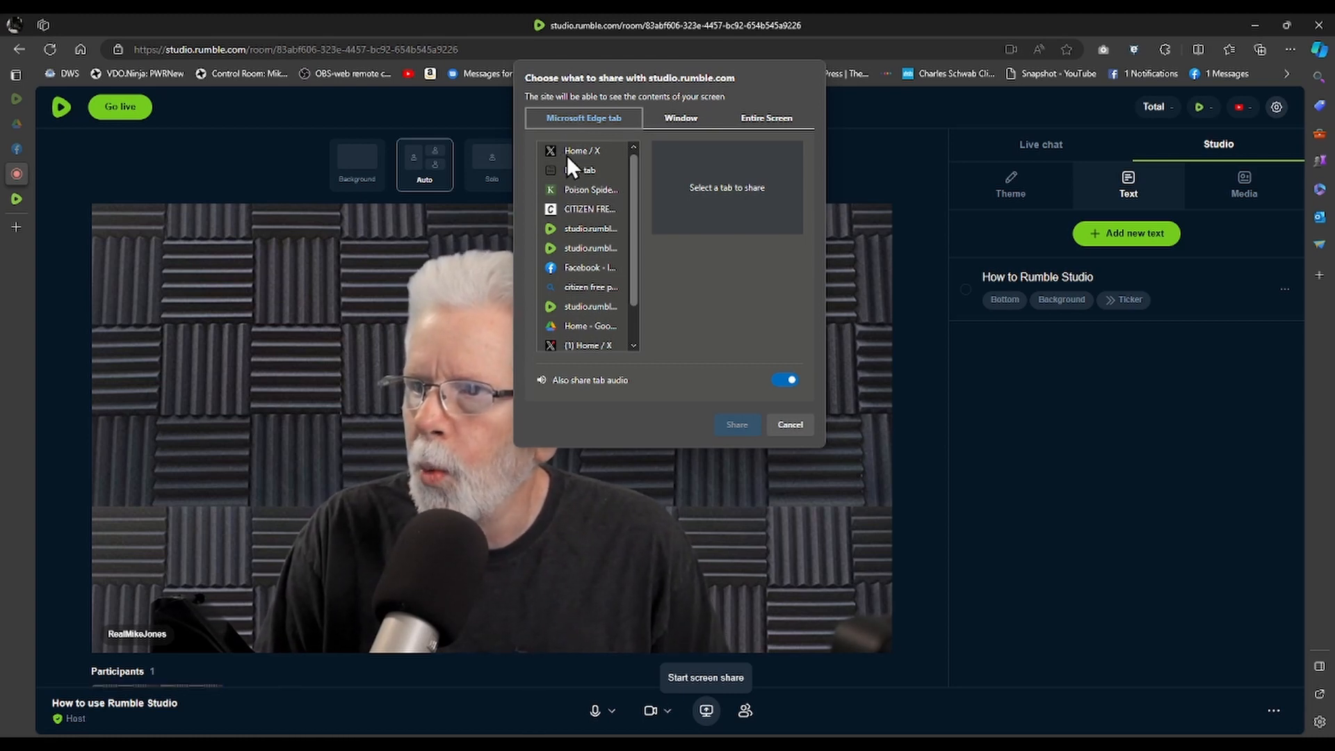
pyautogui.click(582, 150)
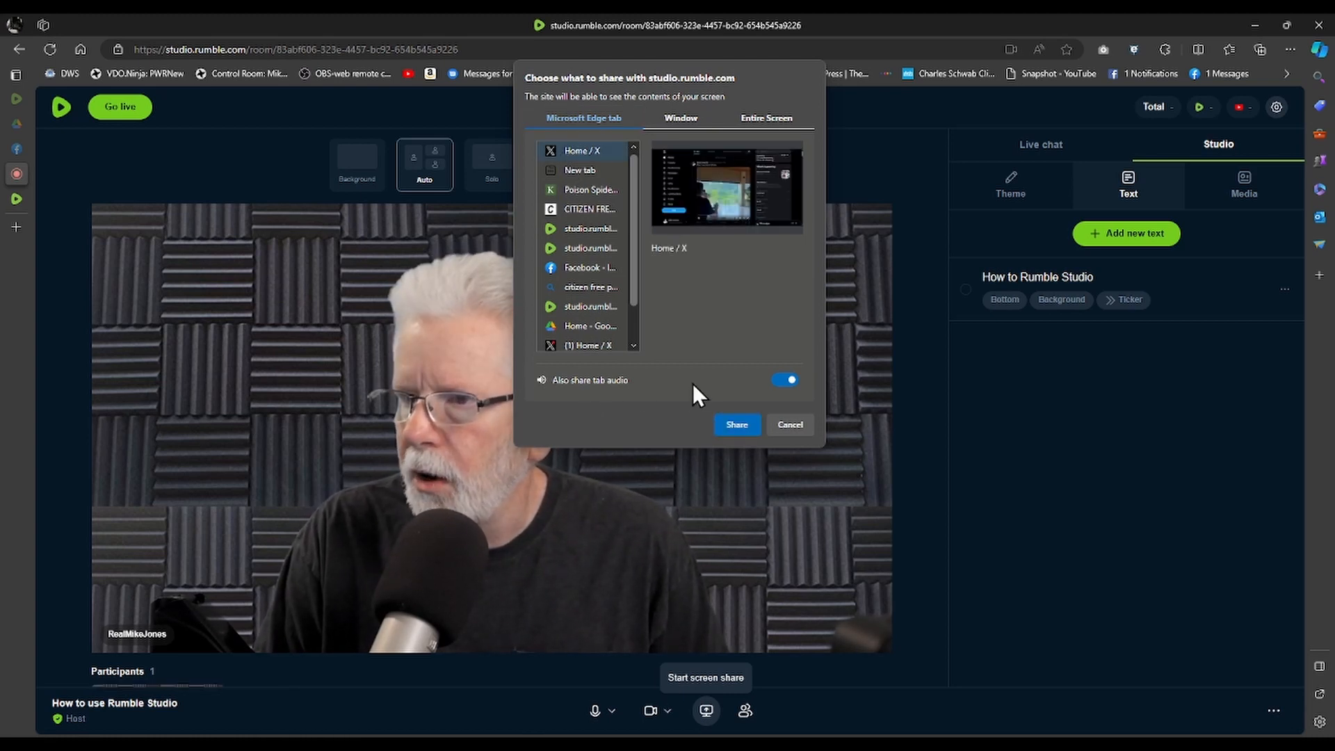
pyautogui.click(736, 424)
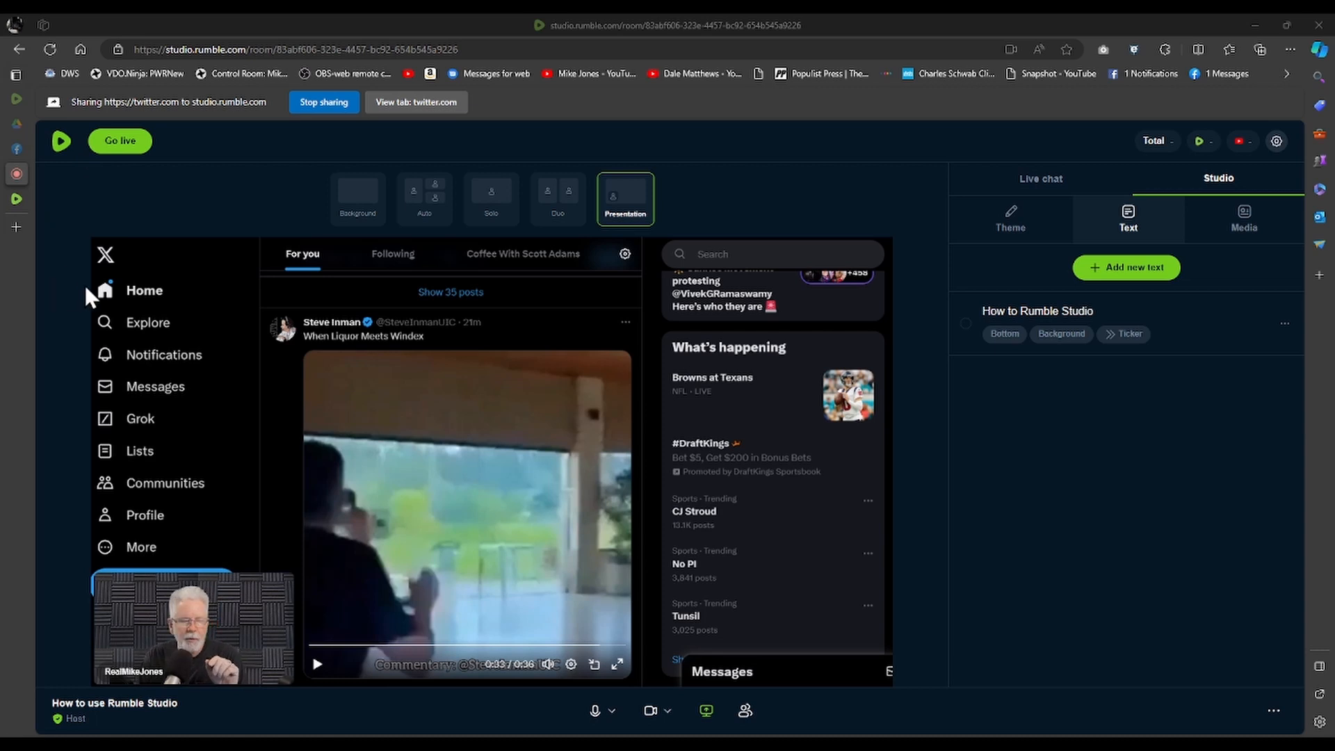
pyautogui.moveTo(116, 249)
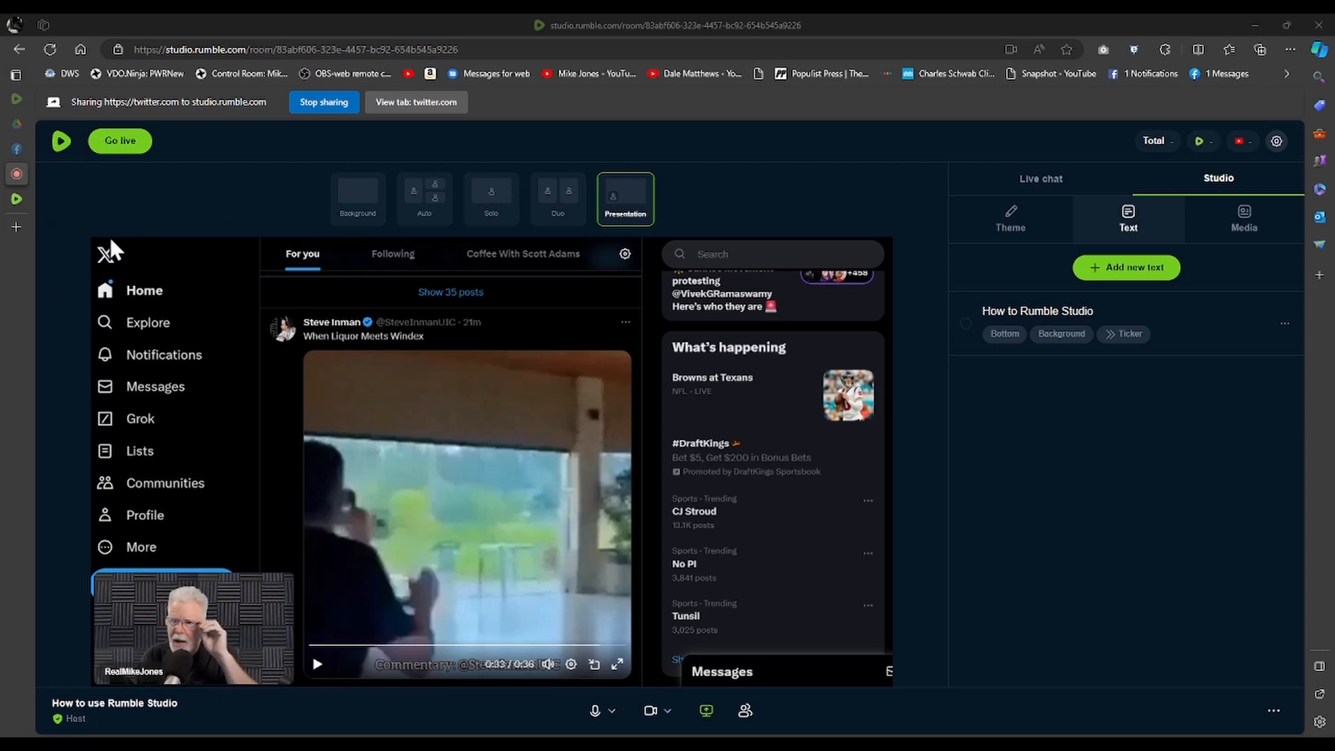
pyautogui.moveTo(281, 295)
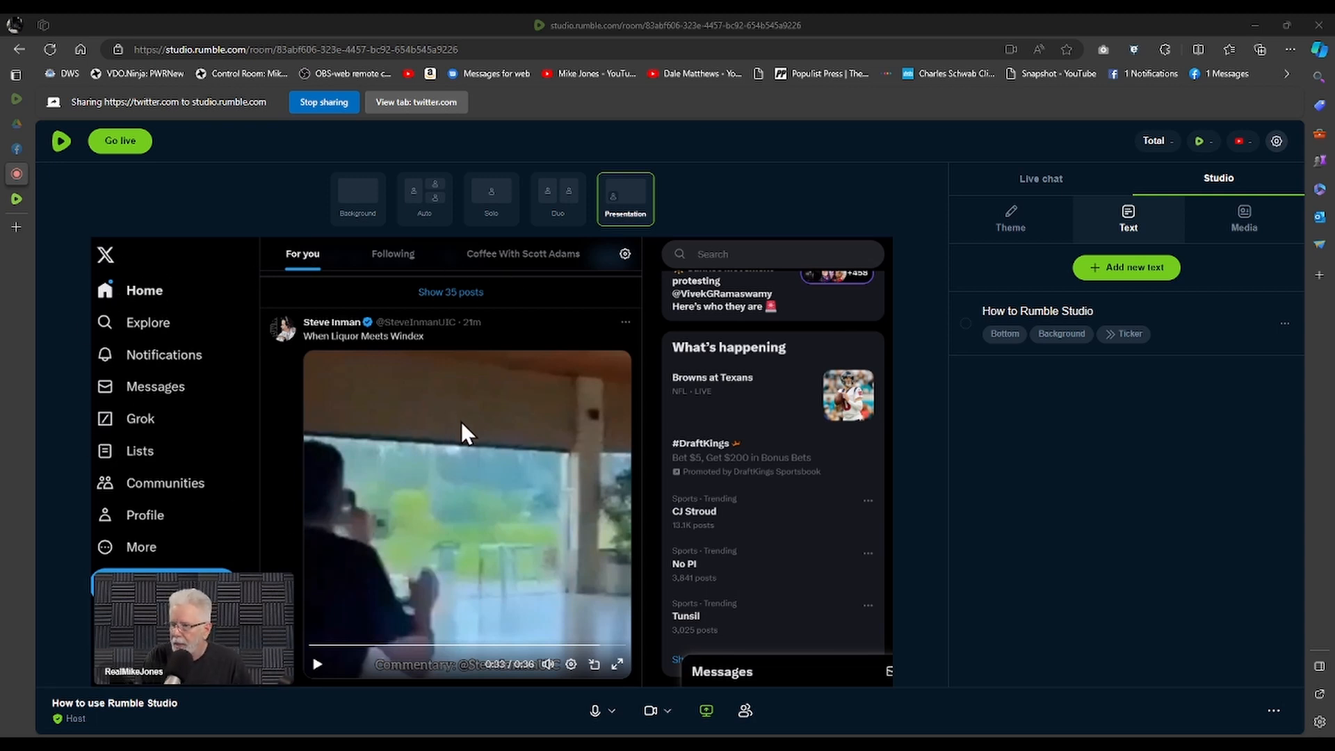
pyautogui.moveTo(441, 610)
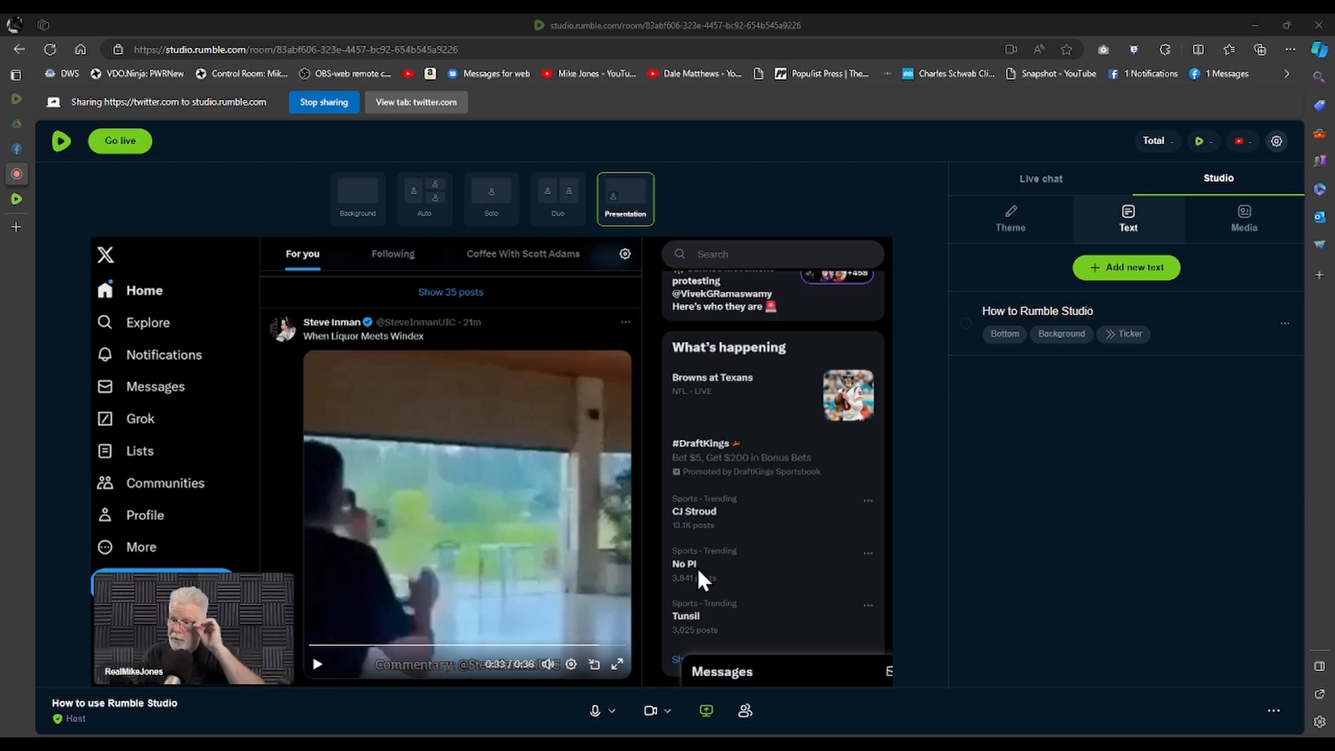
pyautogui.click(705, 711)
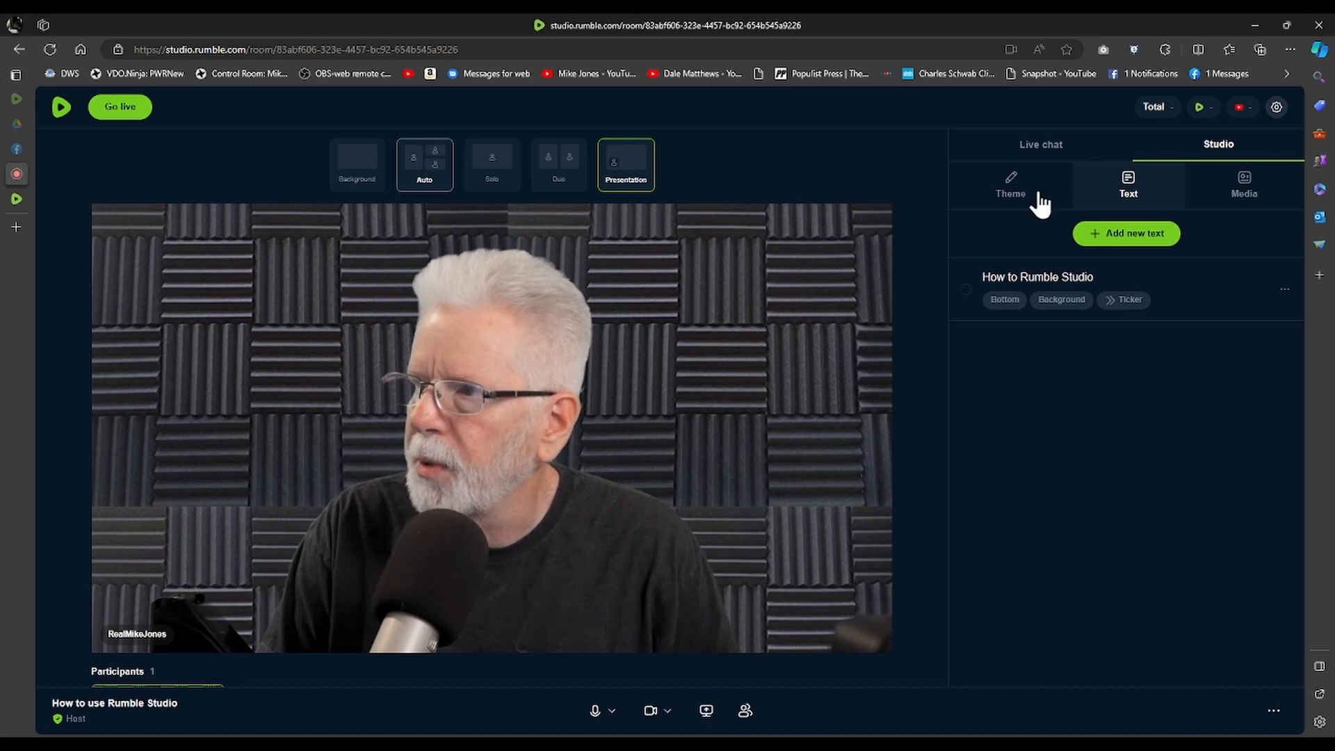
# - Share Entire Screen 1 with system audio included, filling the presentation frame
pyautogui.click(705, 710)
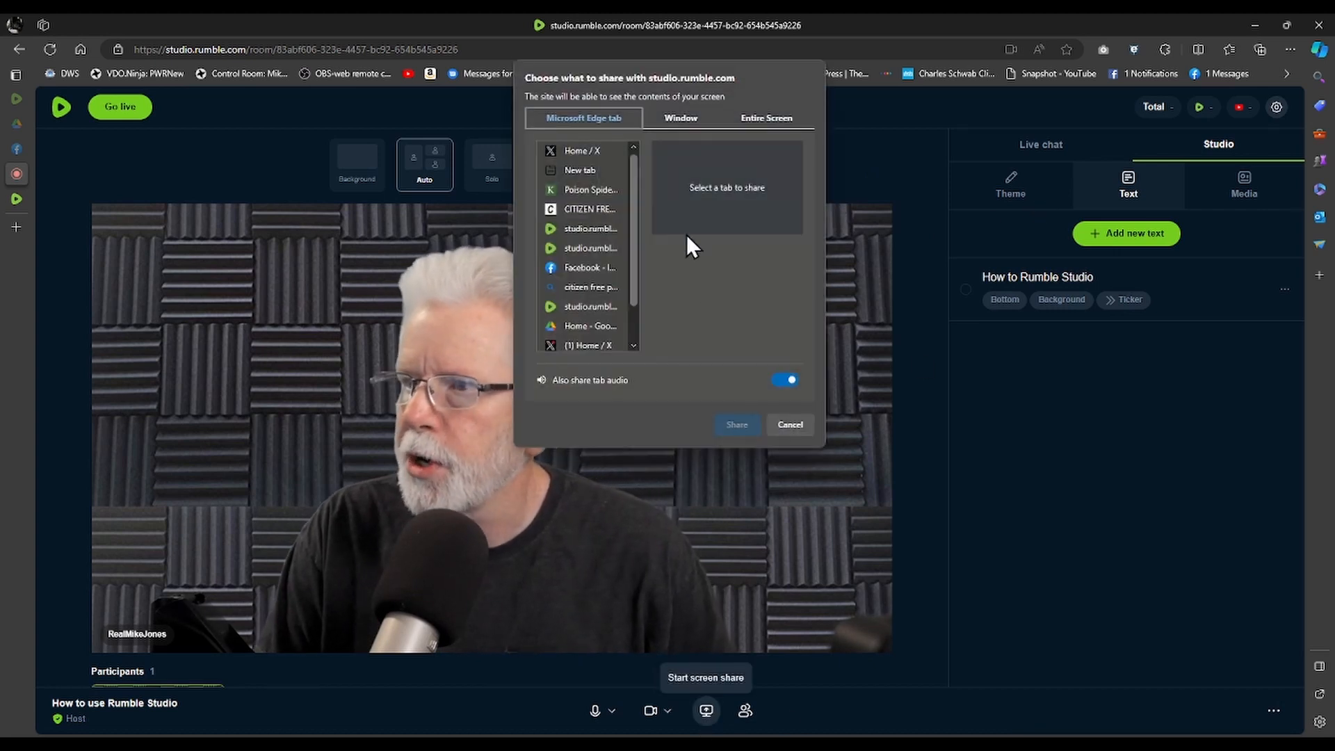
pyautogui.click(680, 117)
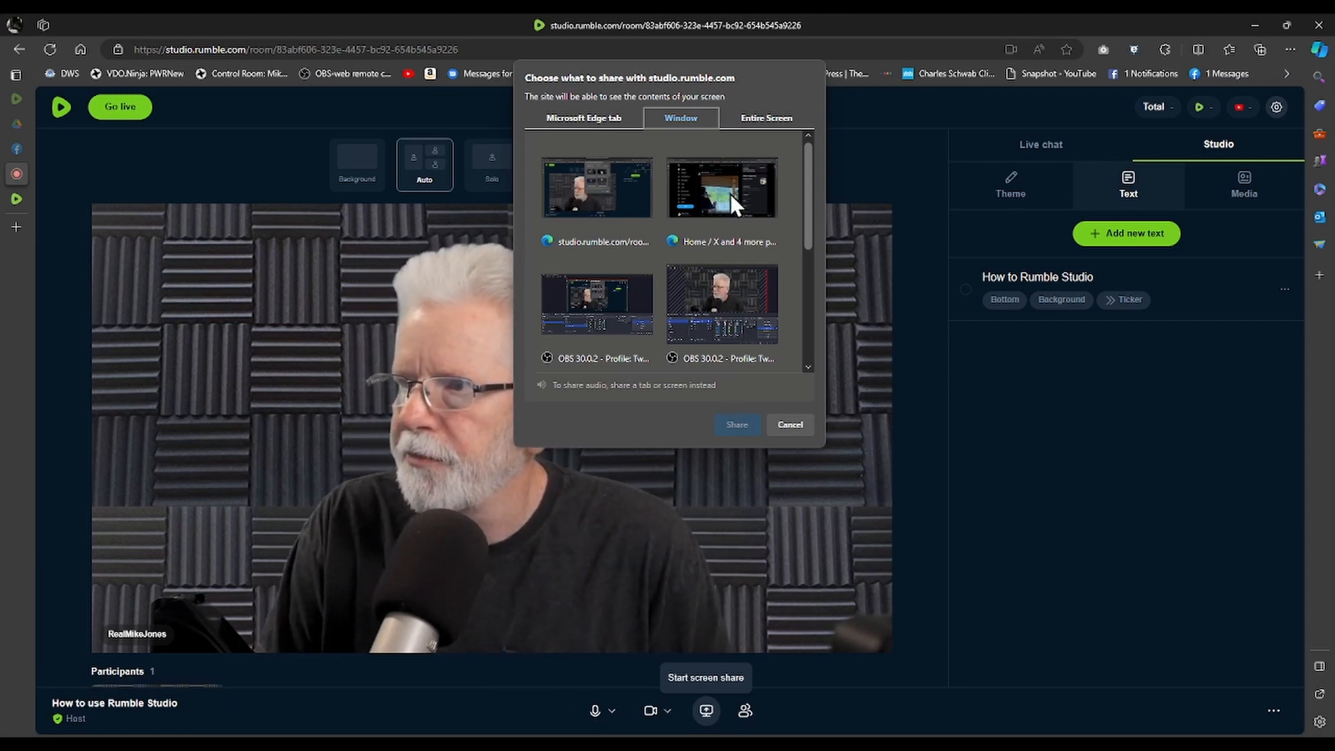
pyautogui.click(765, 117)
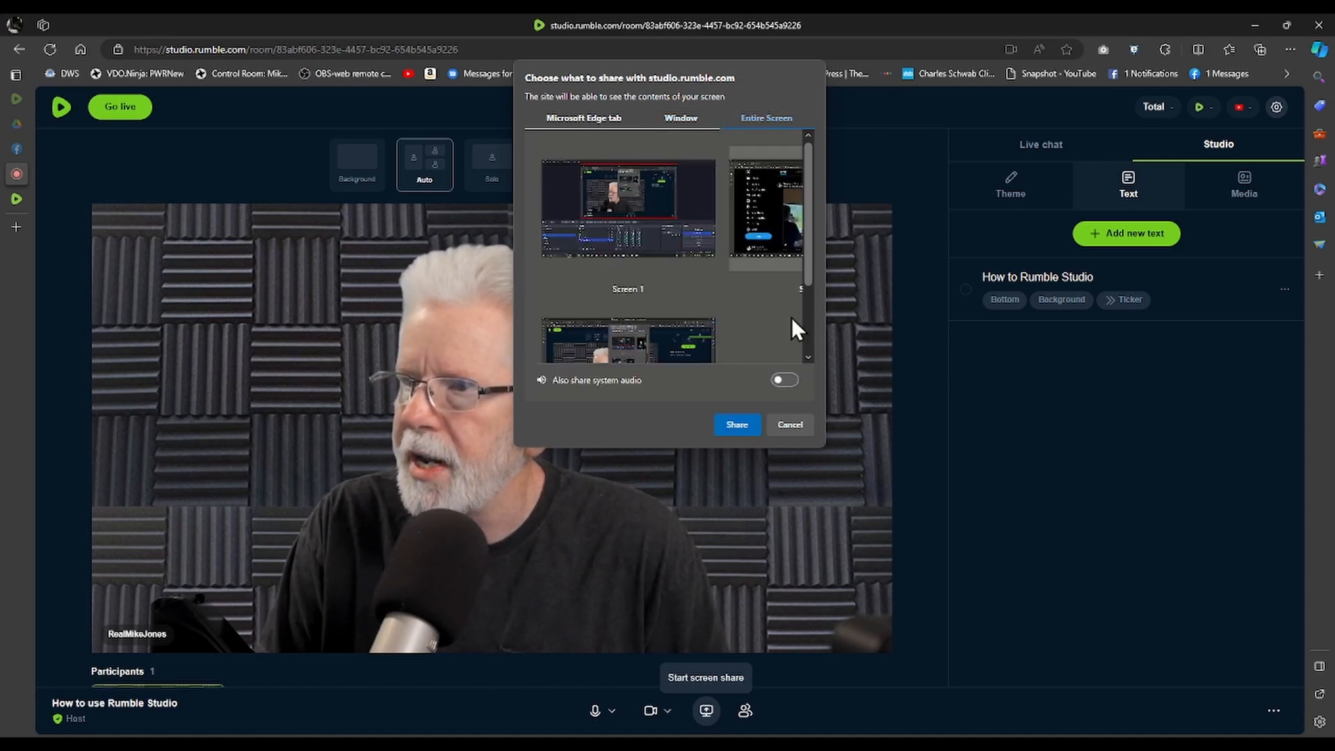
pyautogui.click(783, 379)
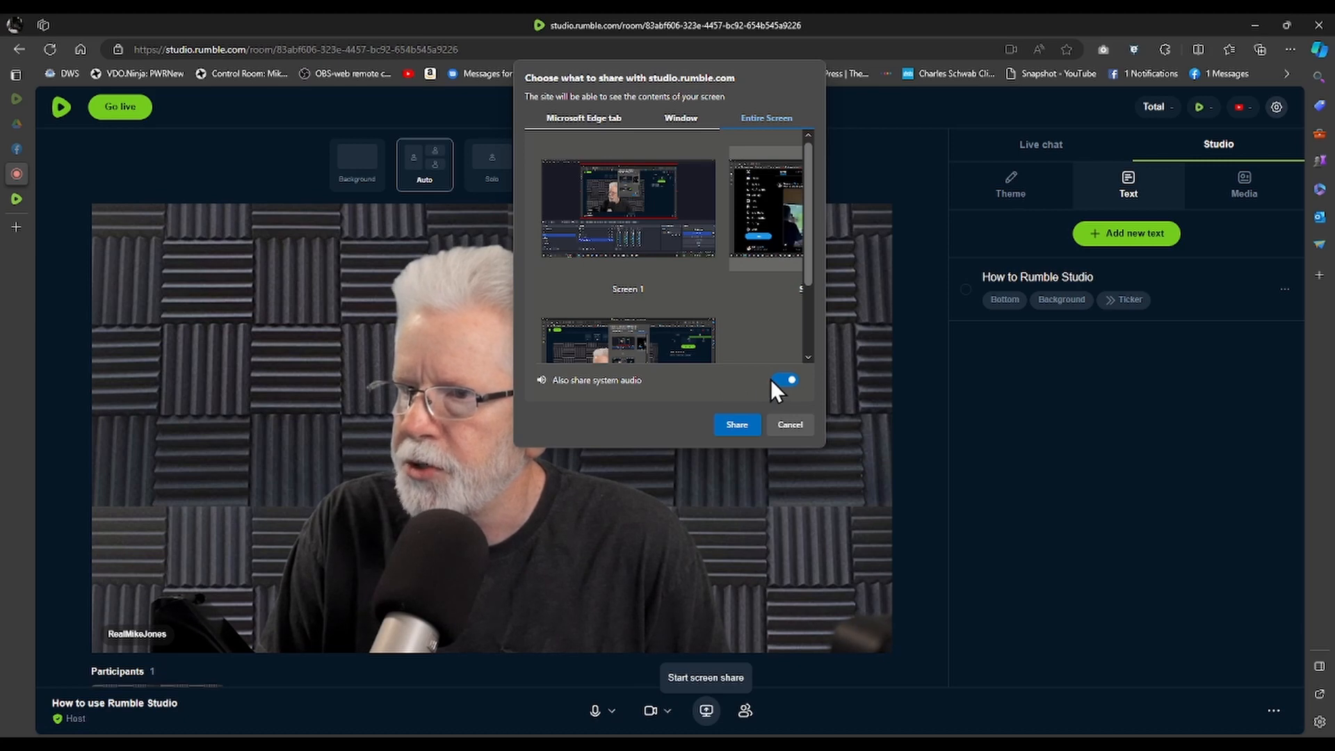
pyautogui.moveTo(782, 465)
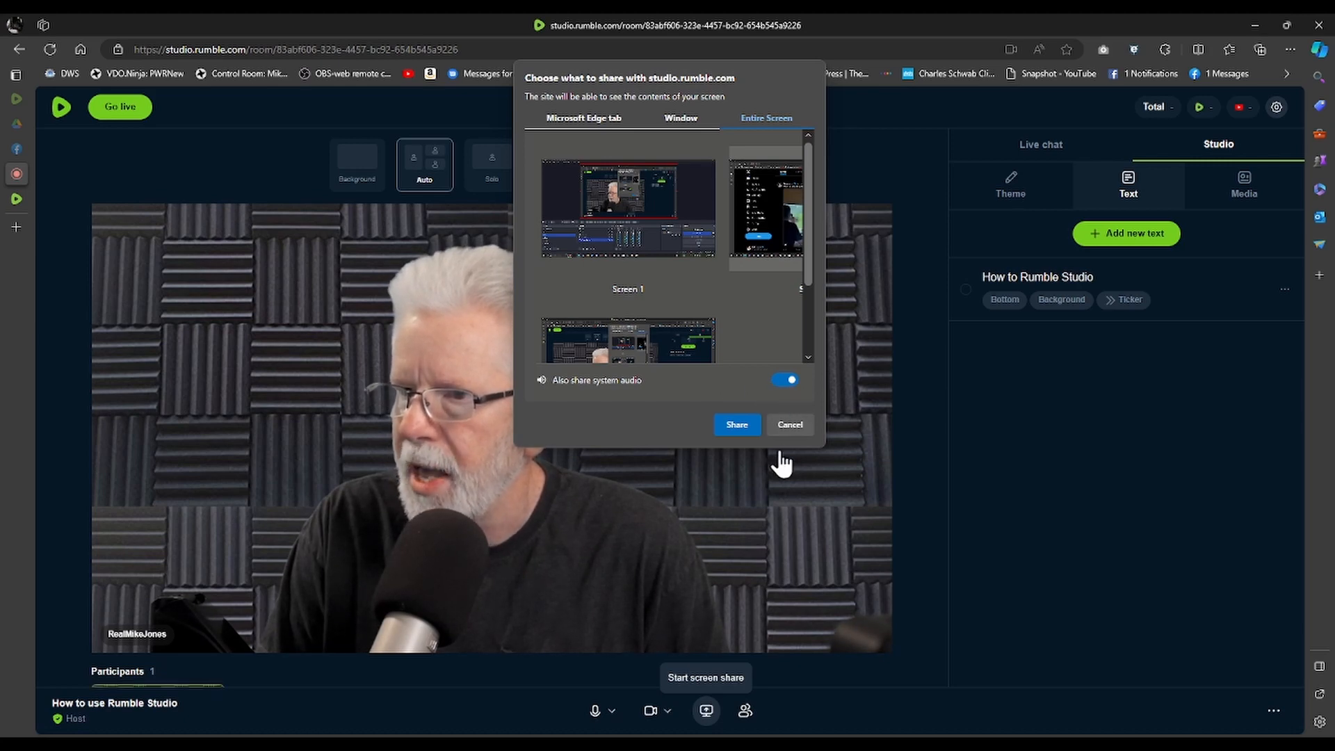
pyautogui.click(736, 425)
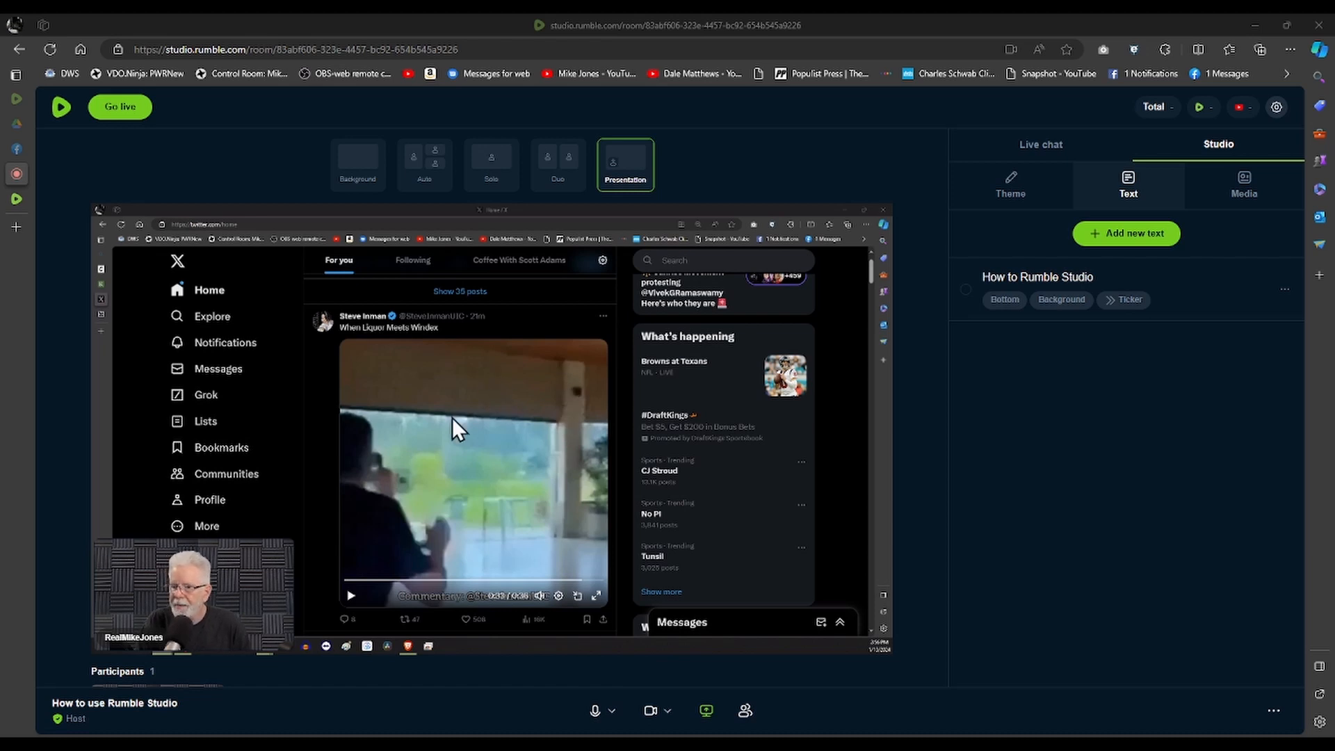
pyautogui.moveTo(498, 722)
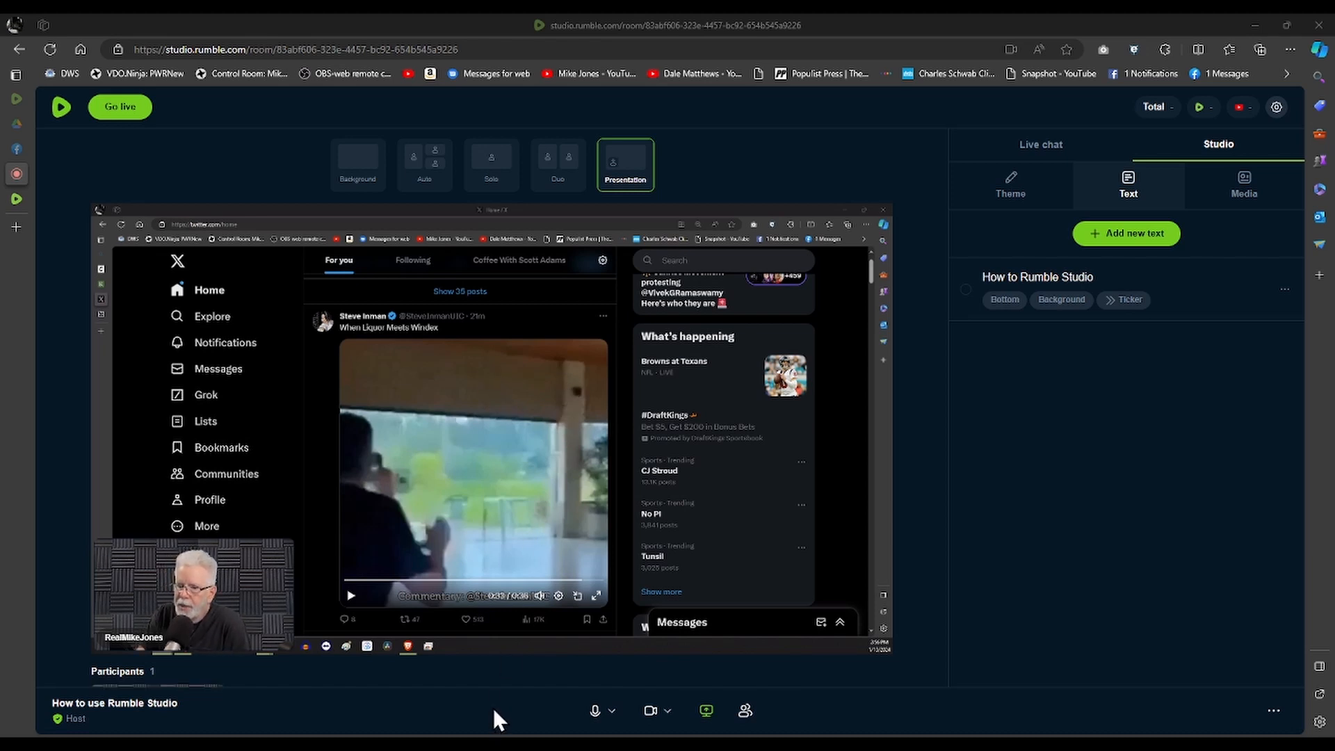
pyautogui.moveTo(491, 161)
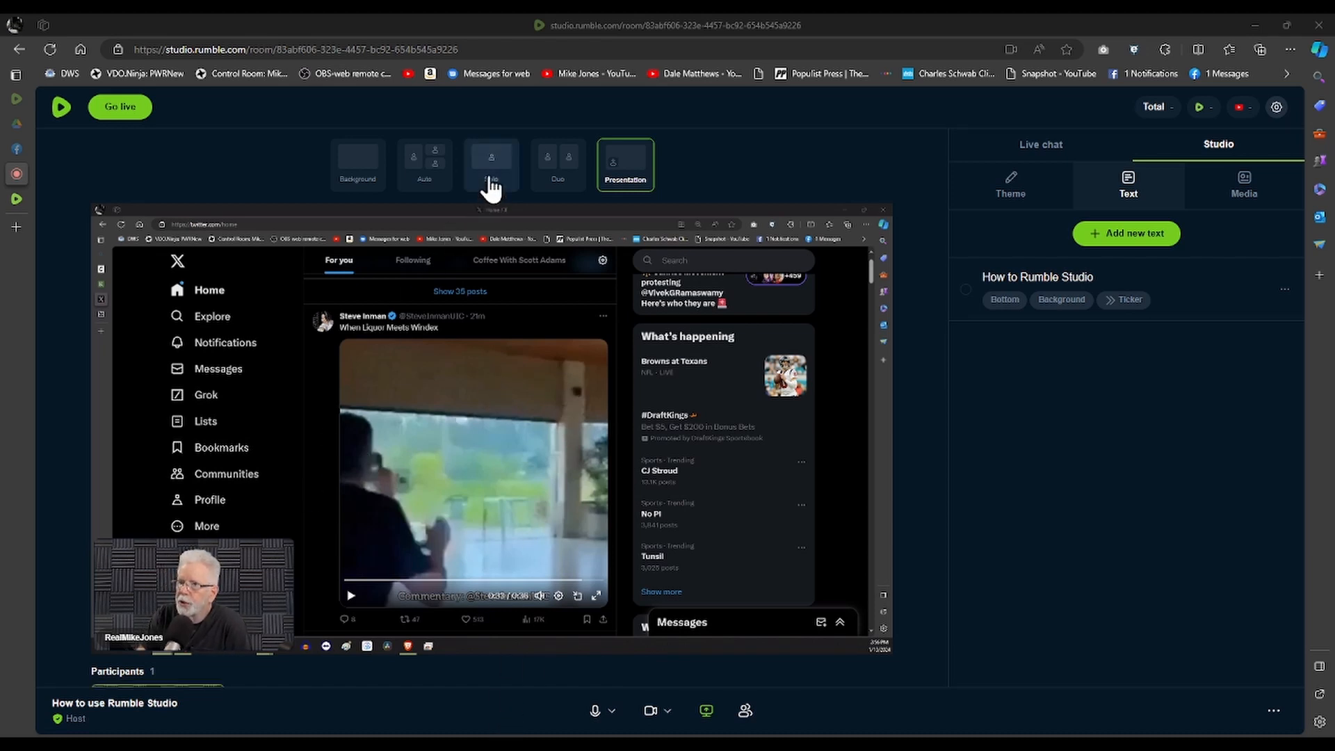
pyautogui.moveTo(589, 339)
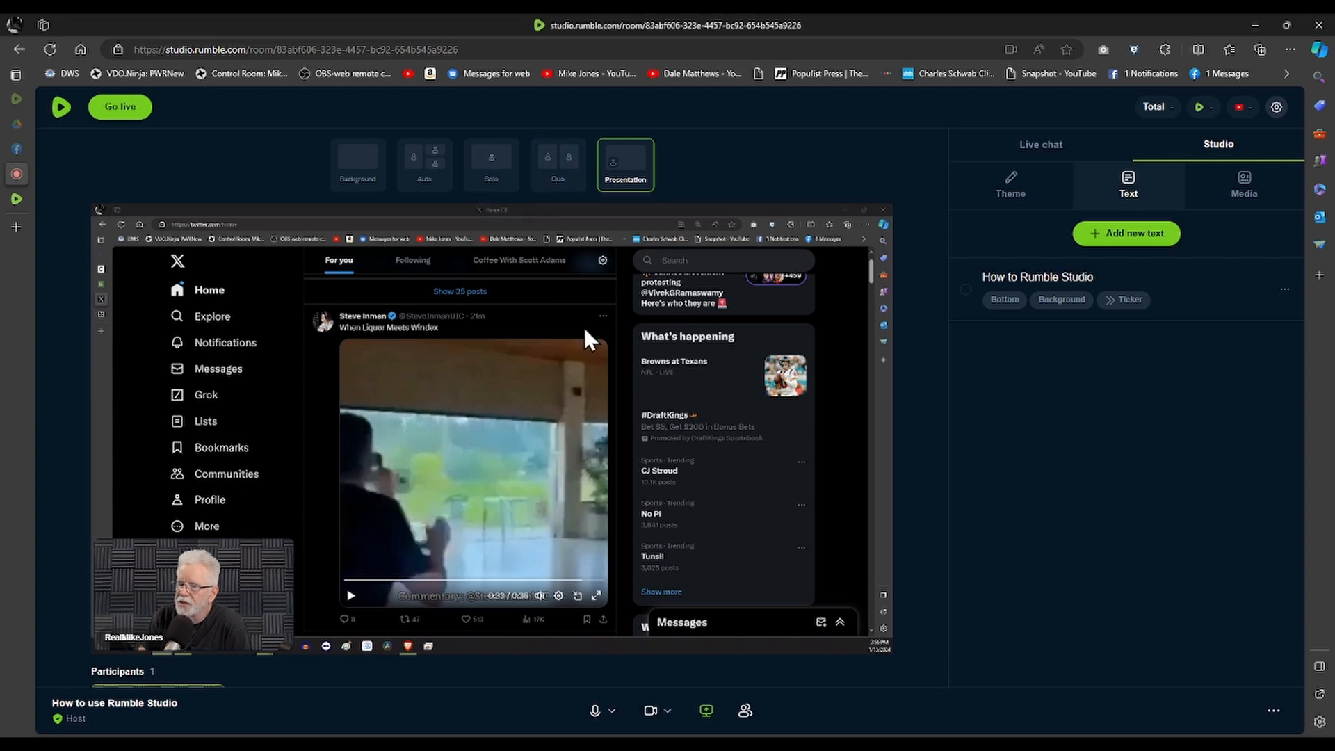
# - Add the title text 'How to Rumble Studio' as a bottom ticker with background and return to Solo layout
pyautogui.click(491, 164)
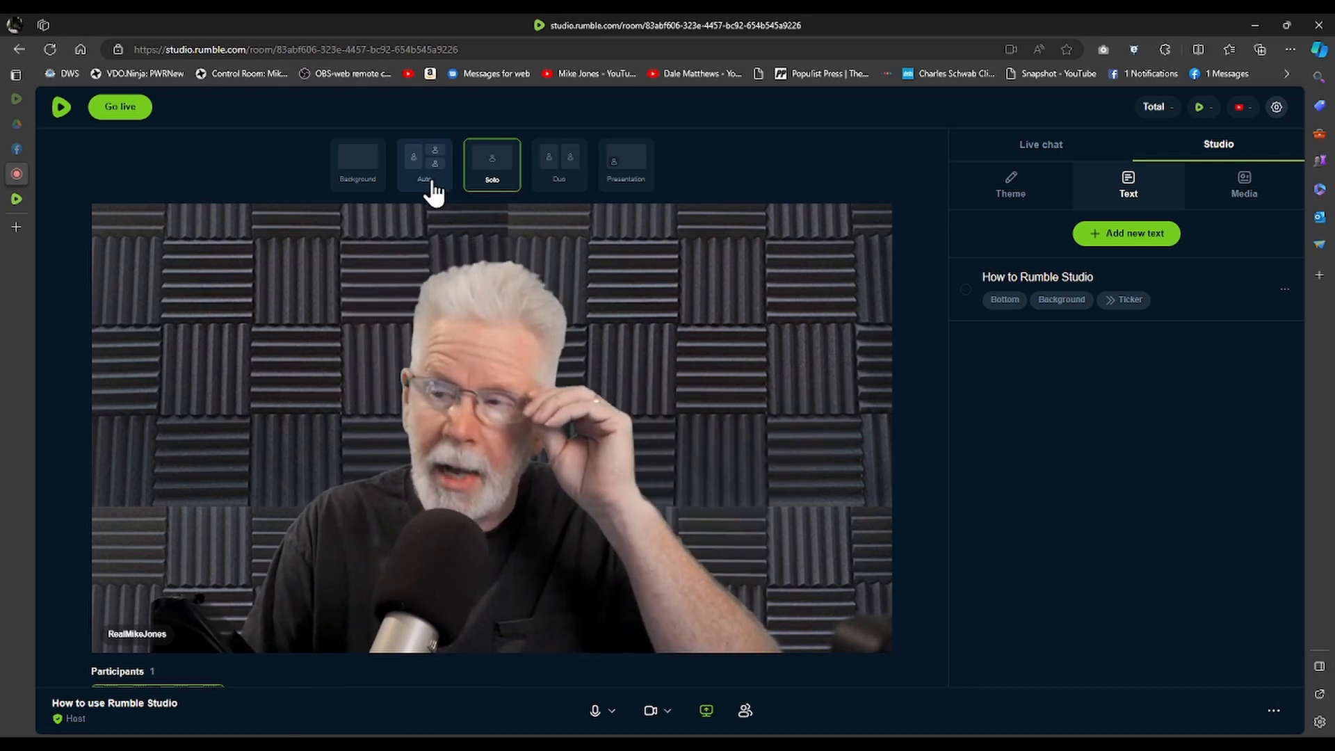
pyautogui.moveTo(626, 209)
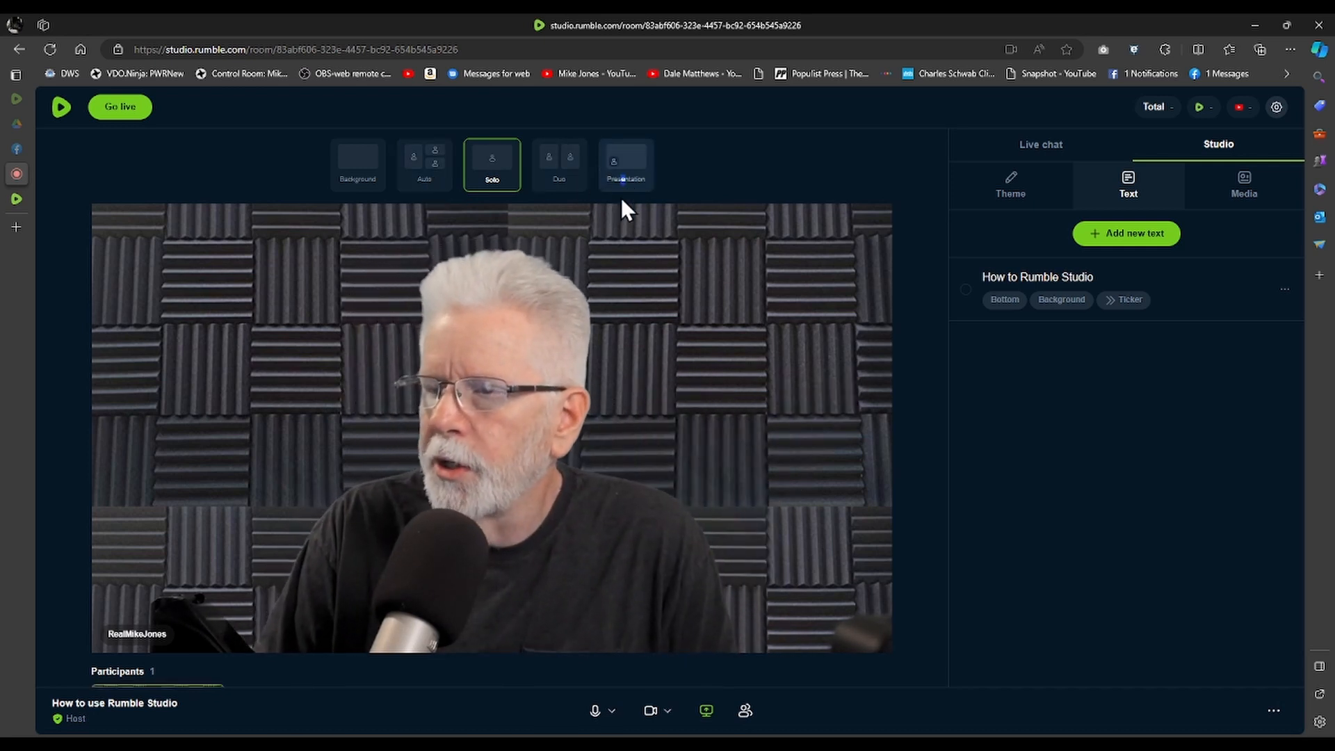
pyautogui.click(626, 164)
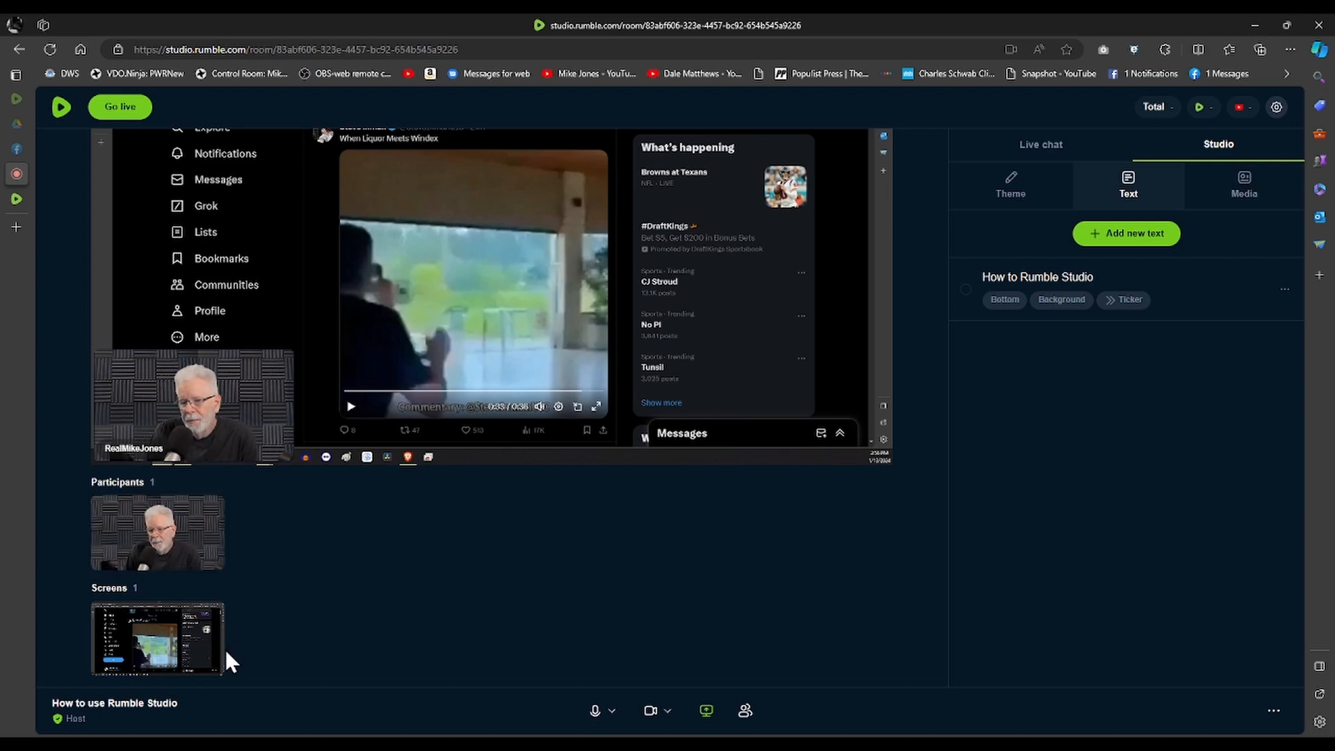
pyautogui.click(157, 531)
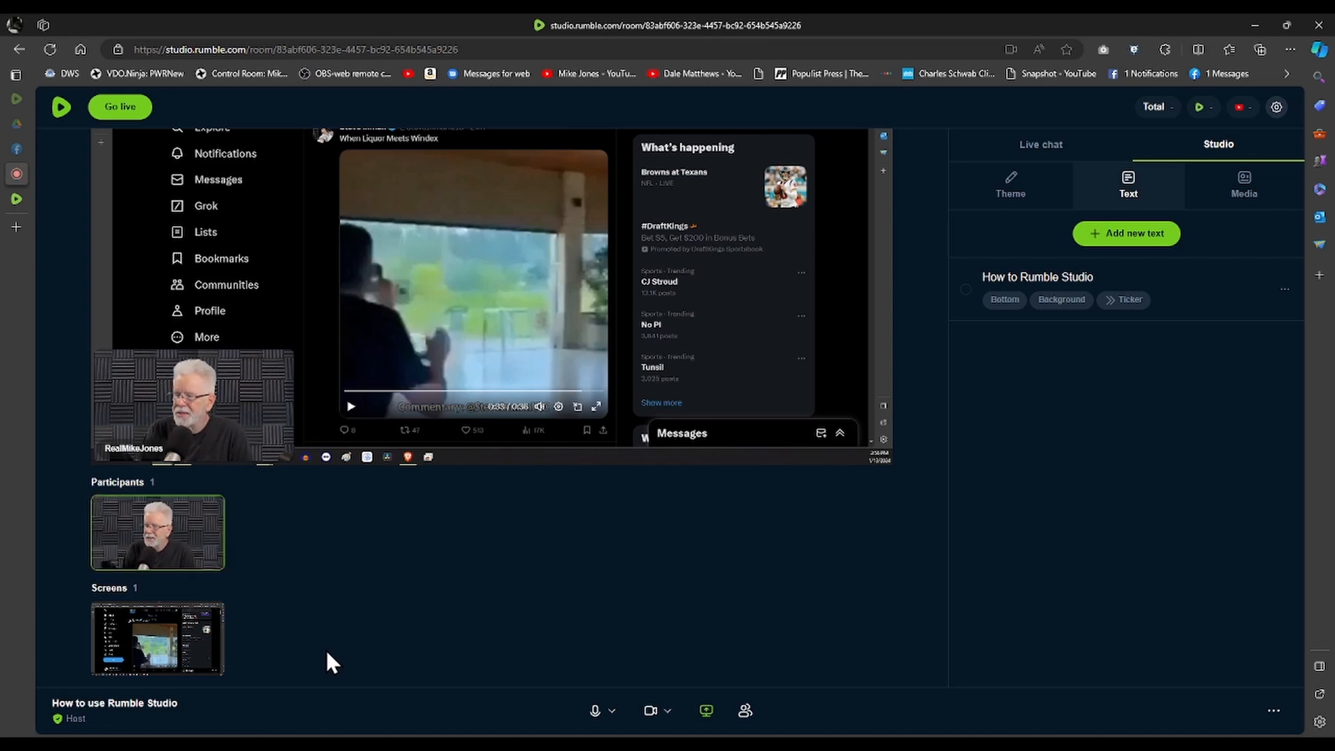
pyautogui.moveTo(521, 570)
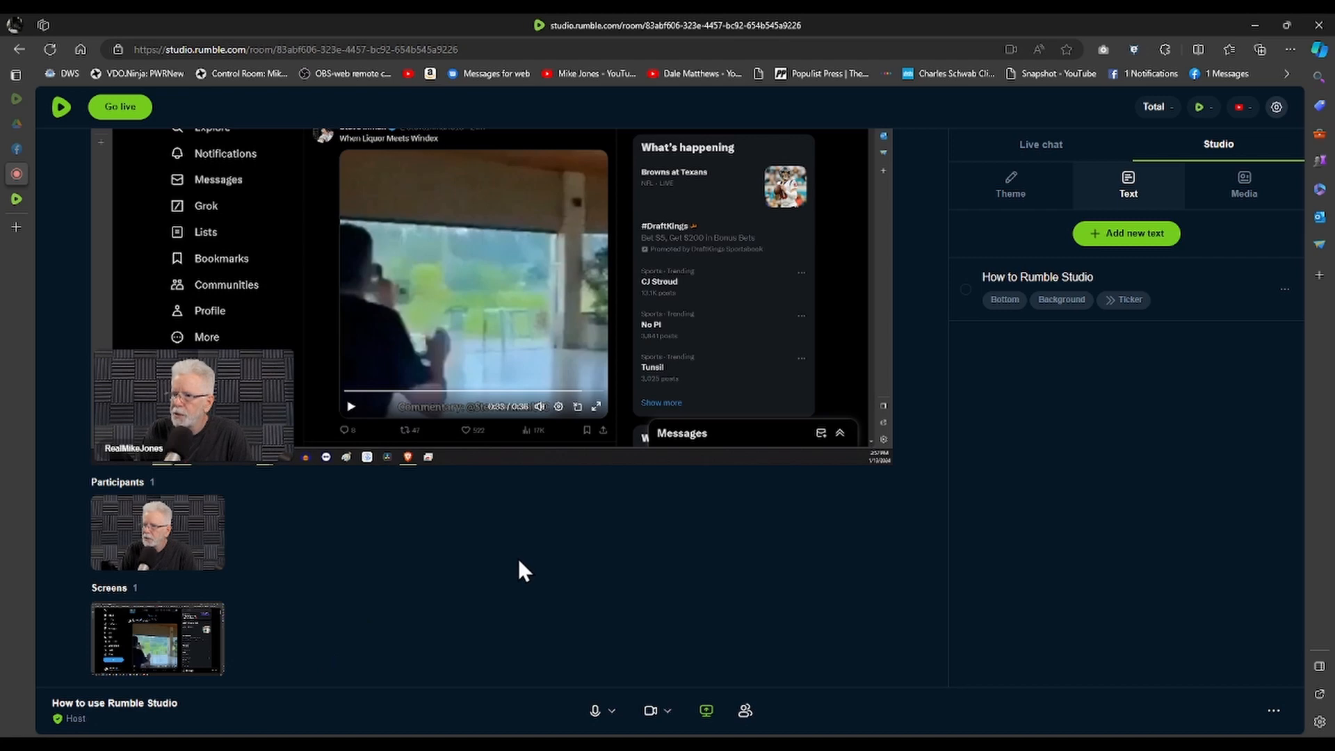
pyautogui.click(491, 165)
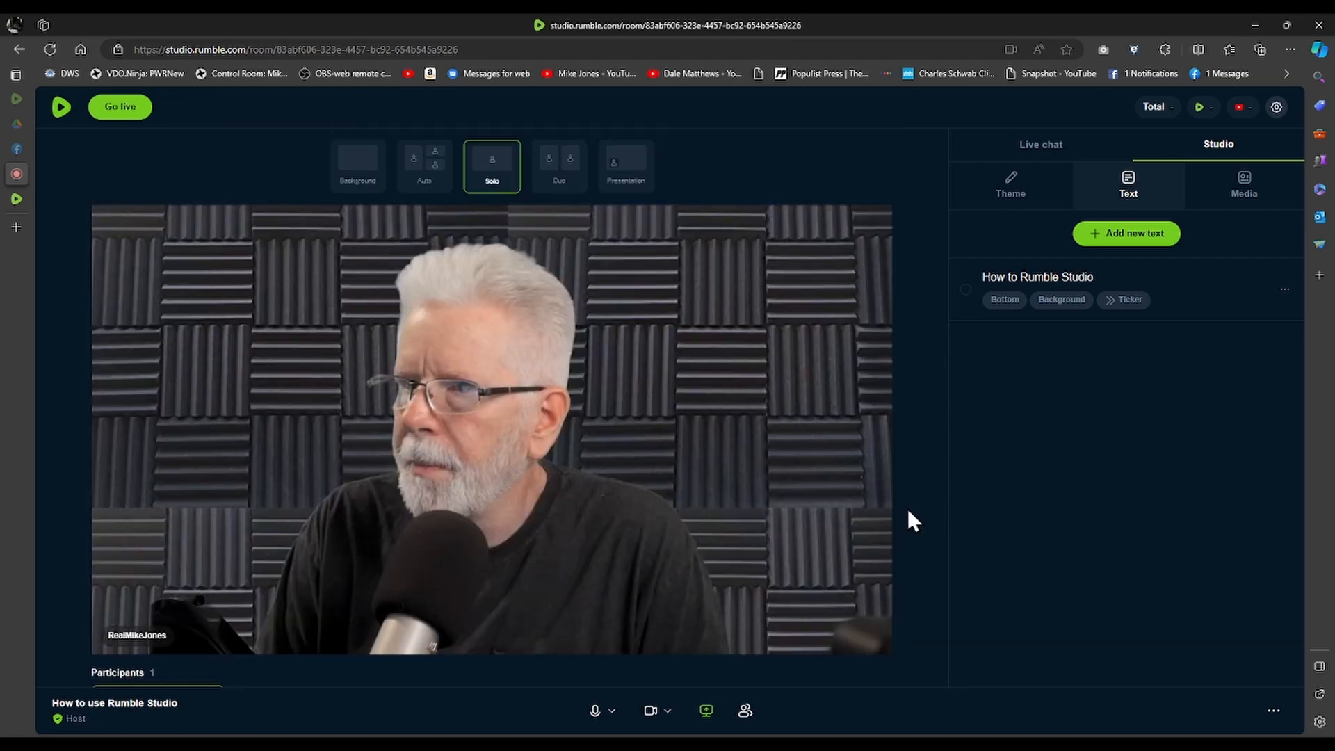
pyautogui.moveTo(968, 324)
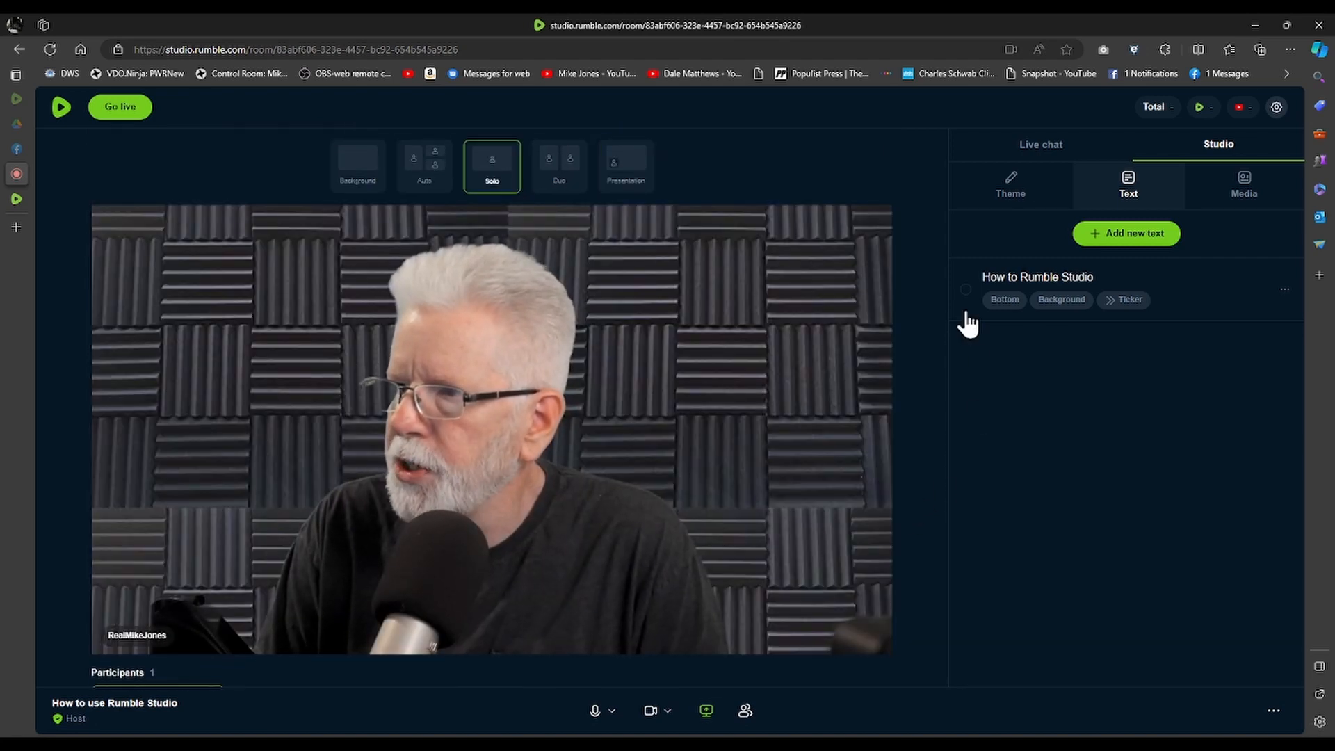
# - Display the 'How to Rumble Studio' ticker scrolling along the bottom of the stream
pyautogui.click(965, 290)
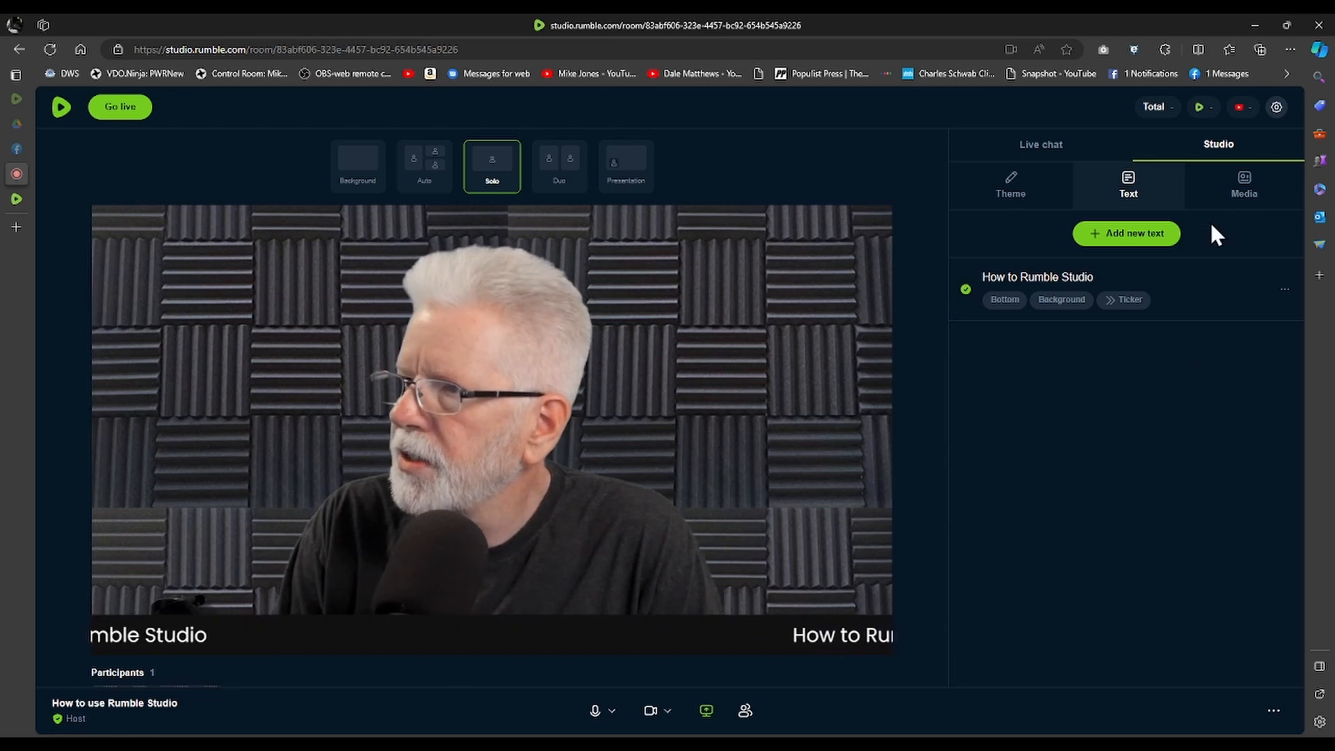
pyautogui.moveTo(1208, 192)
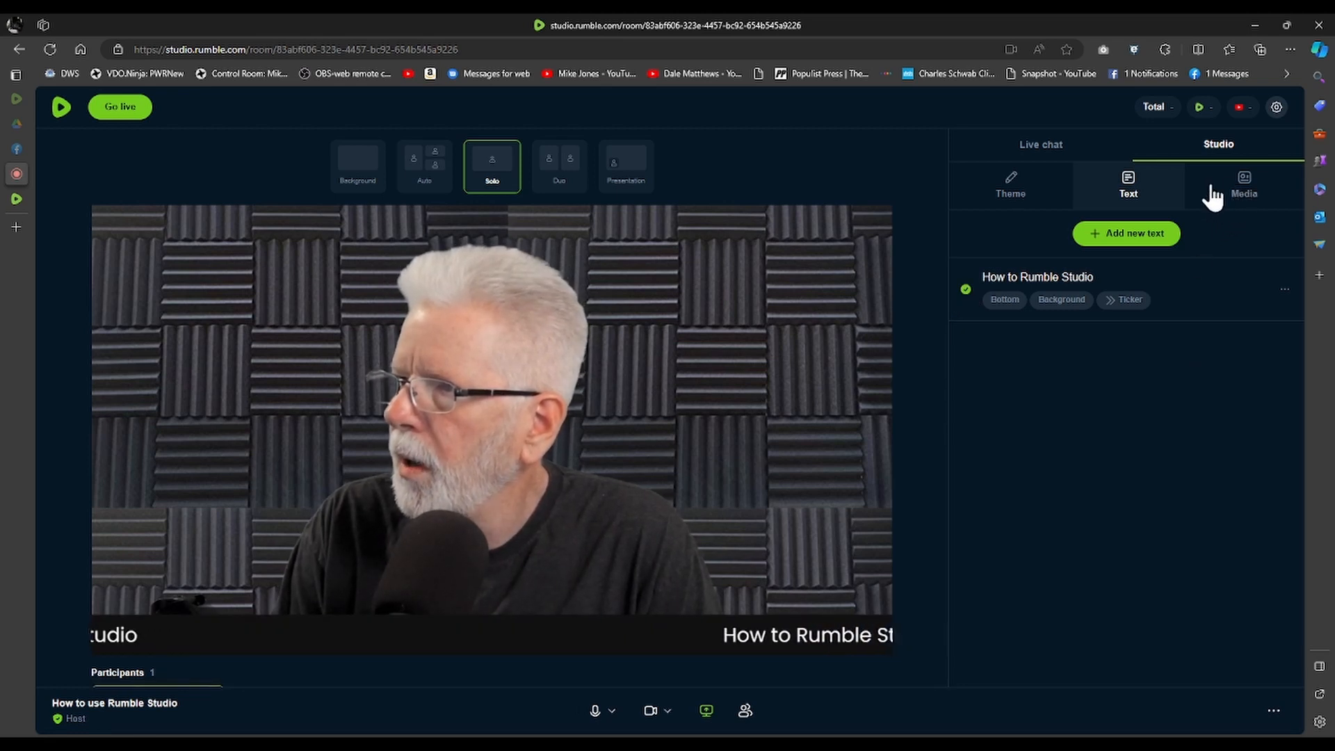
pyautogui.moveTo(1107, 455)
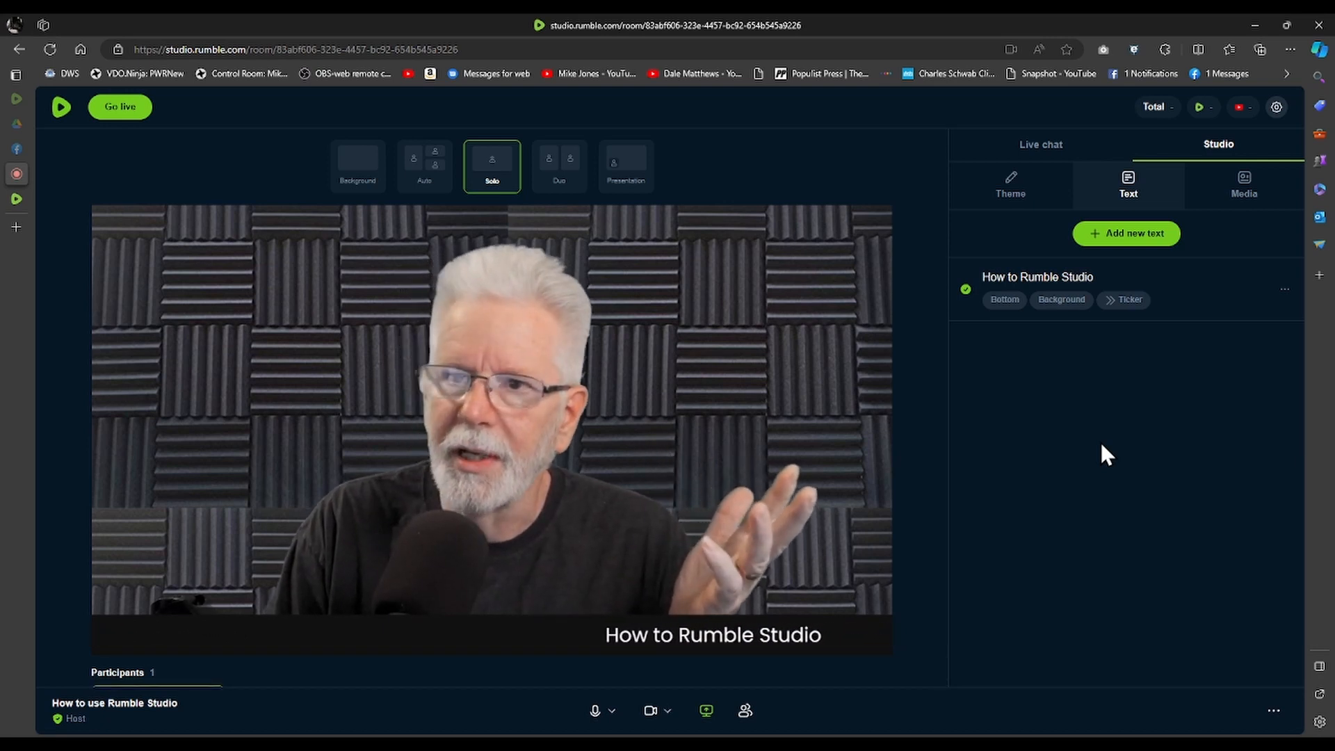
pyautogui.moveTo(1319, 418)
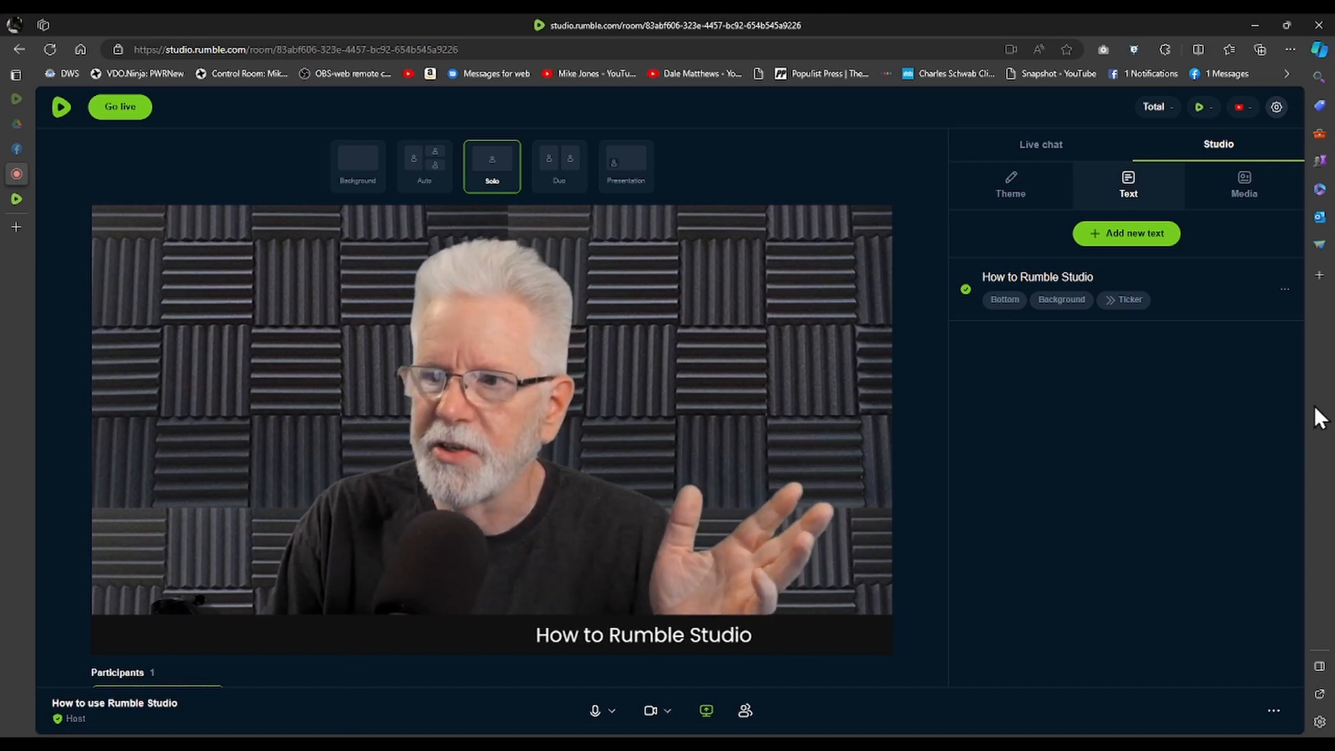
pyautogui.moveTo(142, 200)
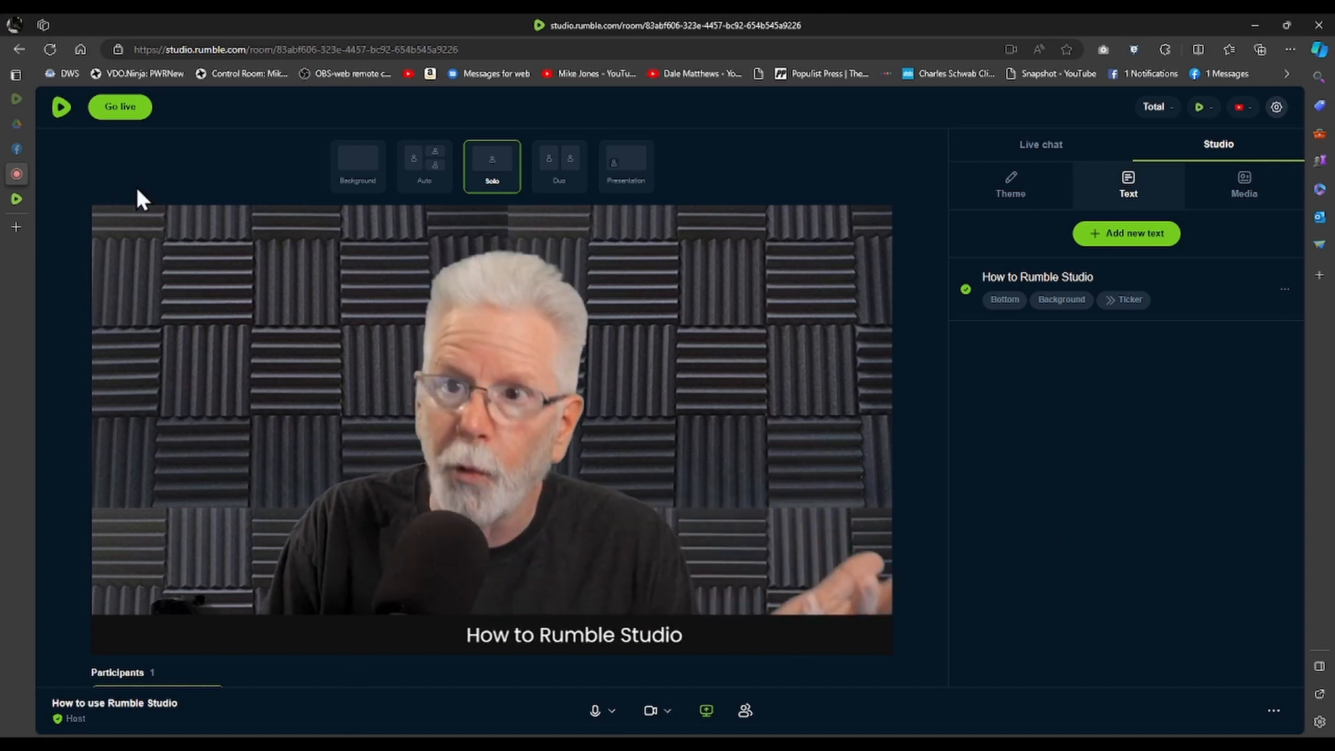
pyautogui.moveTo(306, 370)
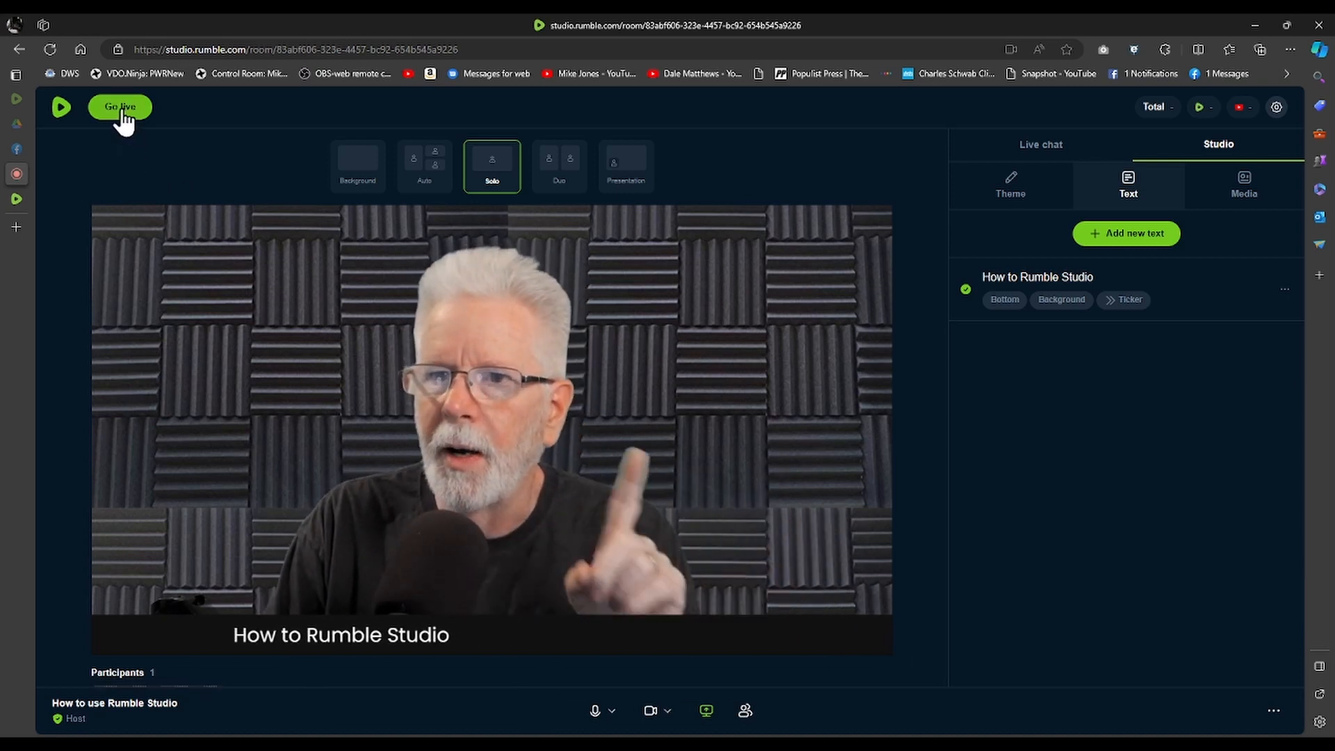
# - Go live to Rumble, YouTube and X at once, enabling the X destination in the review dialog
pyautogui.click(120, 107)
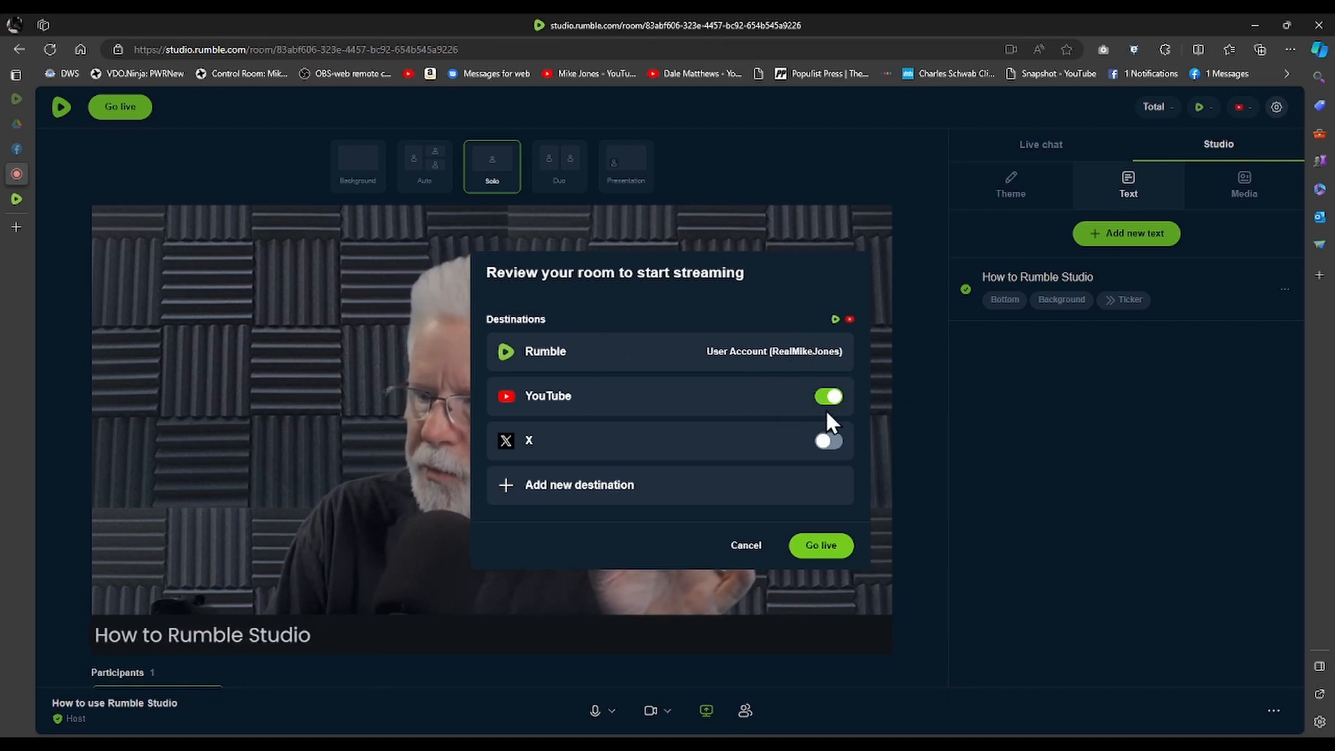
pyautogui.click(826, 441)
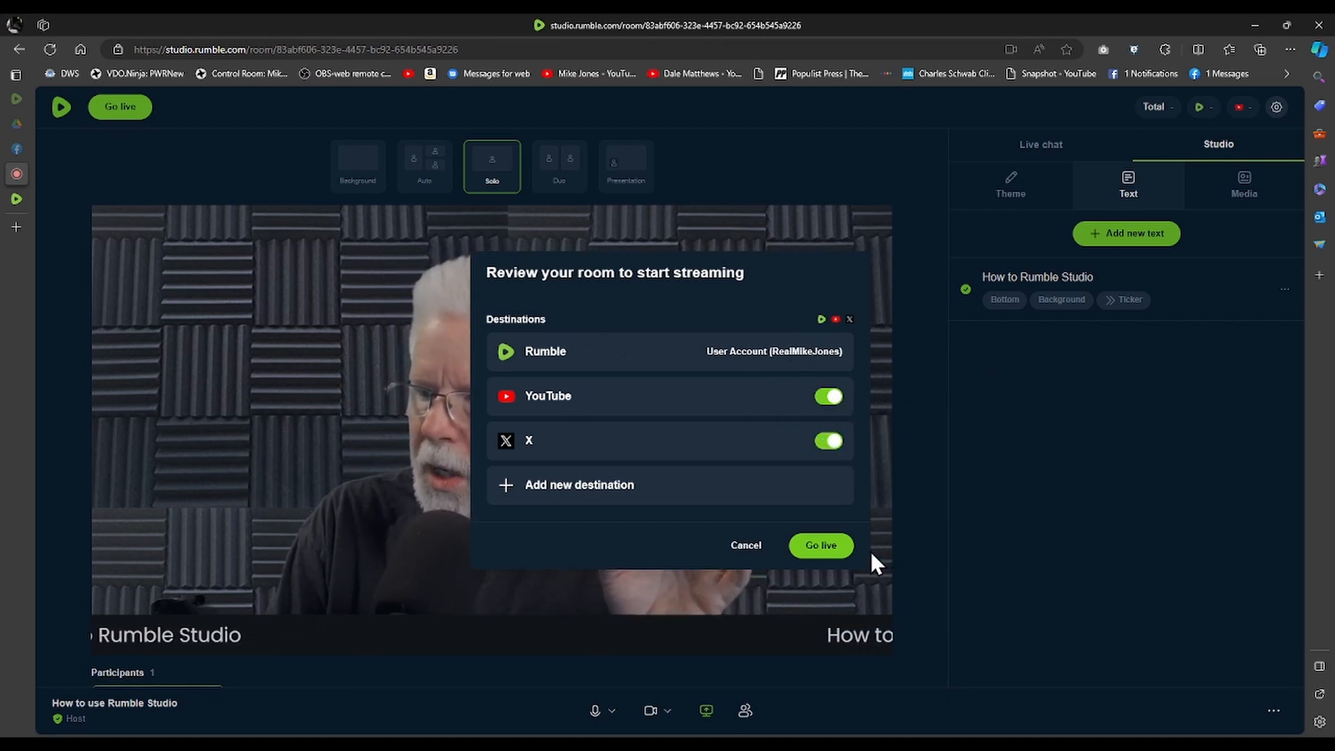
pyautogui.moveTo(821, 545)
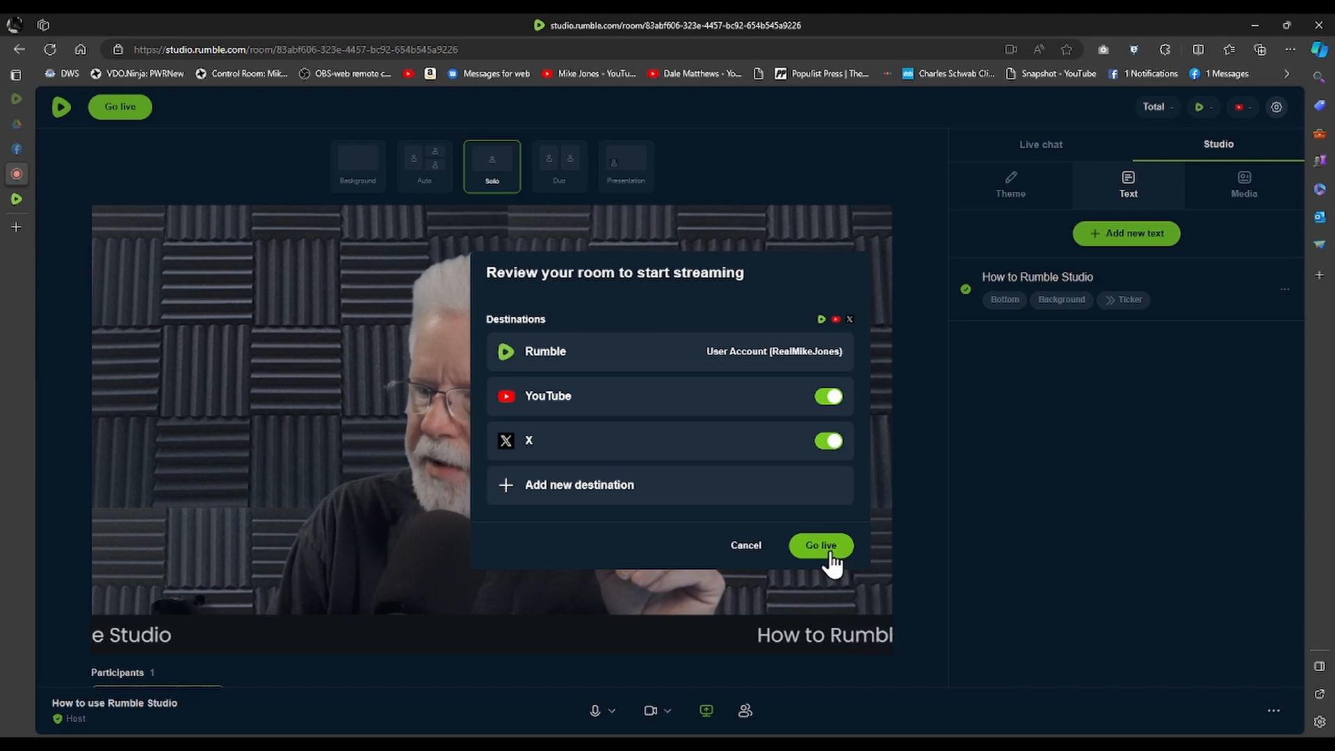
pyautogui.click(821, 545)
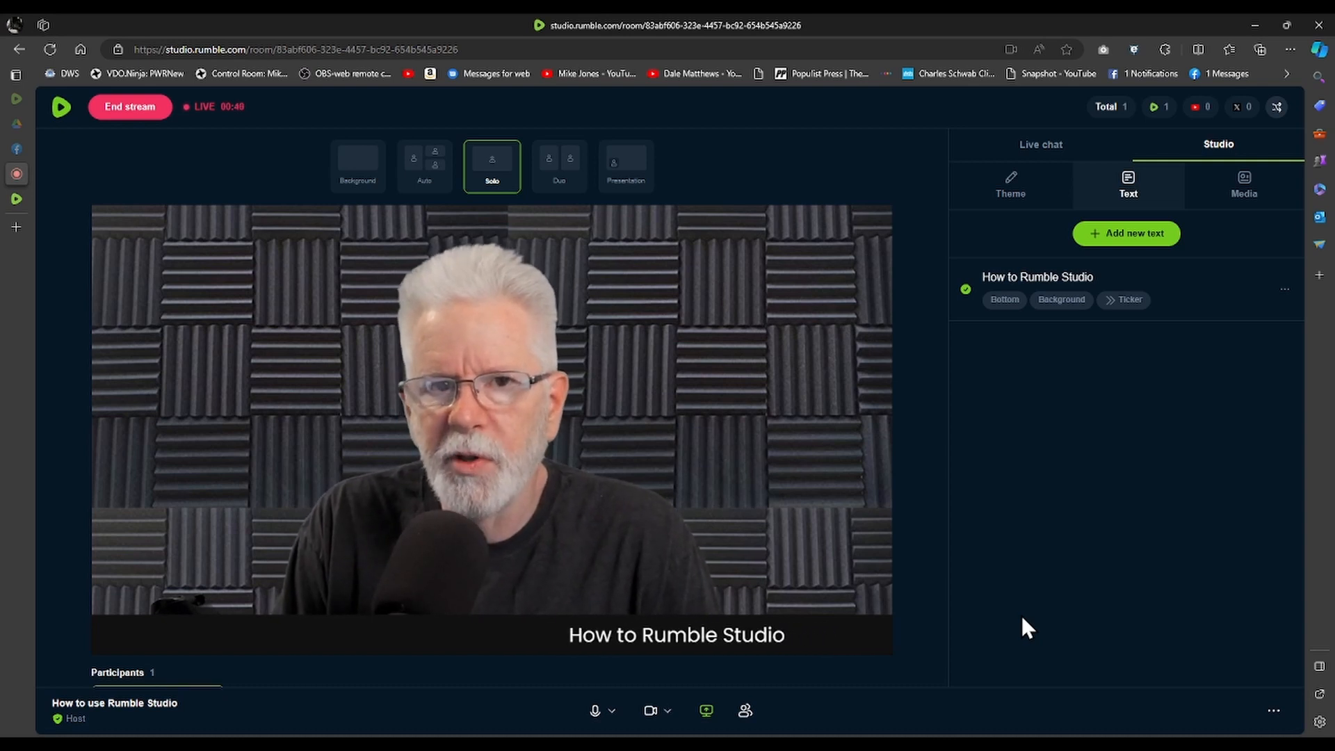
pyautogui.click(625, 166)
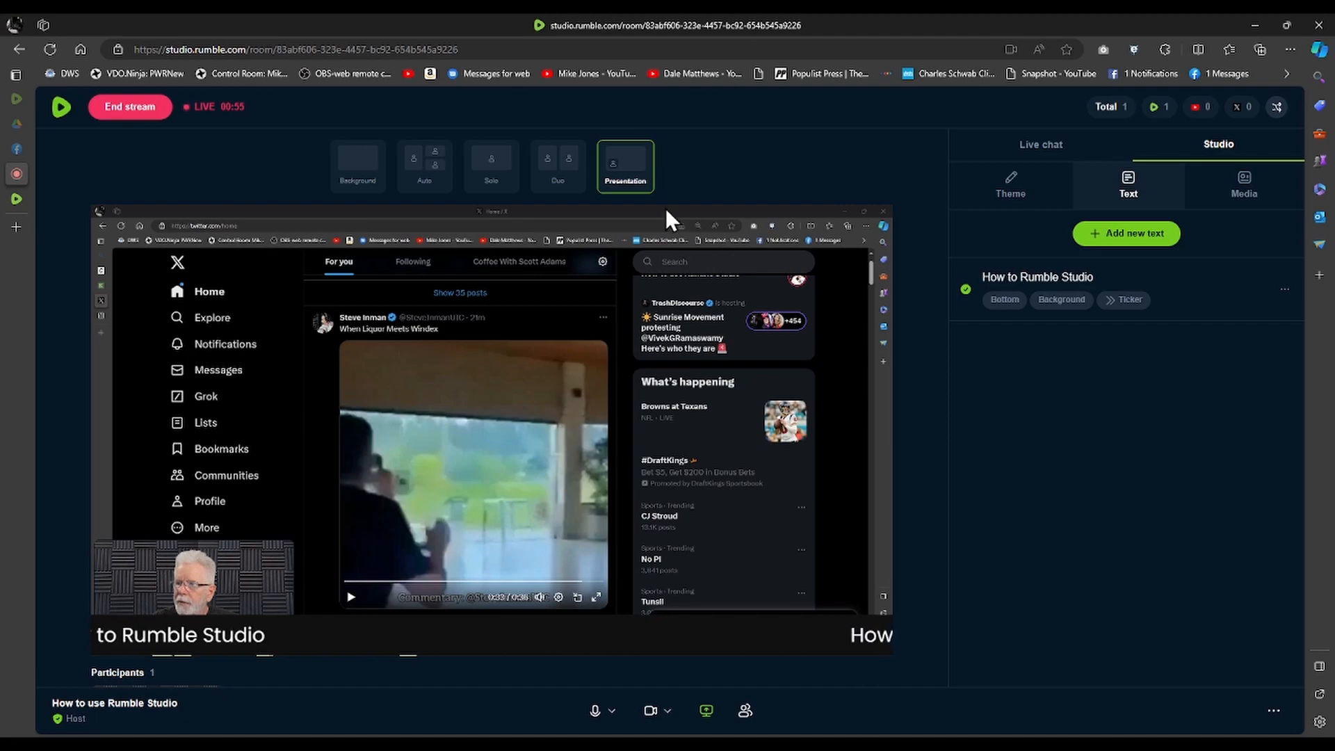
pyautogui.click(491, 165)
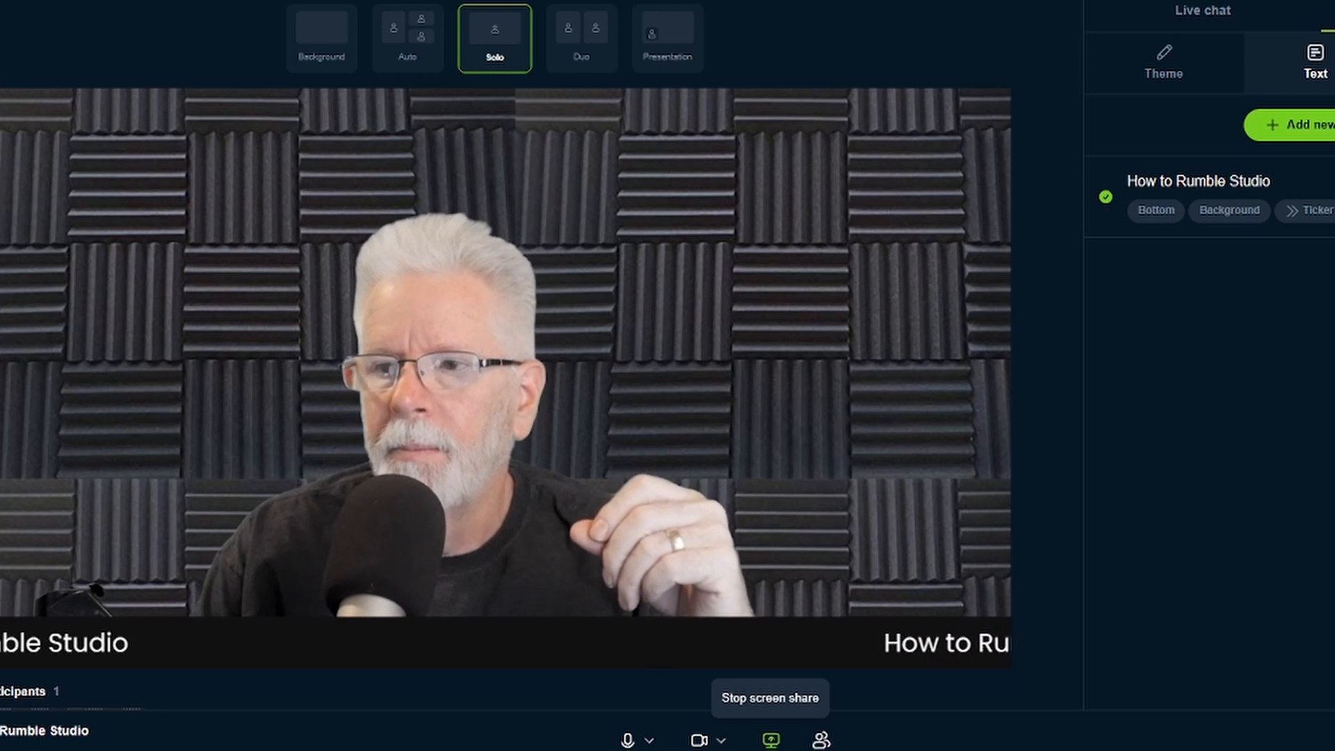
pyautogui.moveTo(820, 739)
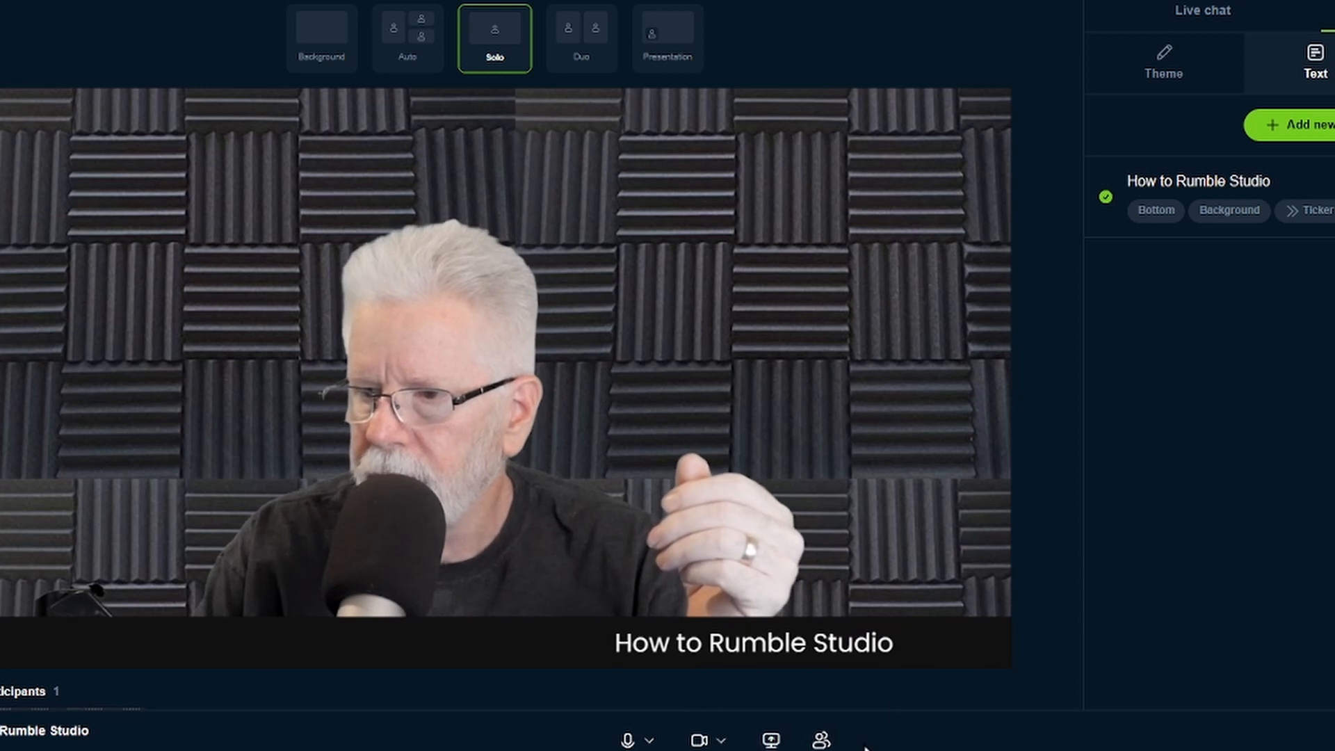
# - Copy the room's guest invite link from the waiting room panel with approval not required
pyautogui.click(821, 738)
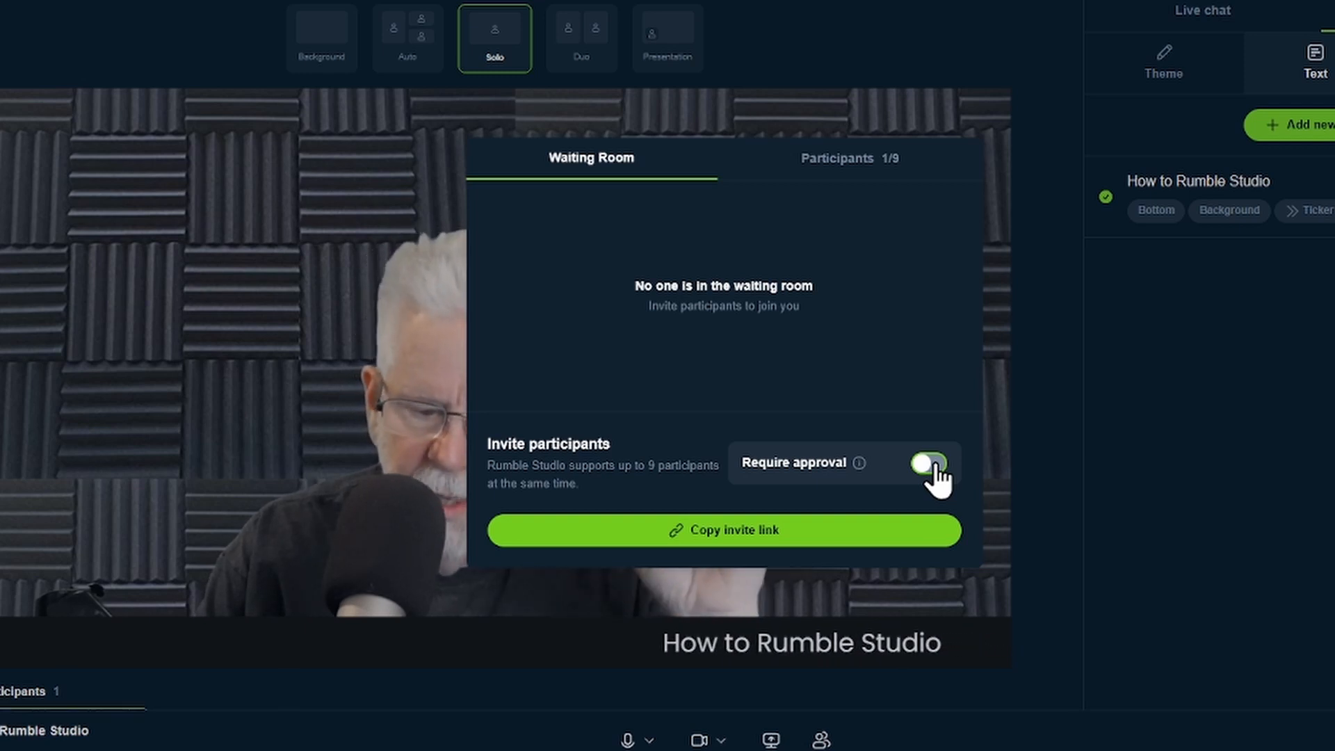
pyautogui.moveTo(869, 522)
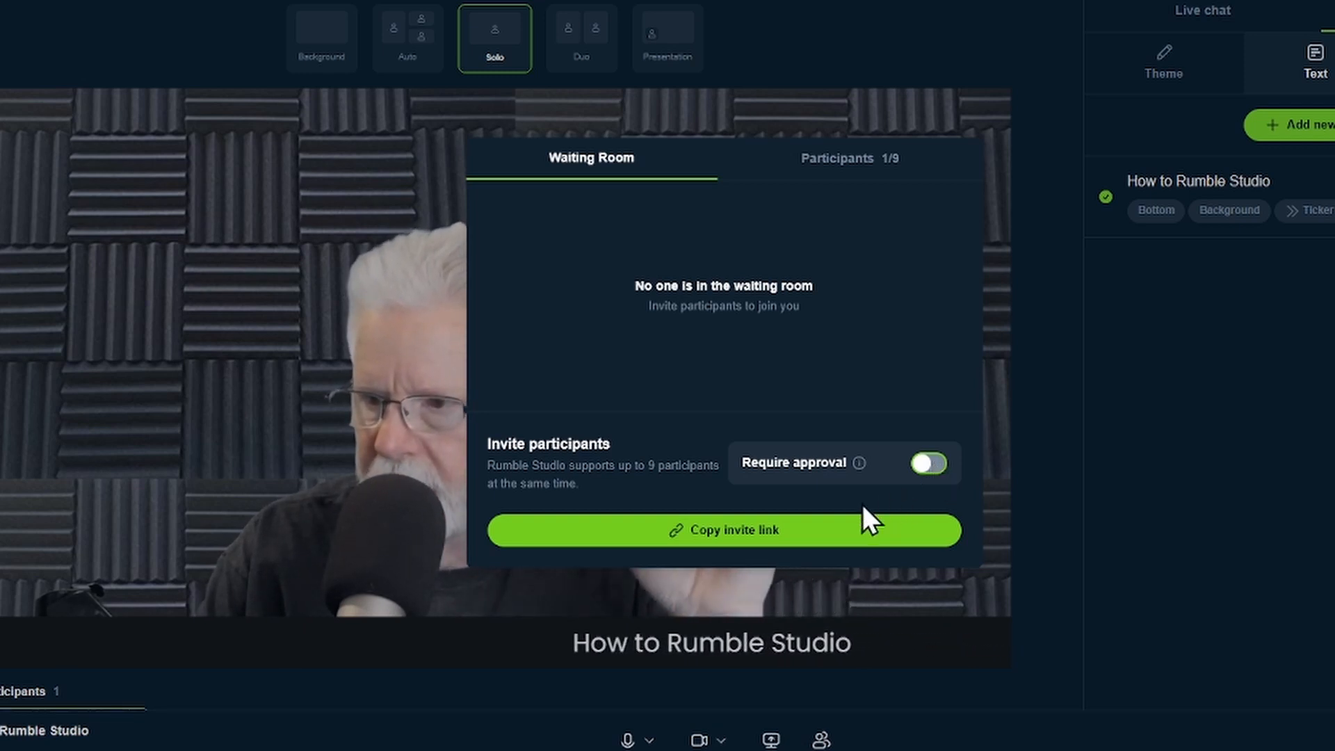
pyautogui.click(723, 530)
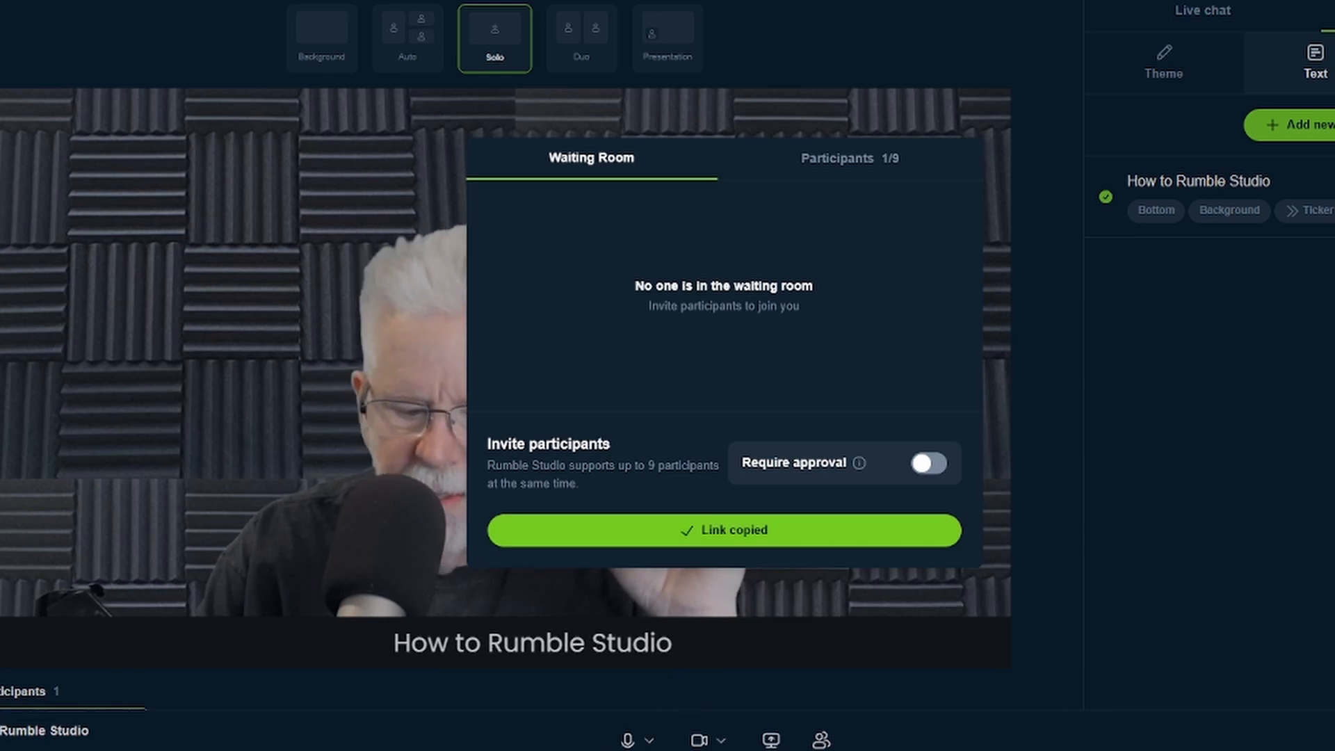
pyautogui.moveTo(867, 518)
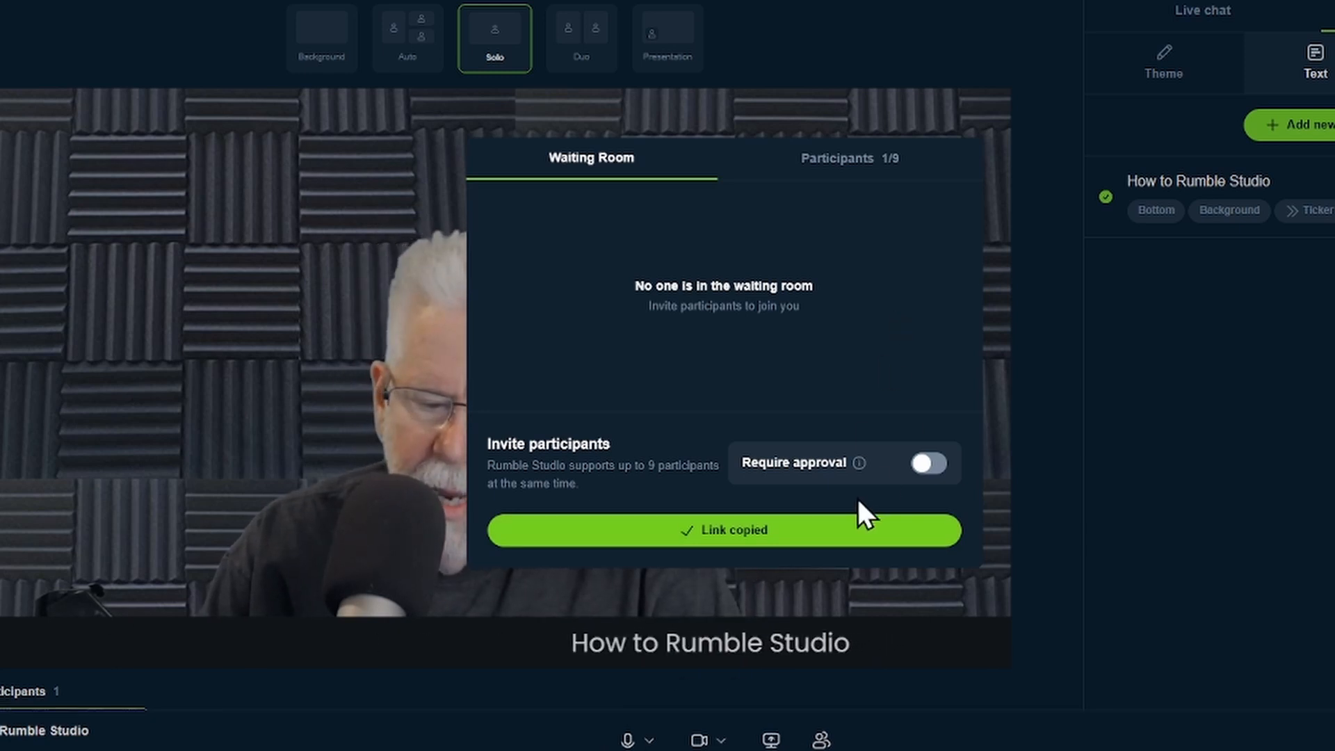
pyautogui.moveTo(858, 509)
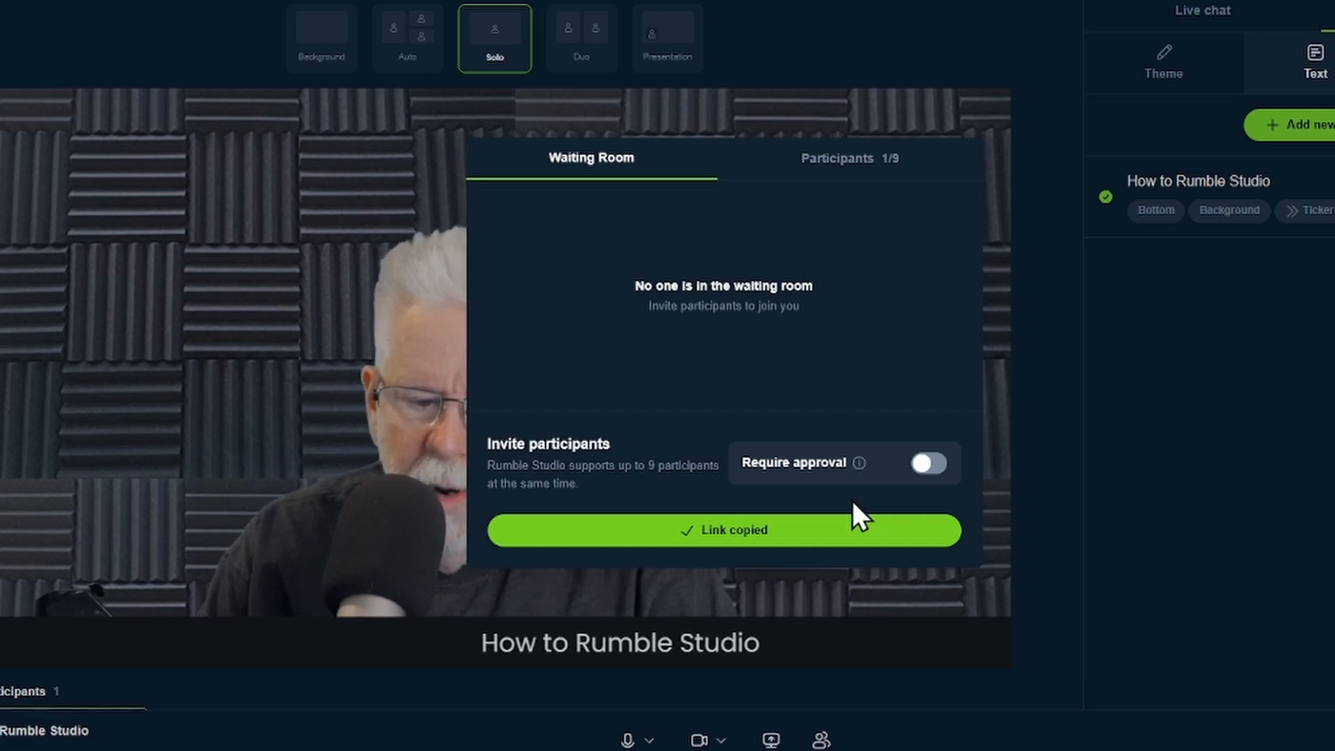
pyautogui.moveTo(1236, 545)
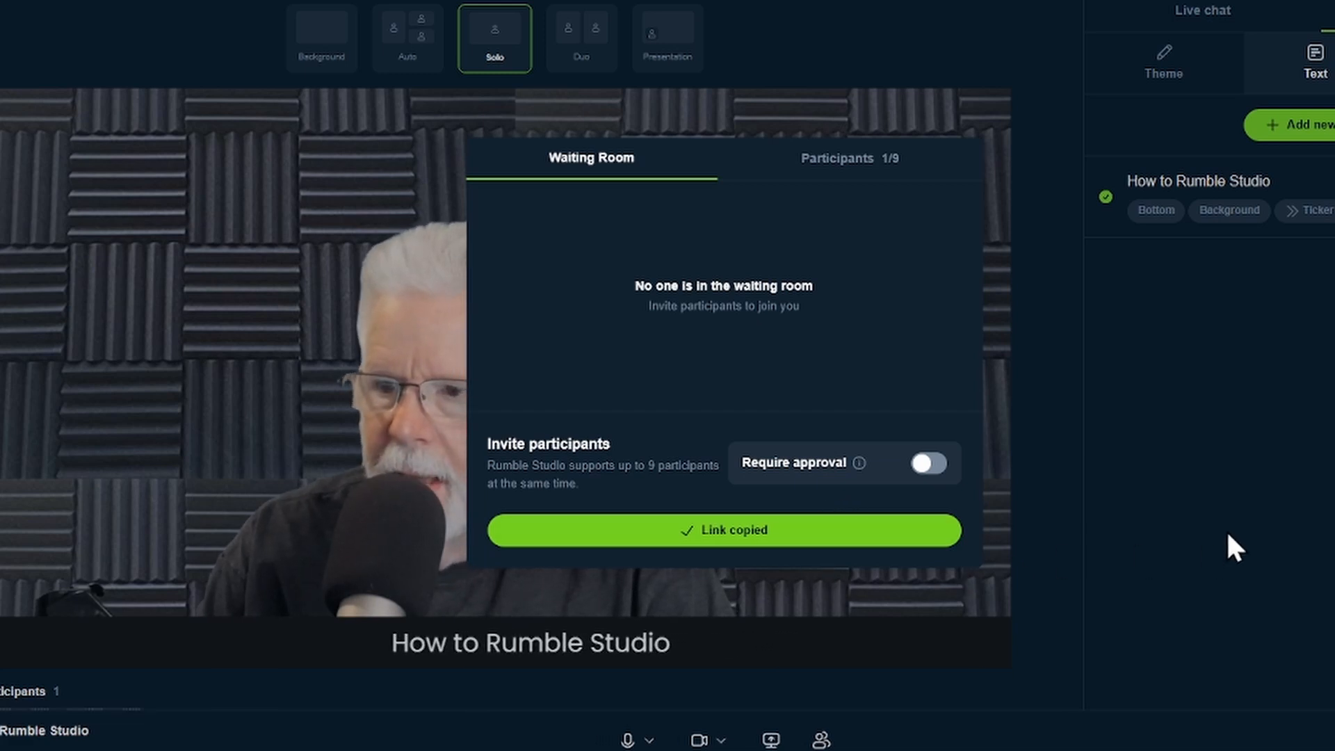
pyautogui.moveTo(1088, 592)
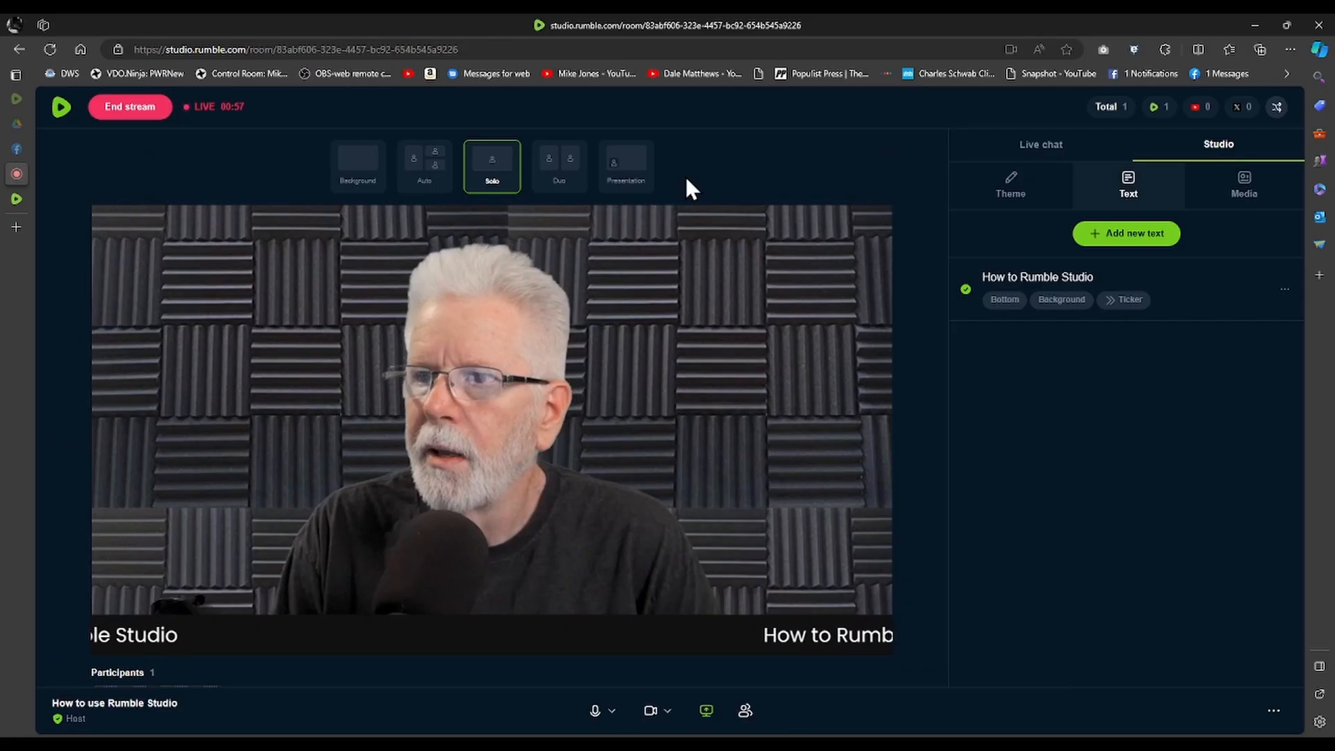
pyautogui.moveTo(712, 193)
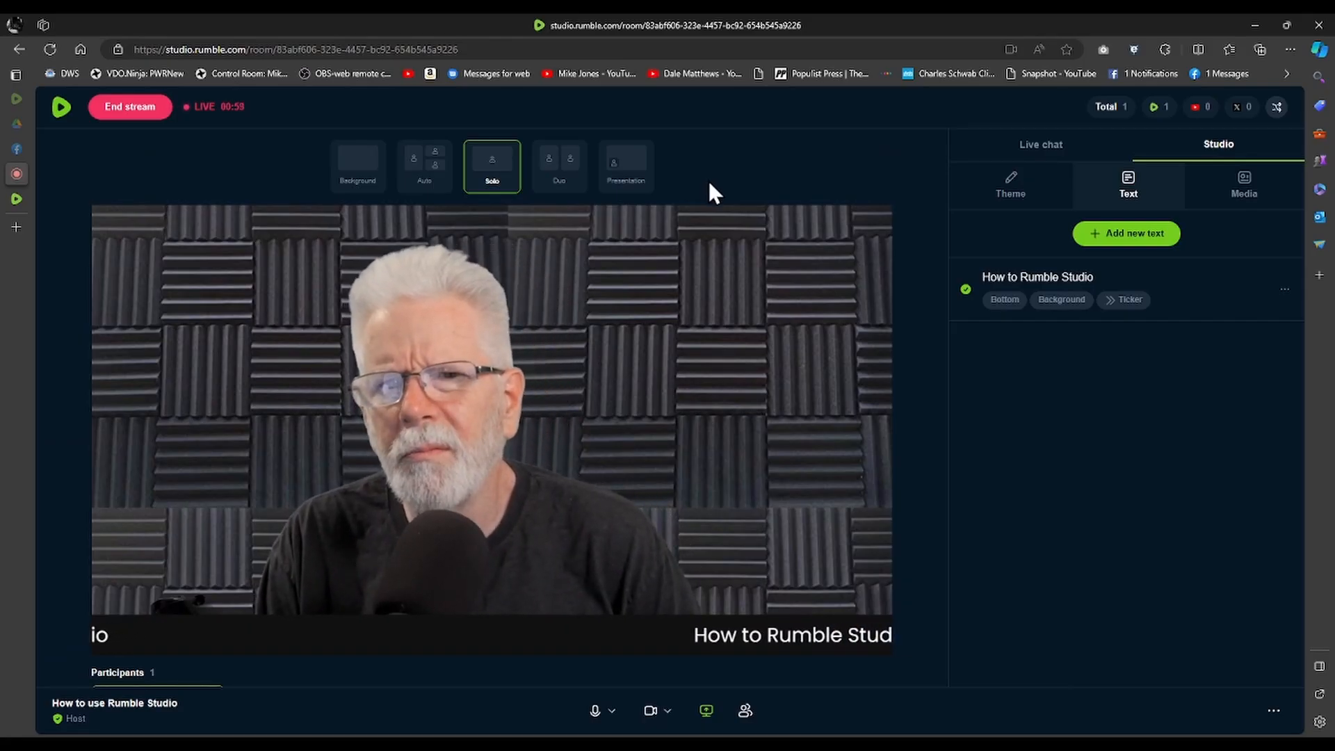
pyautogui.moveTo(651, 192)
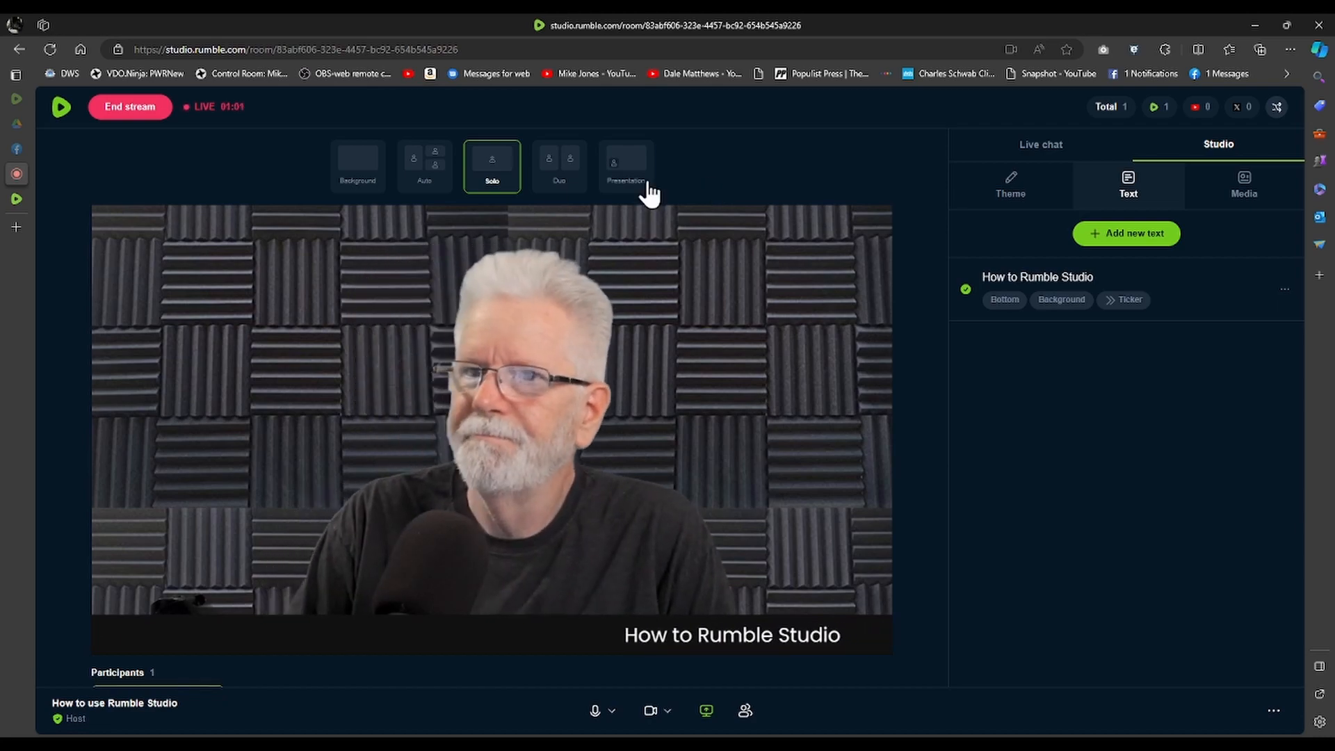